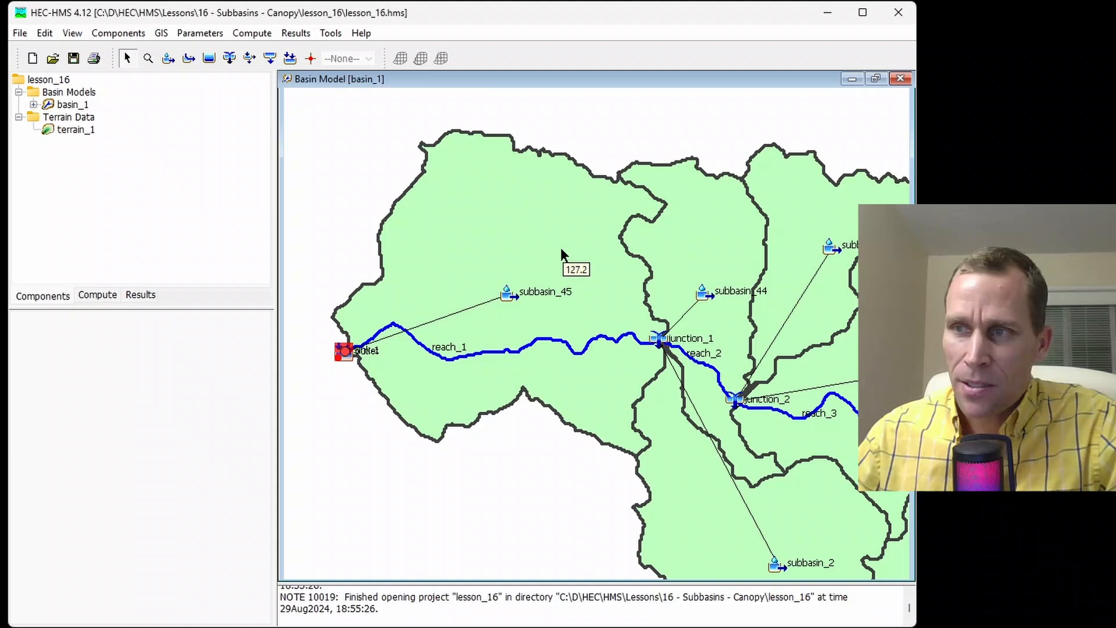
{"action": "mouse_move", "coordinate": [564, 256]}
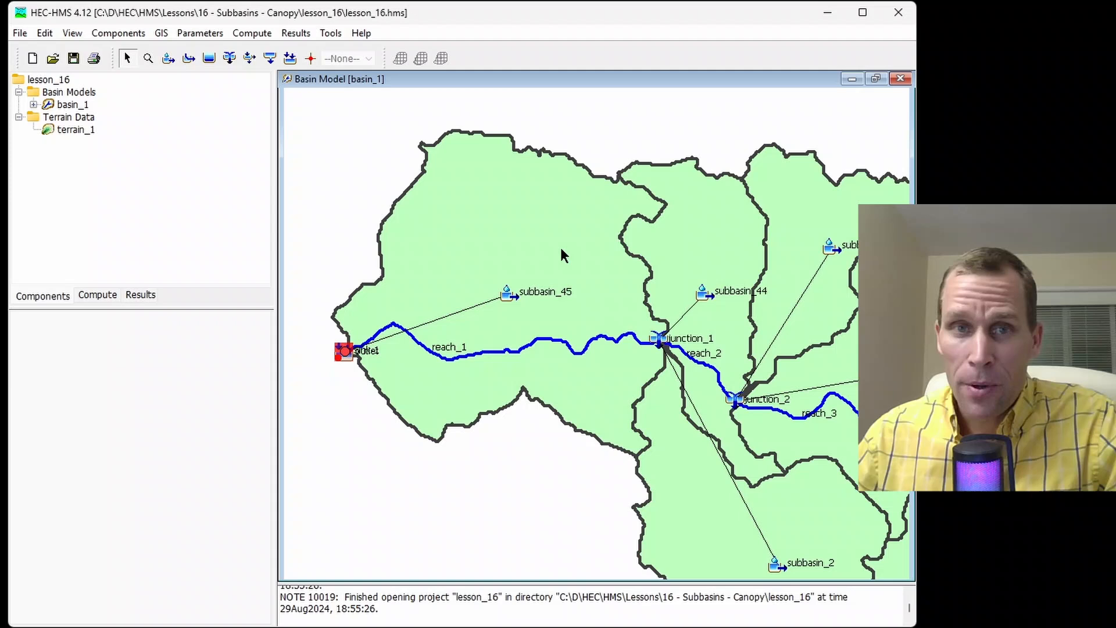
{"action": "mouse_move", "coordinate": [555, 265]}
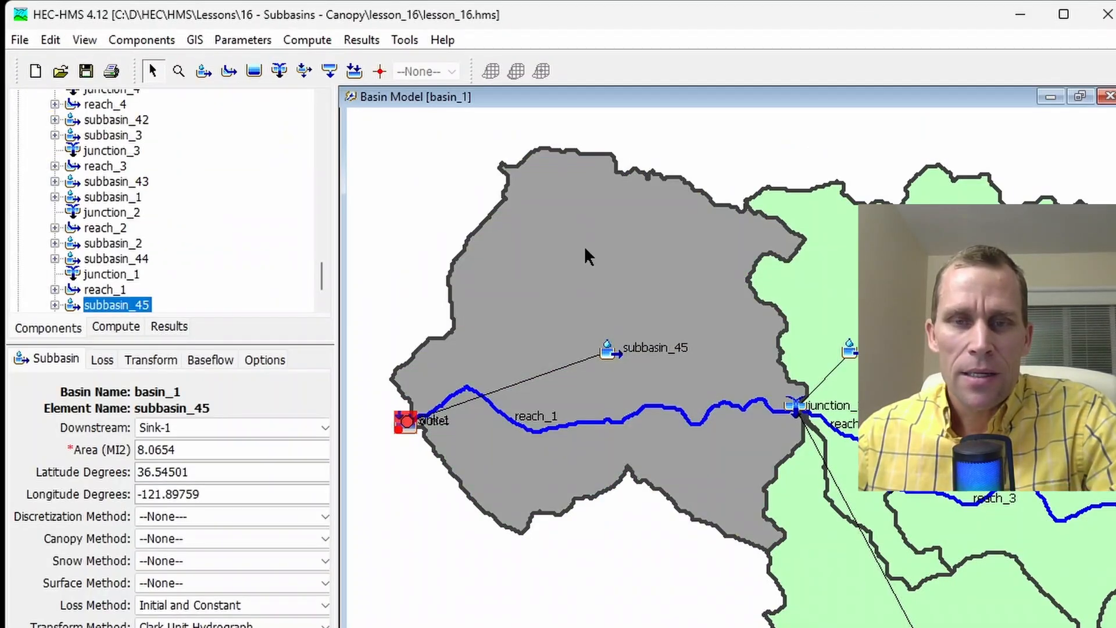
{"action": "mouse_move", "coordinate": [605, 249]}
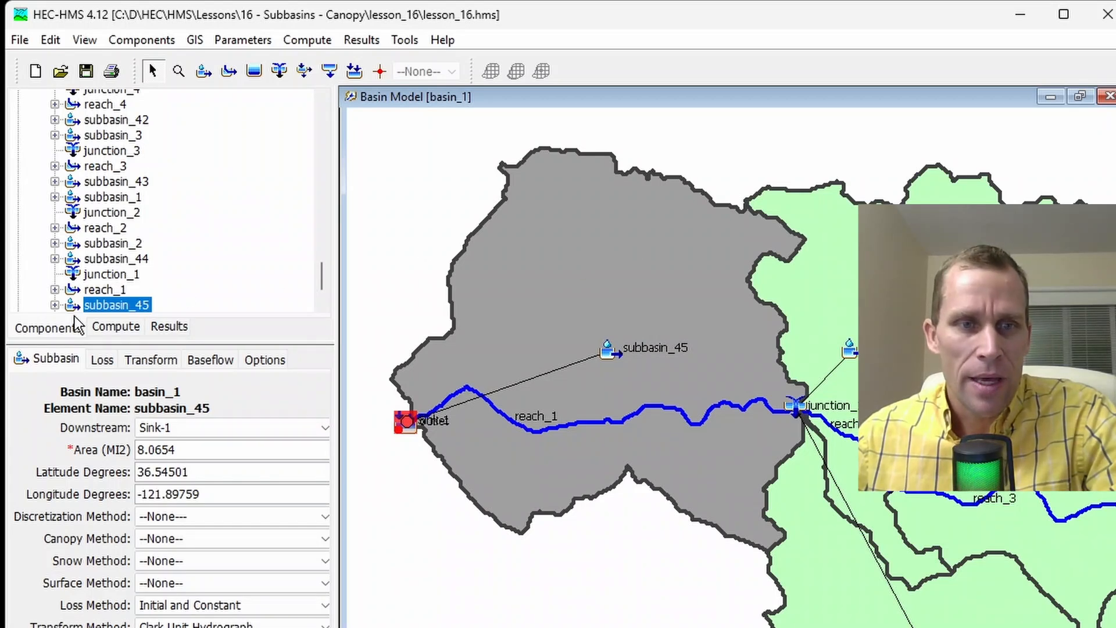
{"action": "mouse_move", "coordinate": [107, 310]}
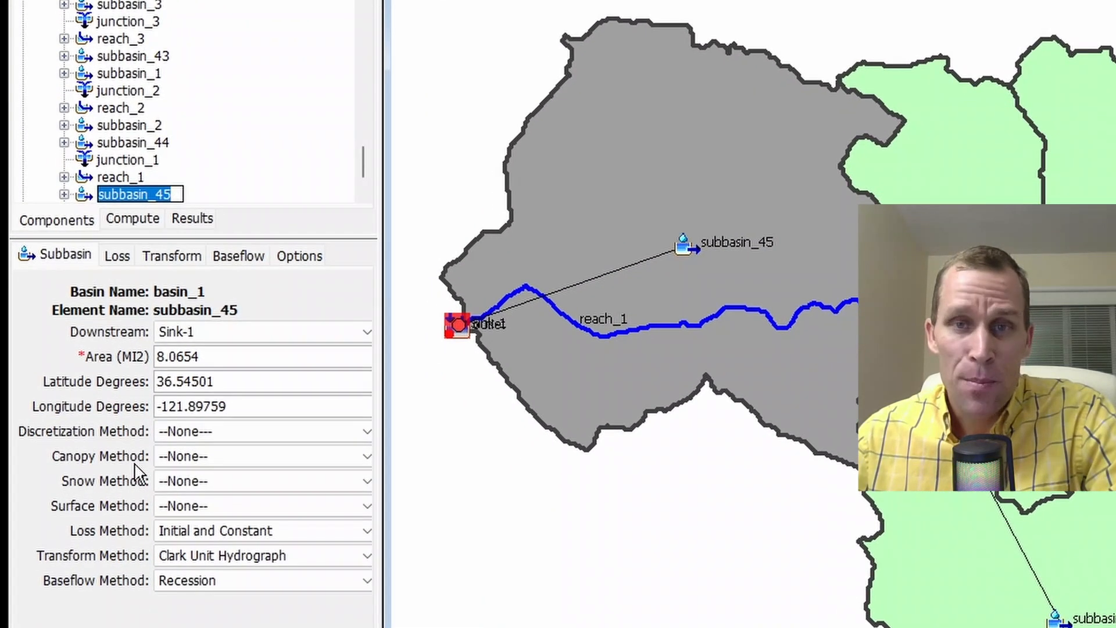
{"action": "mouse_move", "coordinate": [150, 472]}
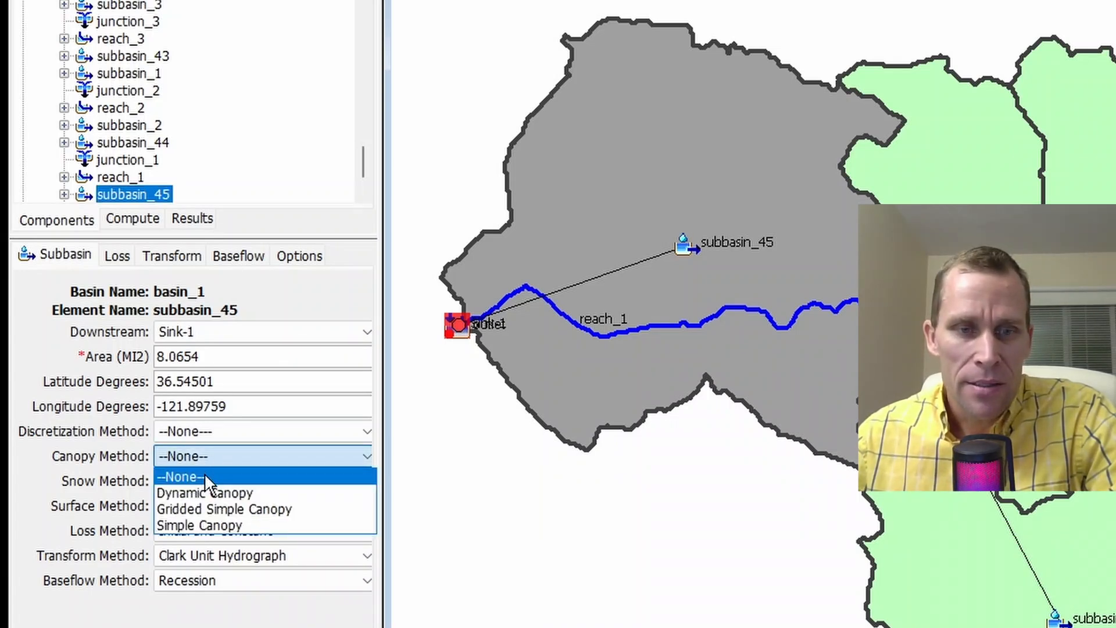
{"action": "mouse_move", "coordinate": [218, 497]}
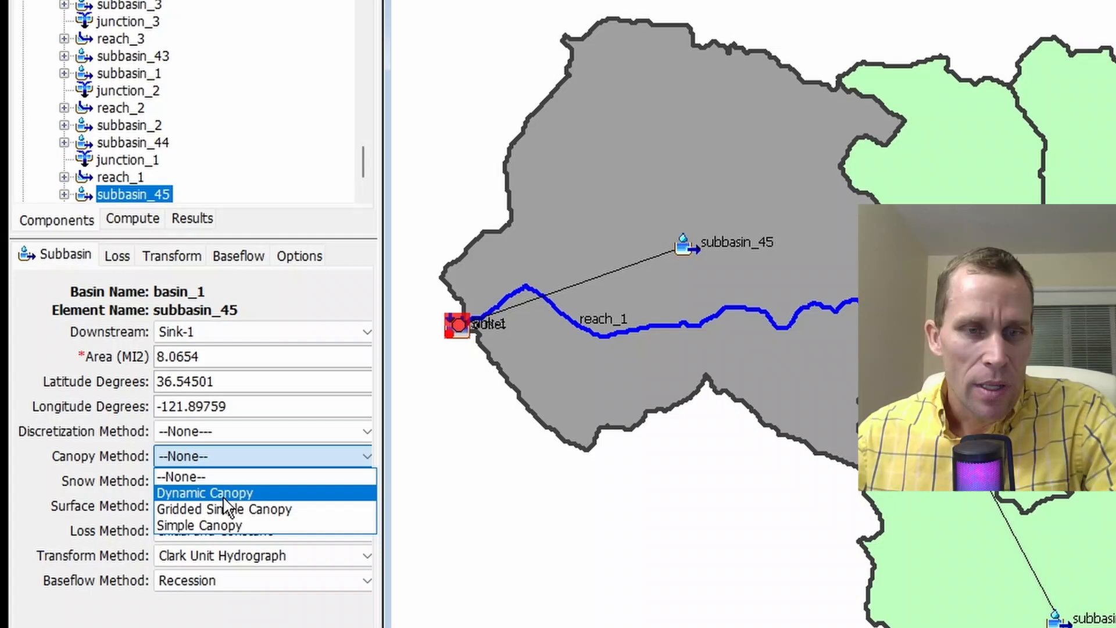
{"action": "mouse_move", "coordinate": [258, 525]}
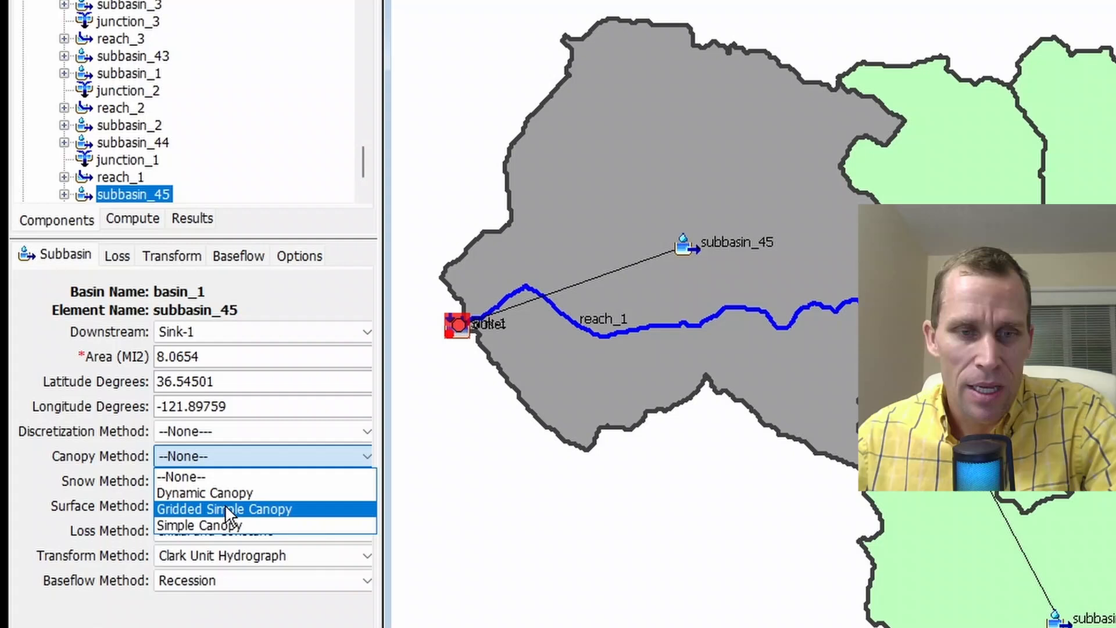
{"action": "mouse_move", "coordinate": [223, 492]}
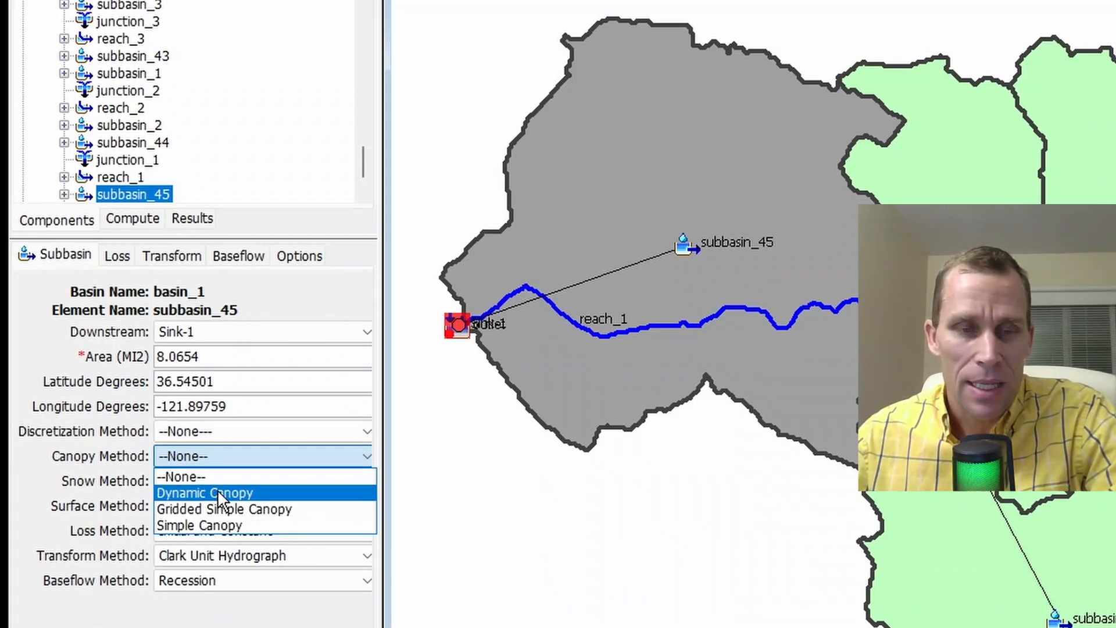
{"action": "mouse_move", "coordinate": [200, 525]}
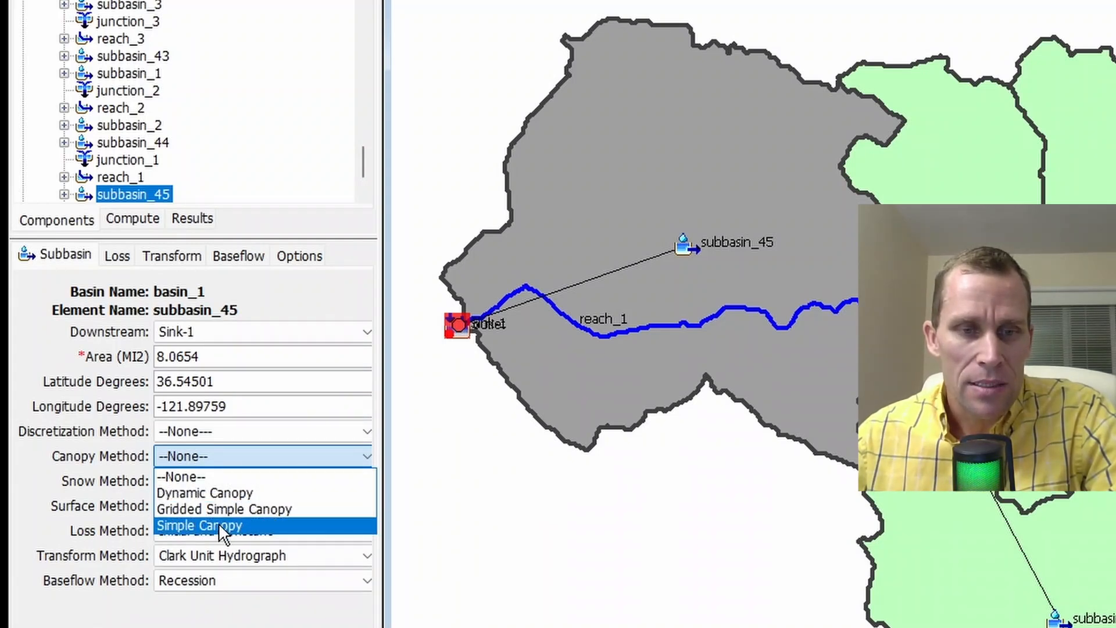
Choose Simple Canopy as subbasin_45's canopy method, triggering the data-loss warning.
{"action": "left_click", "coordinate": [200, 525]}
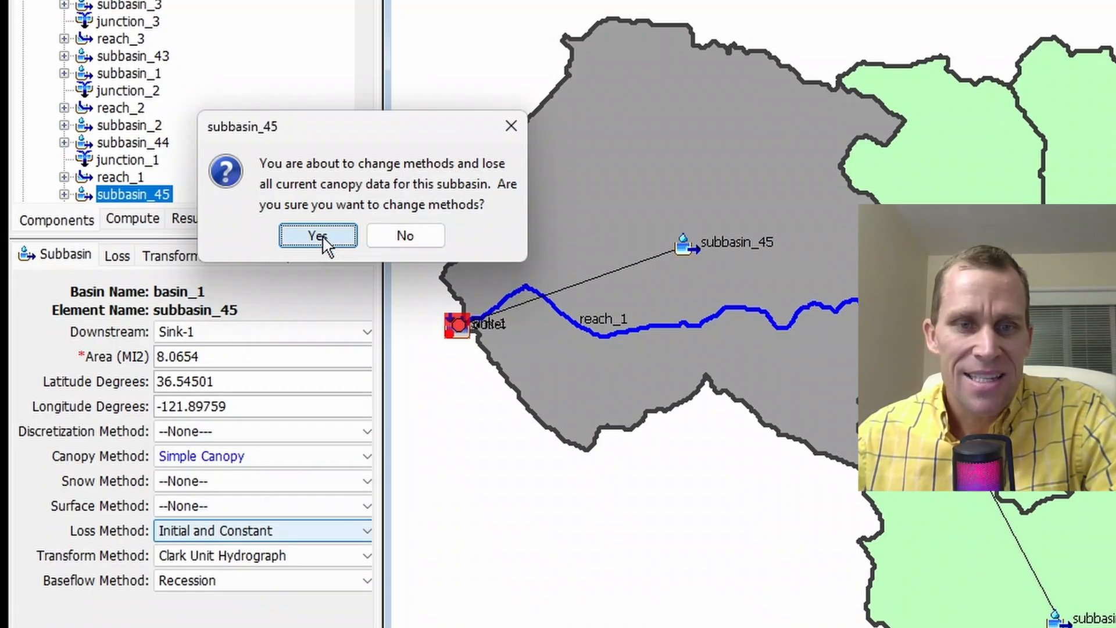
Confirm the switch to Simple Canopy and show subbasin_45's canopy parameters.
{"action": "left_click", "coordinate": [317, 234]}
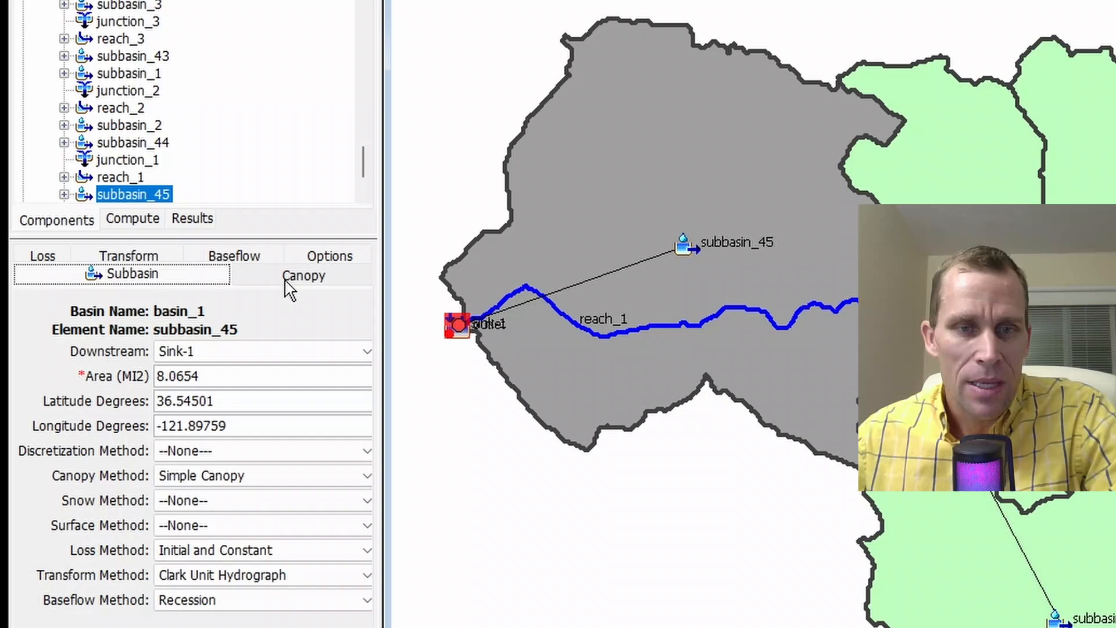
{"action": "left_click", "coordinate": [303, 274]}
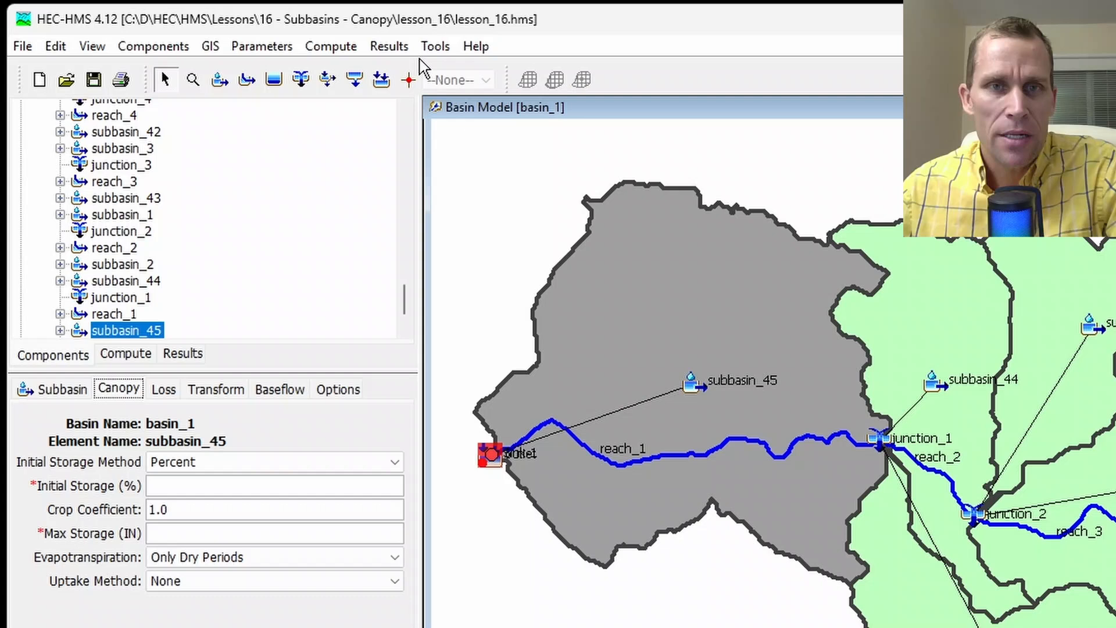
Review Program Settings defaults via Tools, keeping the default subbasin canopy as --None--.
{"action": "left_click", "coordinate": [435, 47]}
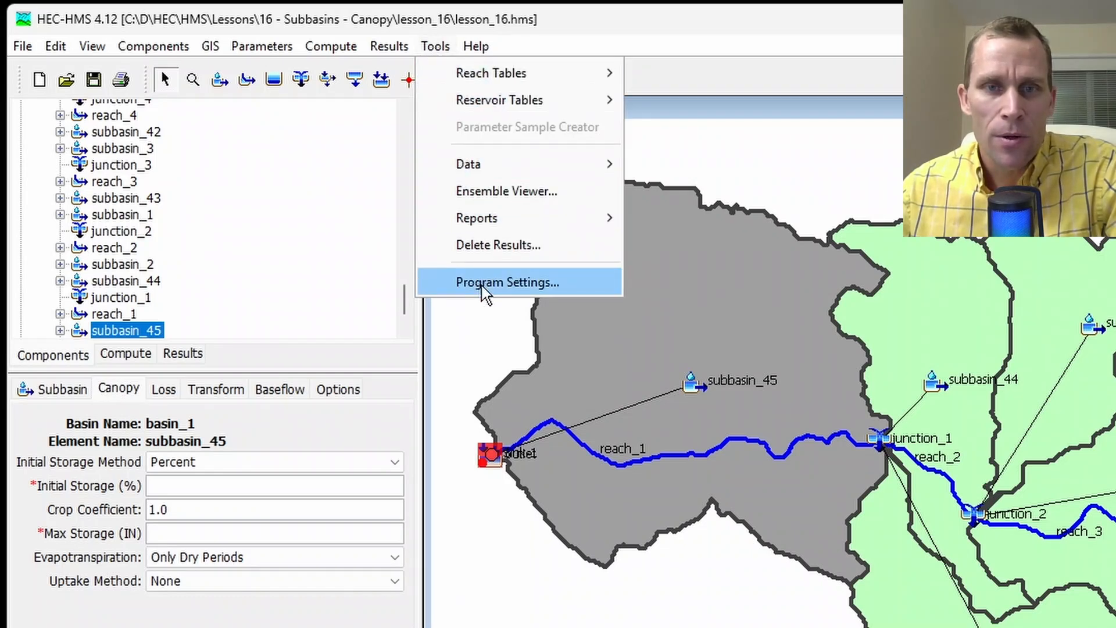
{"action": "left_click", "coordinate": [507, 281]}
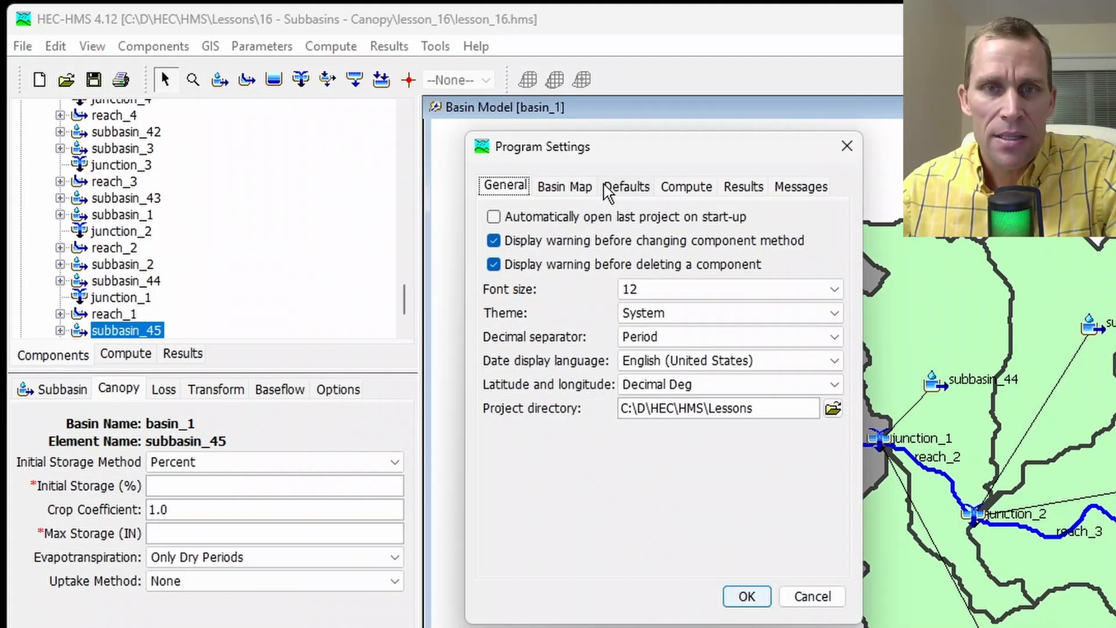
{"action": "left_click", "coordinate": [626, 186]}
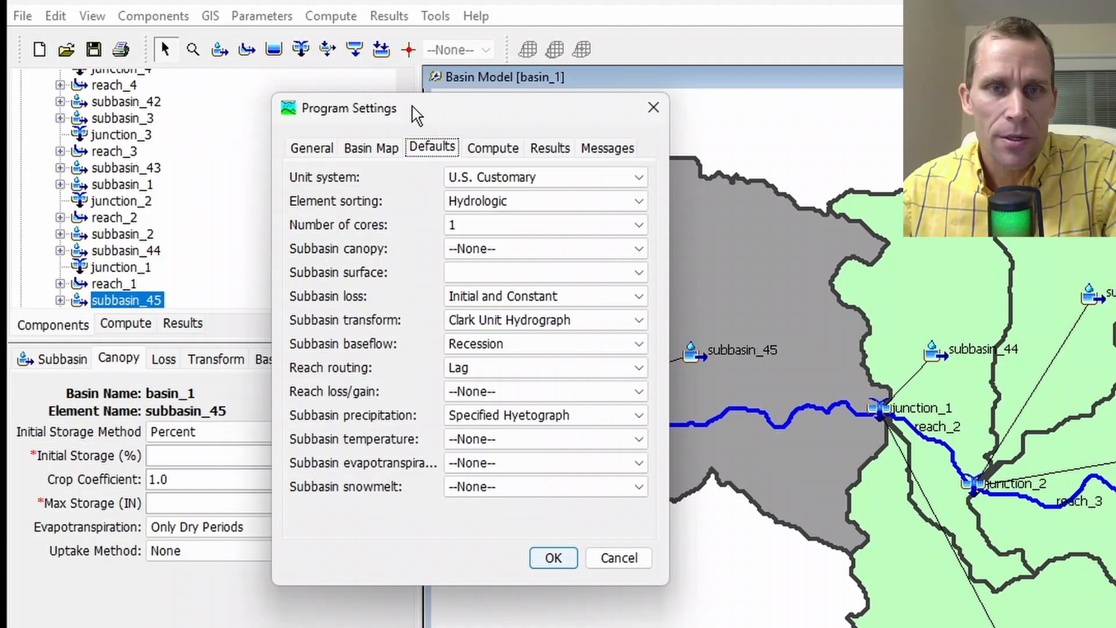
{"action": "mouse_move", "coordinate": [299, 270]}
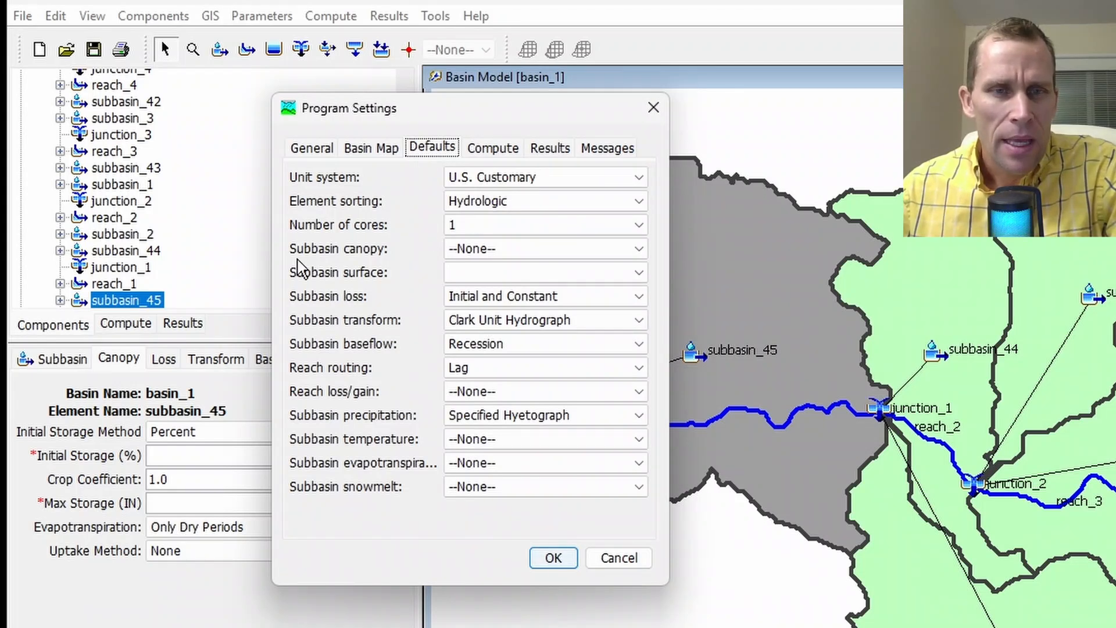
{"action": "mouse_move", "coordinate": [454, 268]}
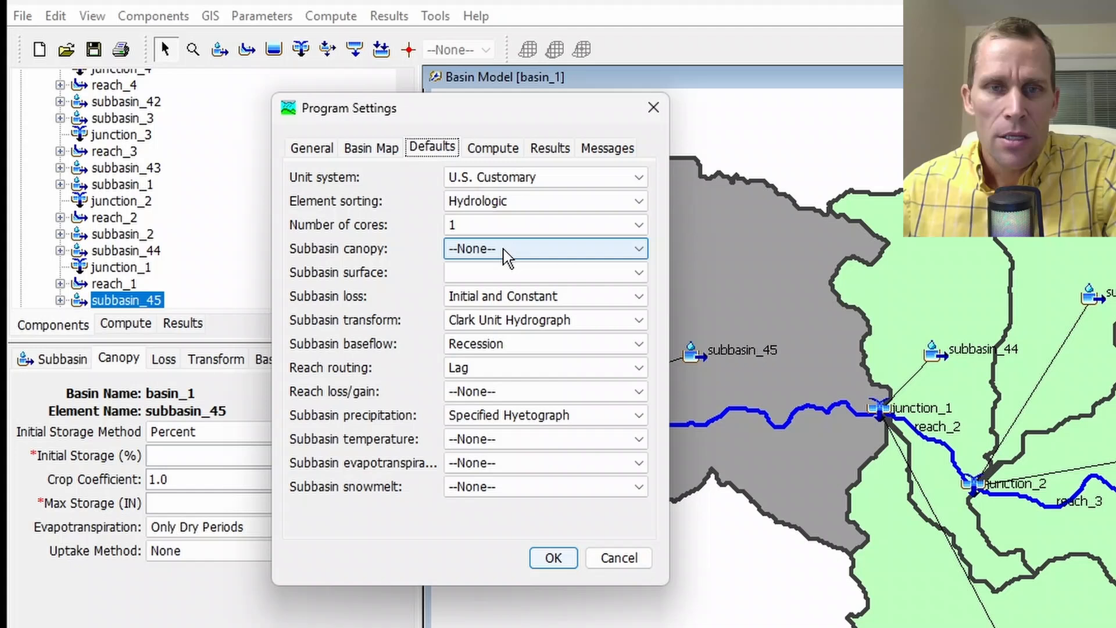
{"action": "left_click", "coordinate": [546, 249]}
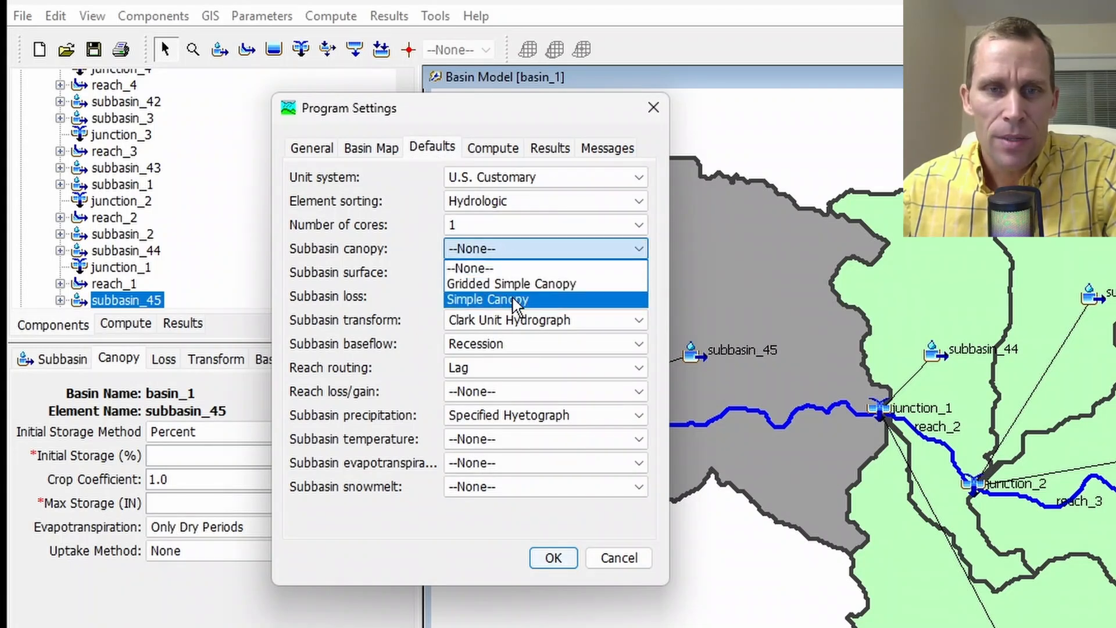
{"action": "mouse_move", "coordinate": [529, 300]}
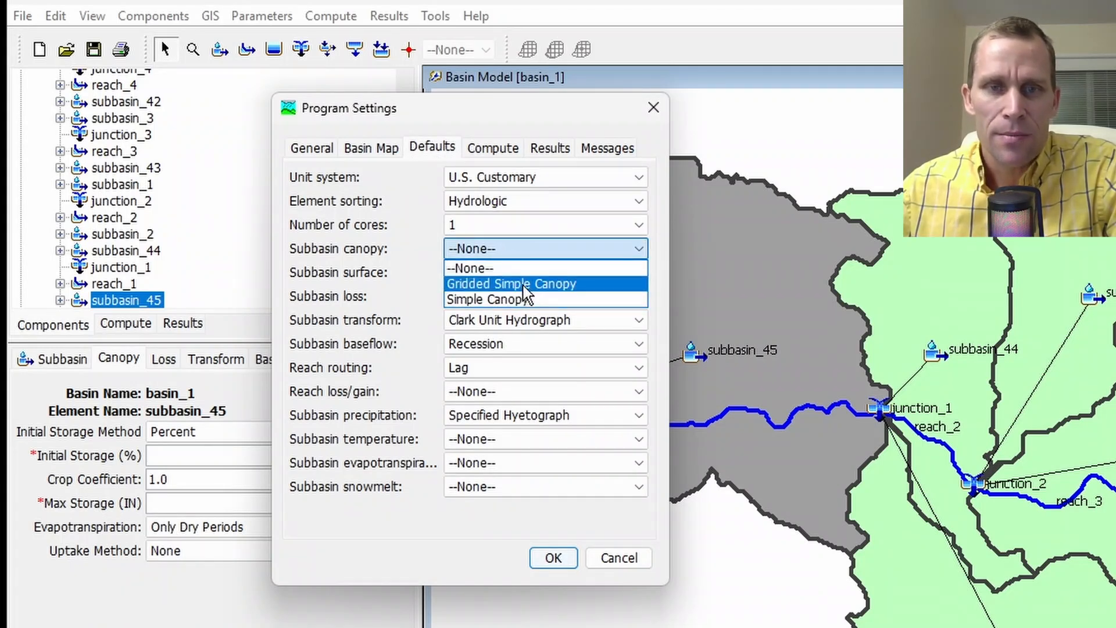
{"action": "mouse_move", "coordinate": [514, 267]}
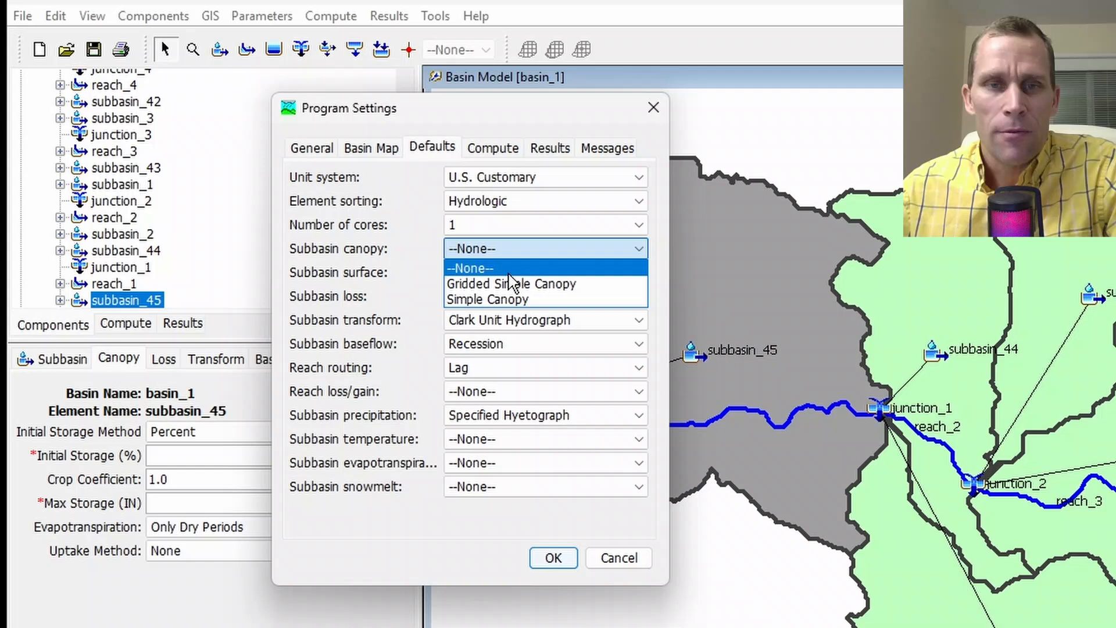
{"action": "mouse_move", "coordinate": [502, 273]}
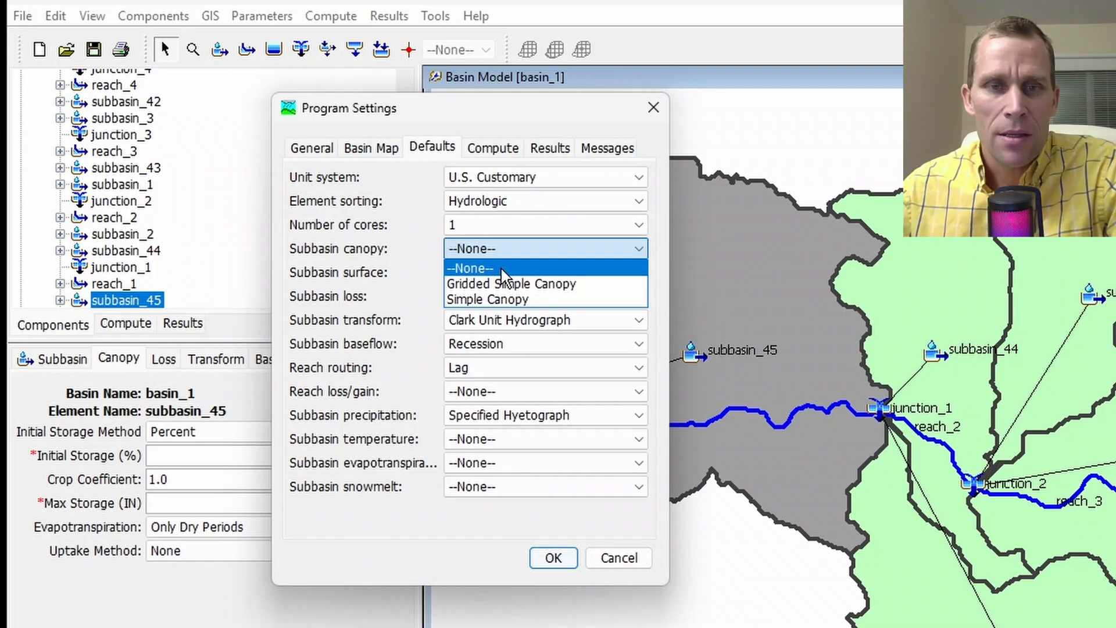
{"action": "left_click", "coordinate": [470, 267]}
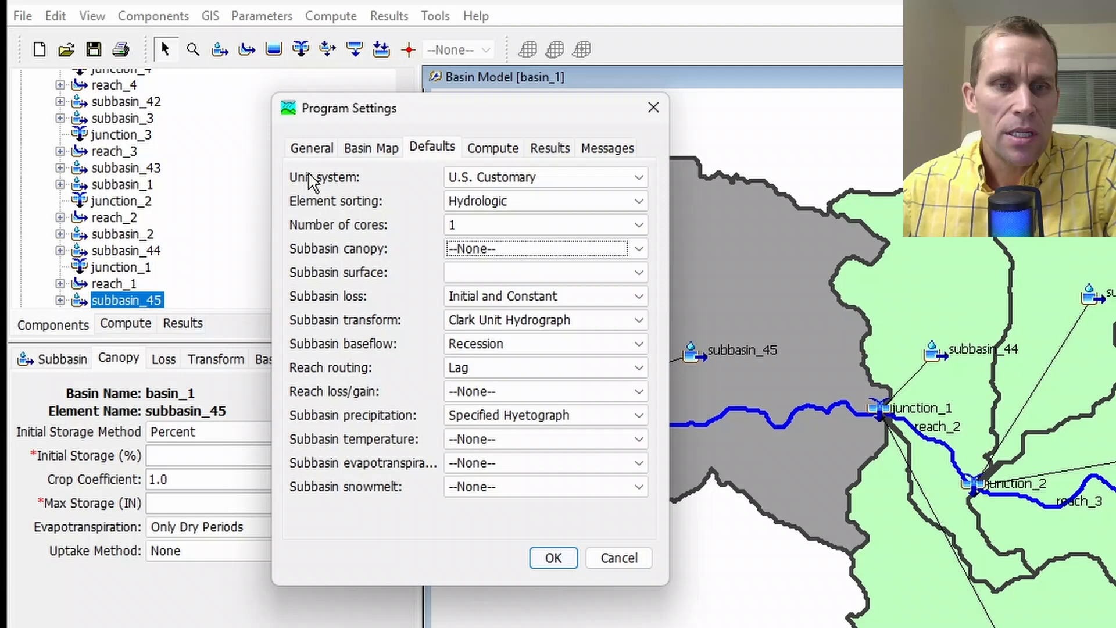
{"action": "mouse_move", "coordinate": [163, 288]}
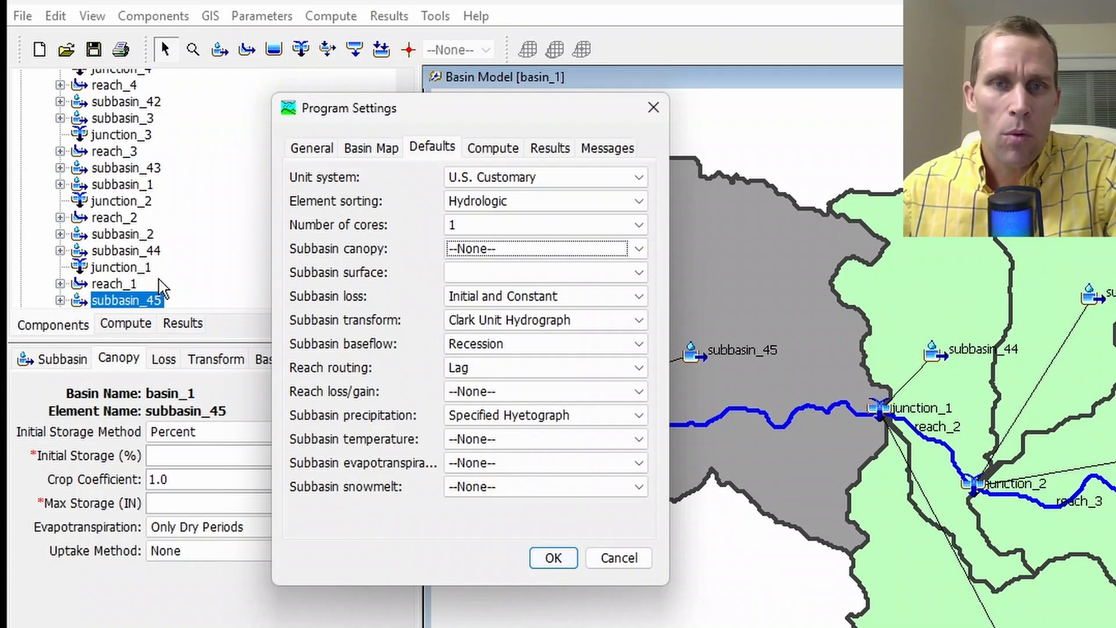
{"action": "mouse_move", "coordinate": [197, 365]}
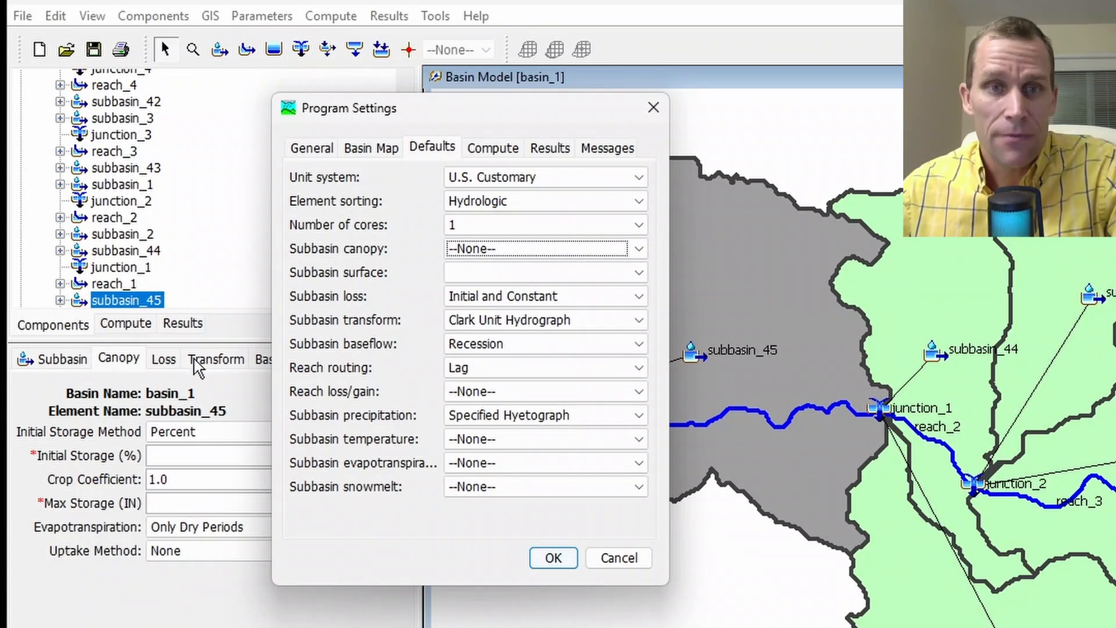
Check the General preferences' component-method warning option and close Program Settings with OK.
{"action": "left_click", "coordinate": [311, 147]}
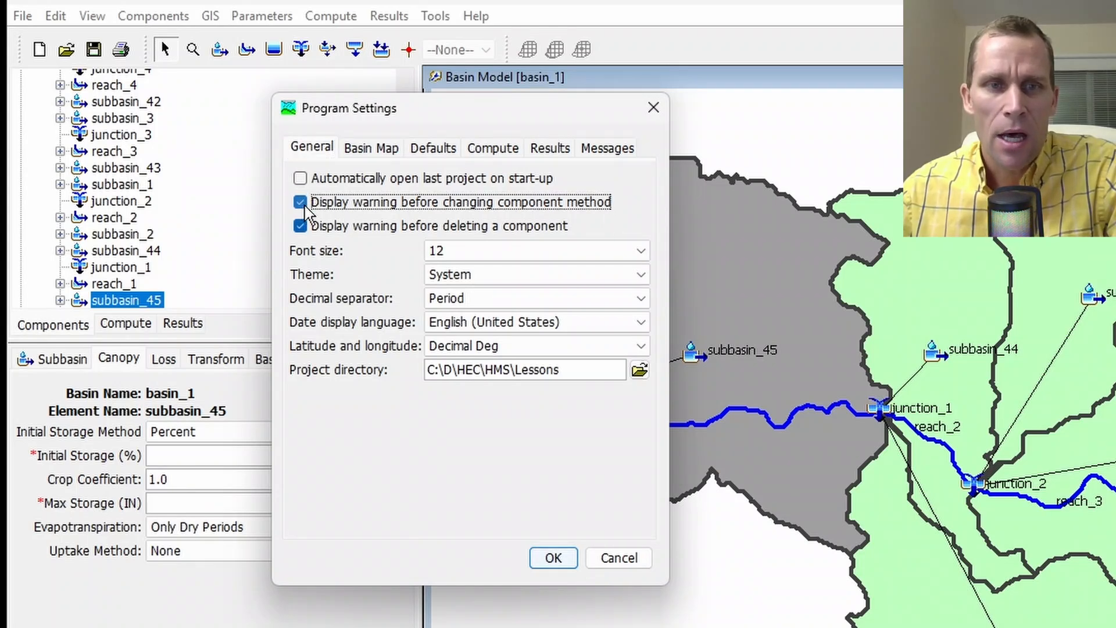
{"action": "left_click", "coordinate": [553, 558]}
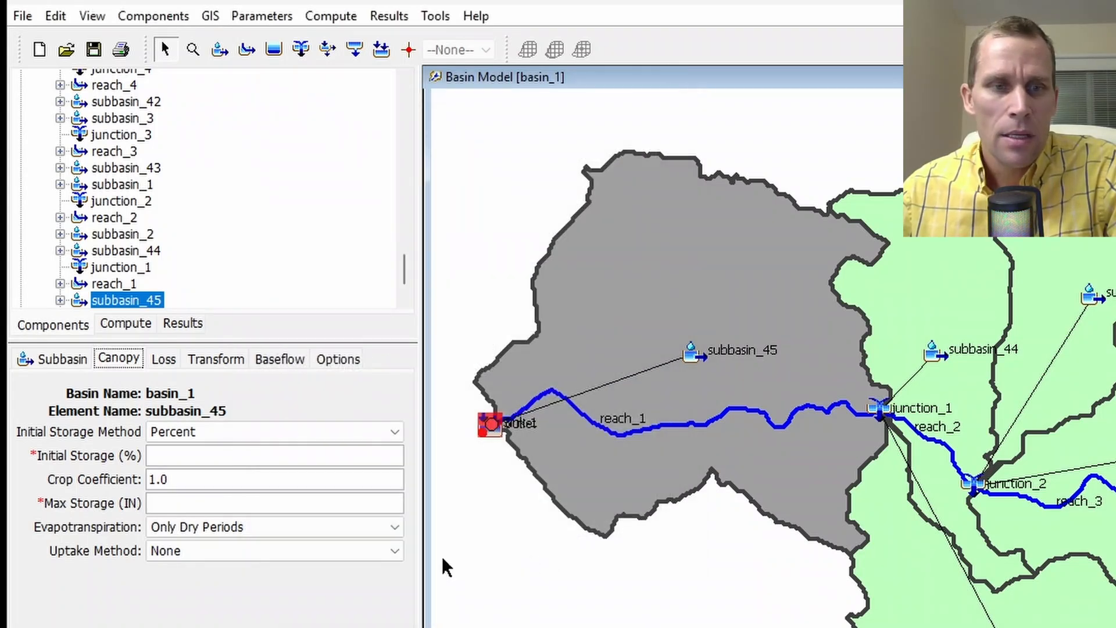
Set subbasin_45's transform method to Kinematic Wave and return to its canopy parameters.
{"action": "left_click", "coordinate": [55, 358]}
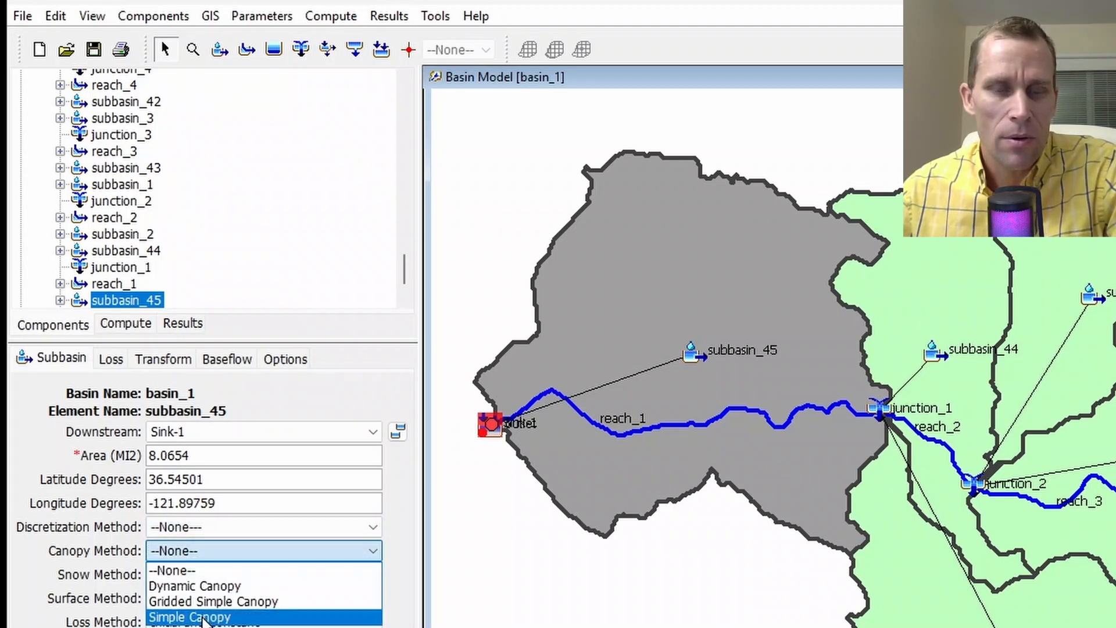
{"action": "left_click", "coordinate": [198, 616]}
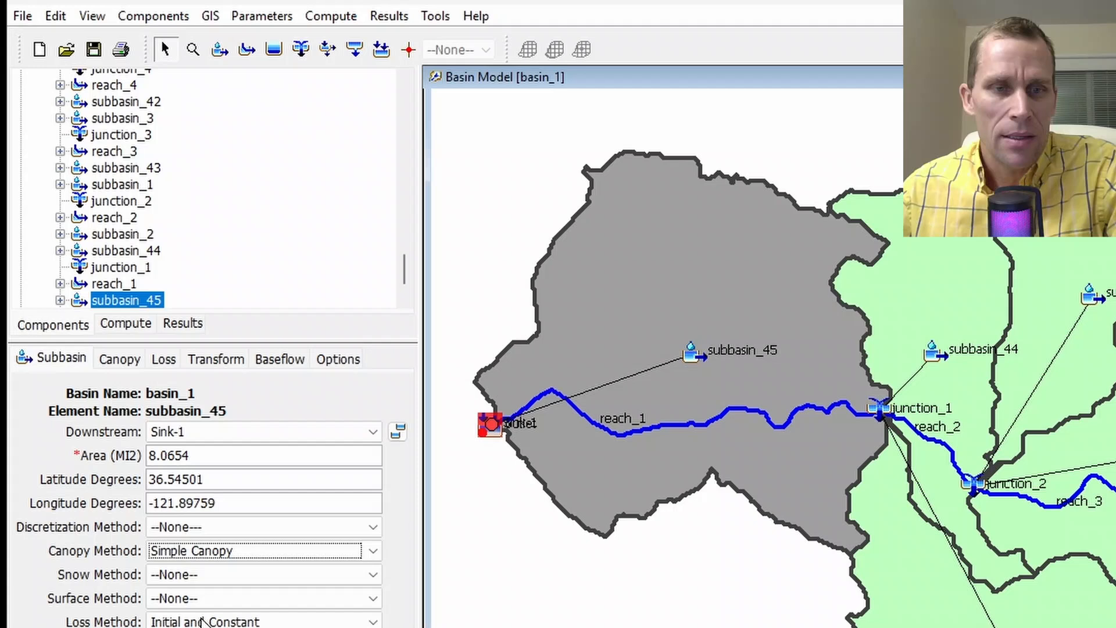
{"action": "left_click", "coordinate": [118, 358]}
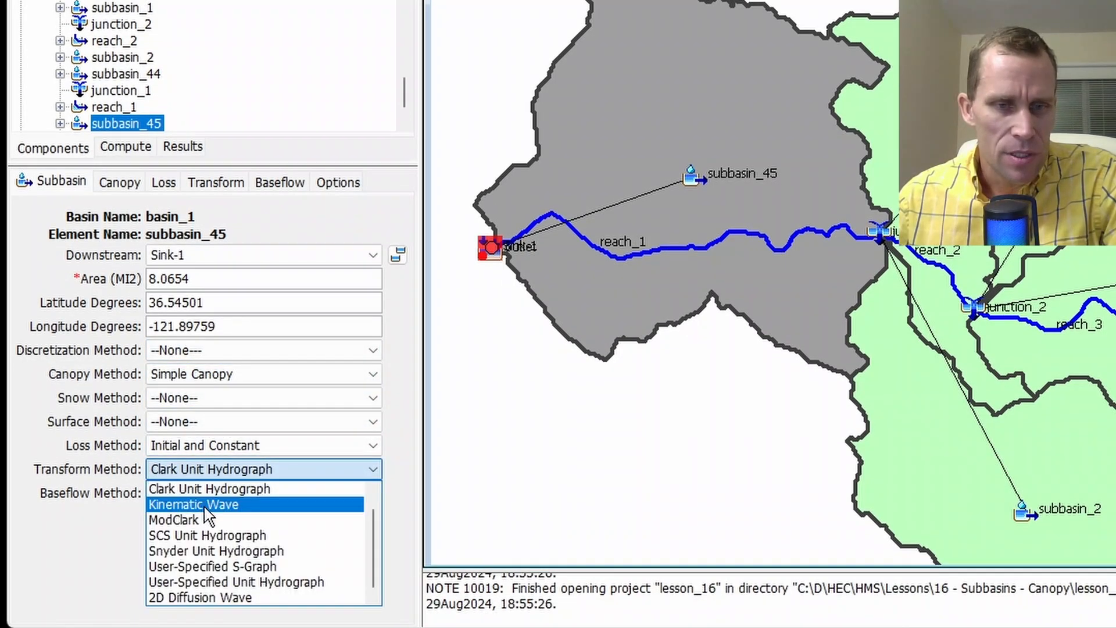
{"action": "left_click", "coordinate": [192, 505]}
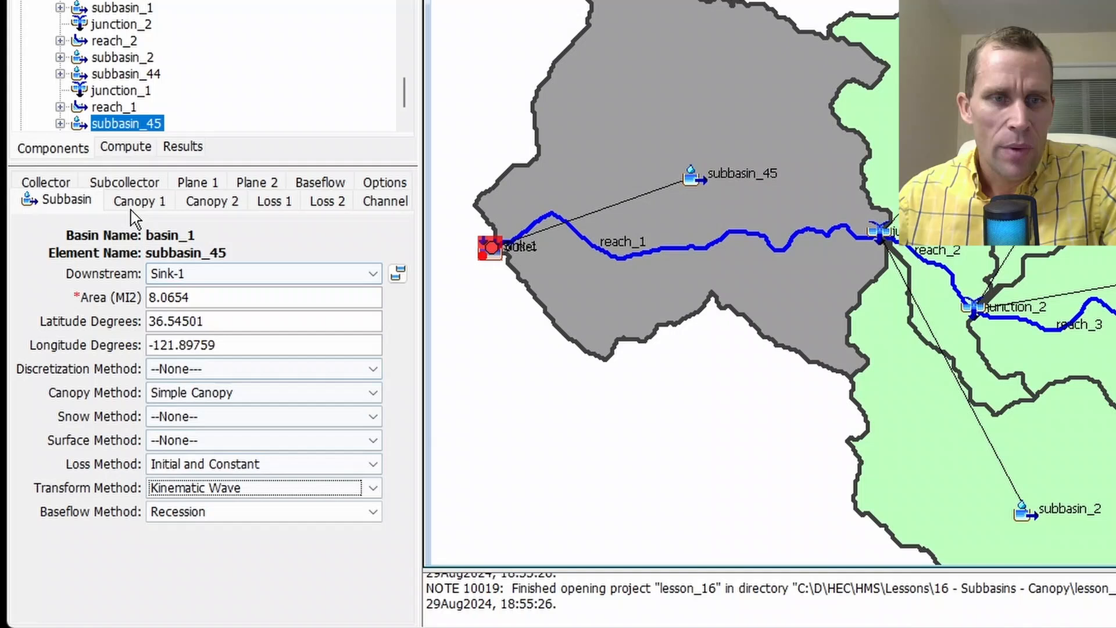
{"action": "left_click", "coordinate": [138, 201]}
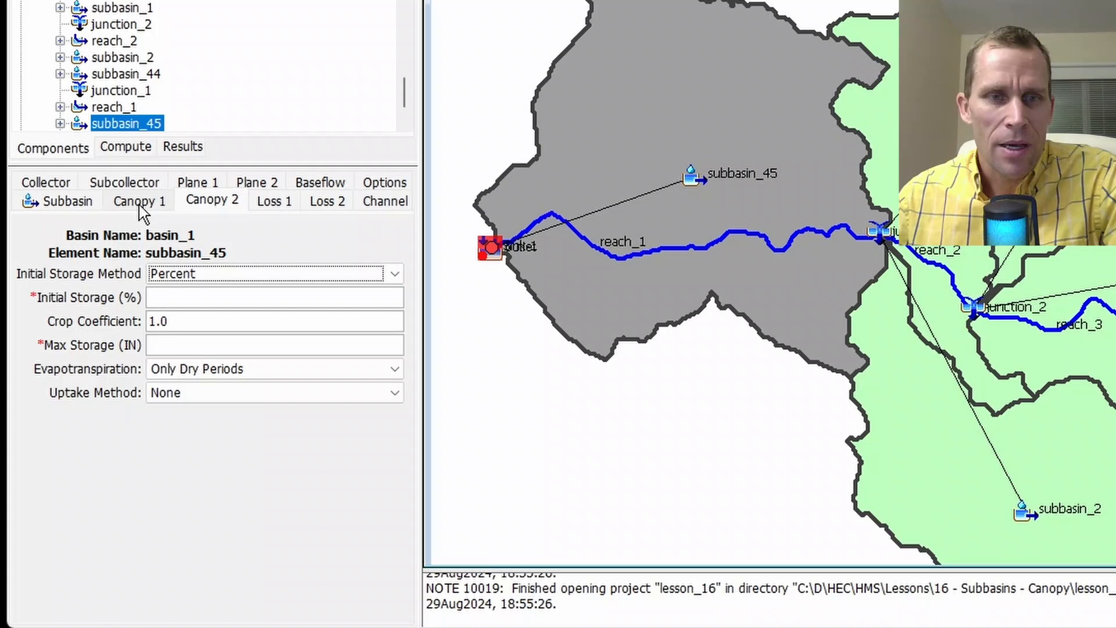
{"action": "mouse_move", "coordinate": [142, 215]}
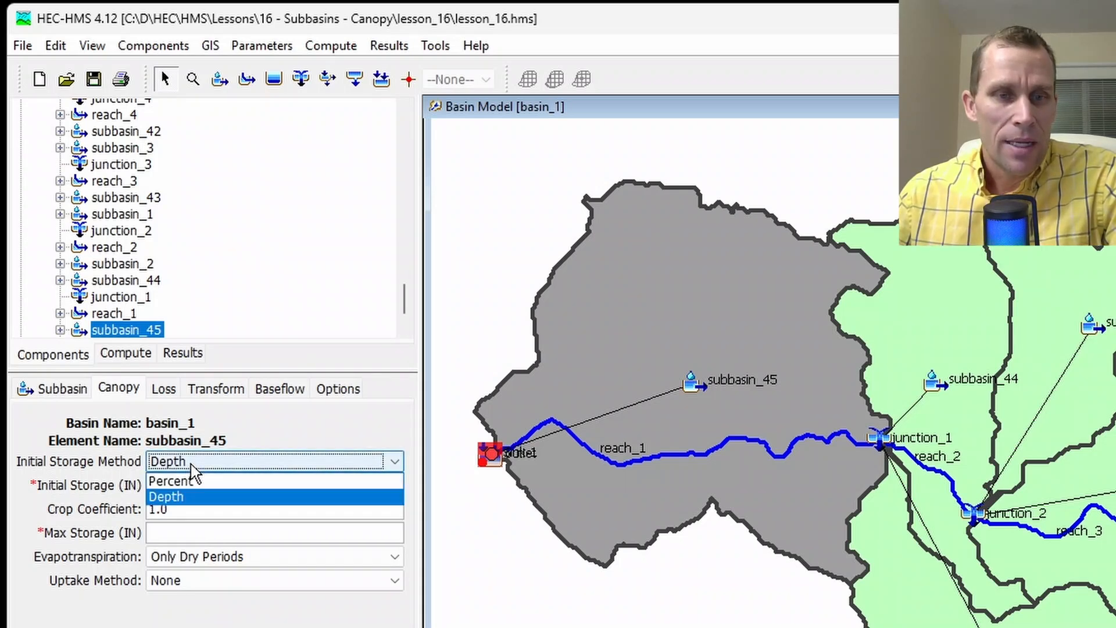
Set initial storage method to Depth with 0.1 in initial storage and 0.2 in max storage.
{"action": "left_click", "coordinate": [173, 483]}
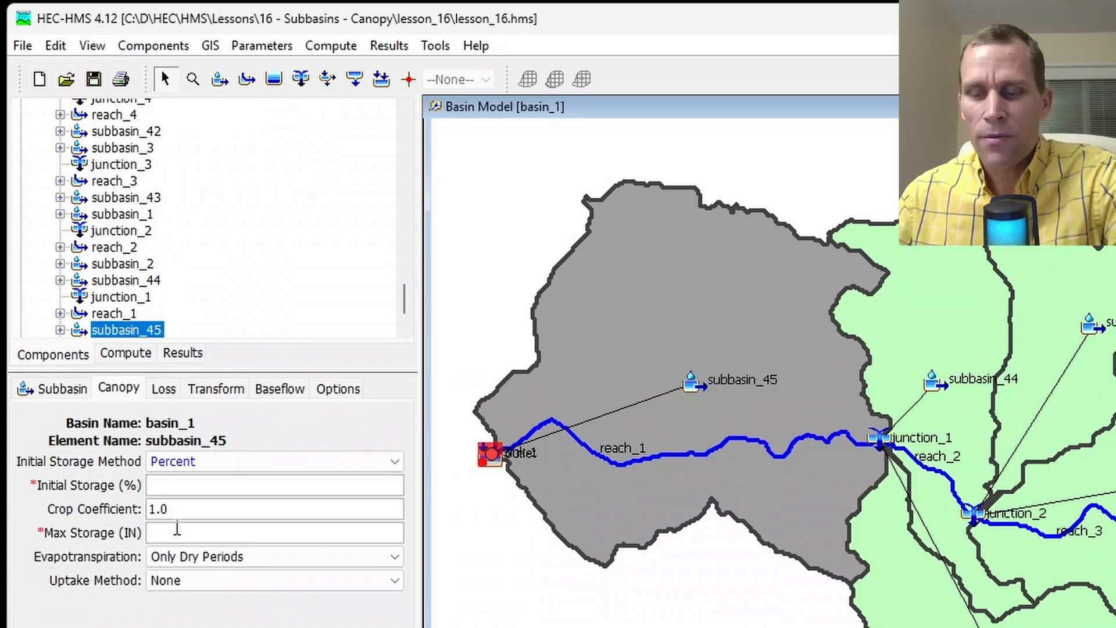
{"action": "type", "text": "0.2"}
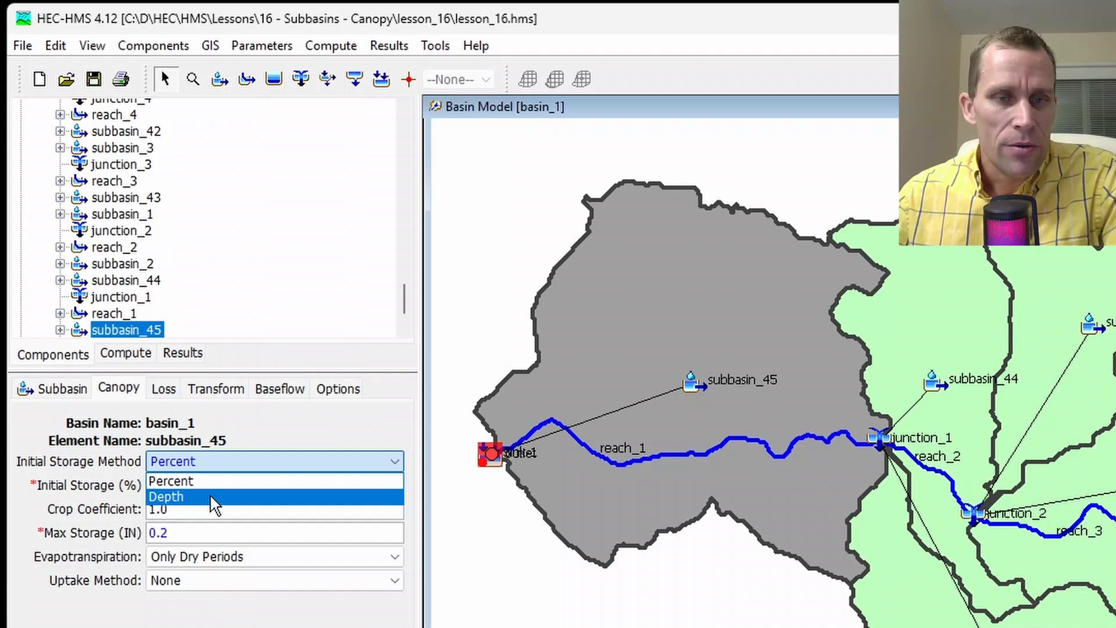
{"action": "left_click", "coordinate": [165, 497]}
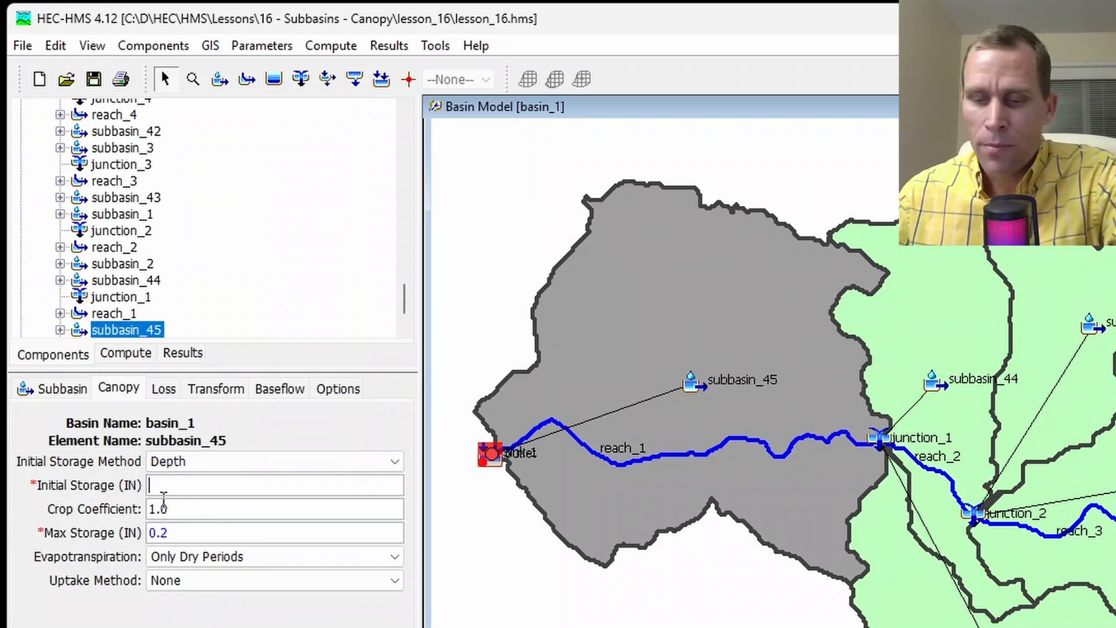
{"action": "type", "text": "0.1"}
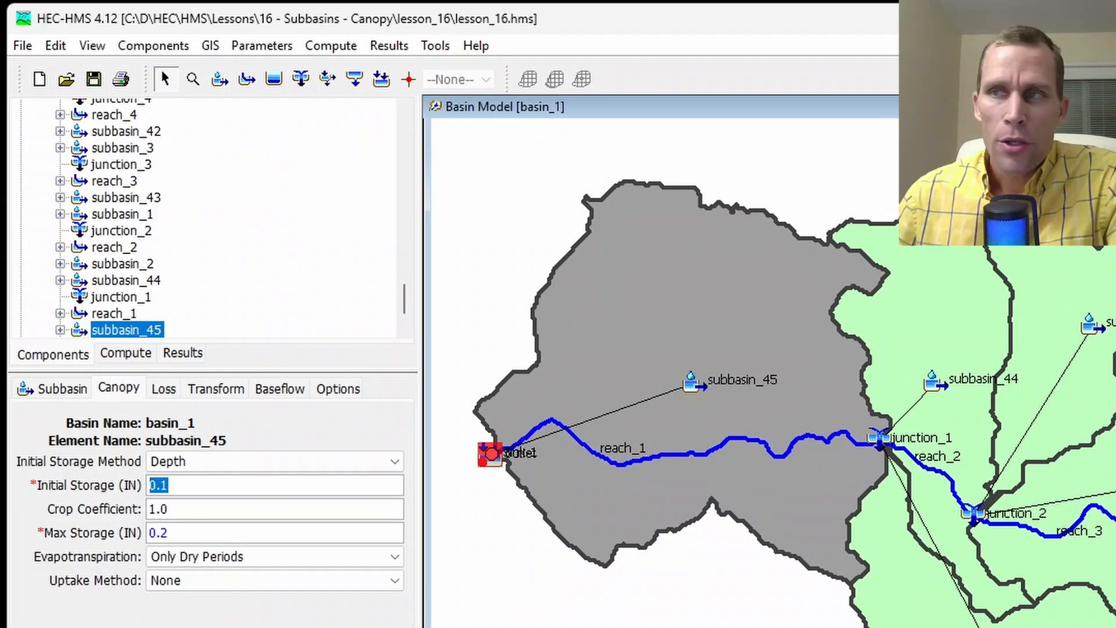
{"action": "mouse_move", "coordinate": [998, 546]}
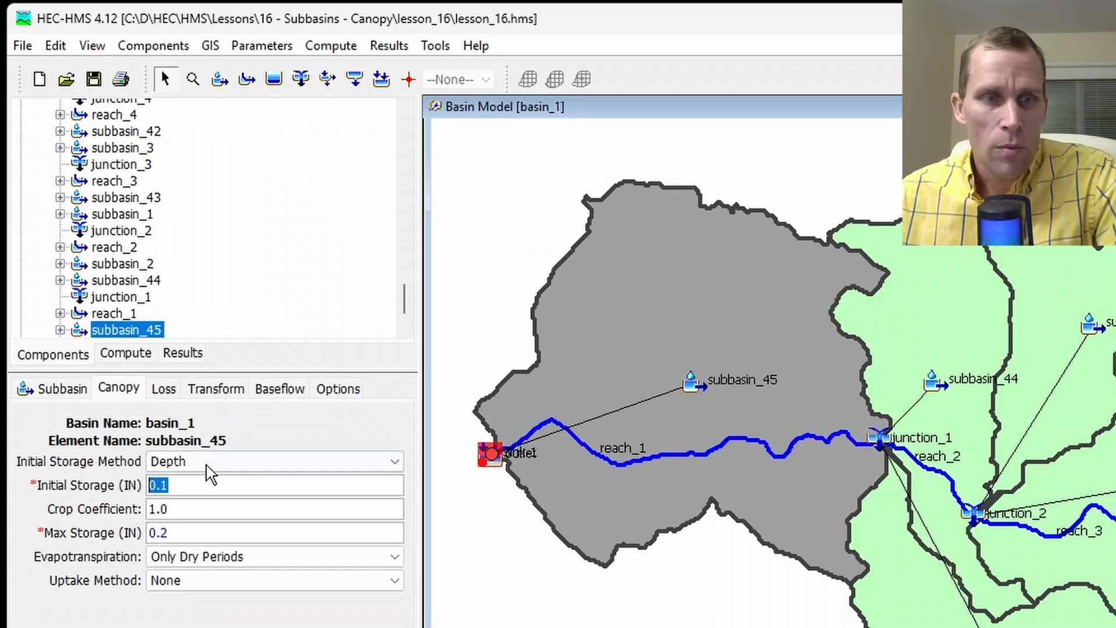
{"action": "mouse_move", "coordinate": [204, 567]}
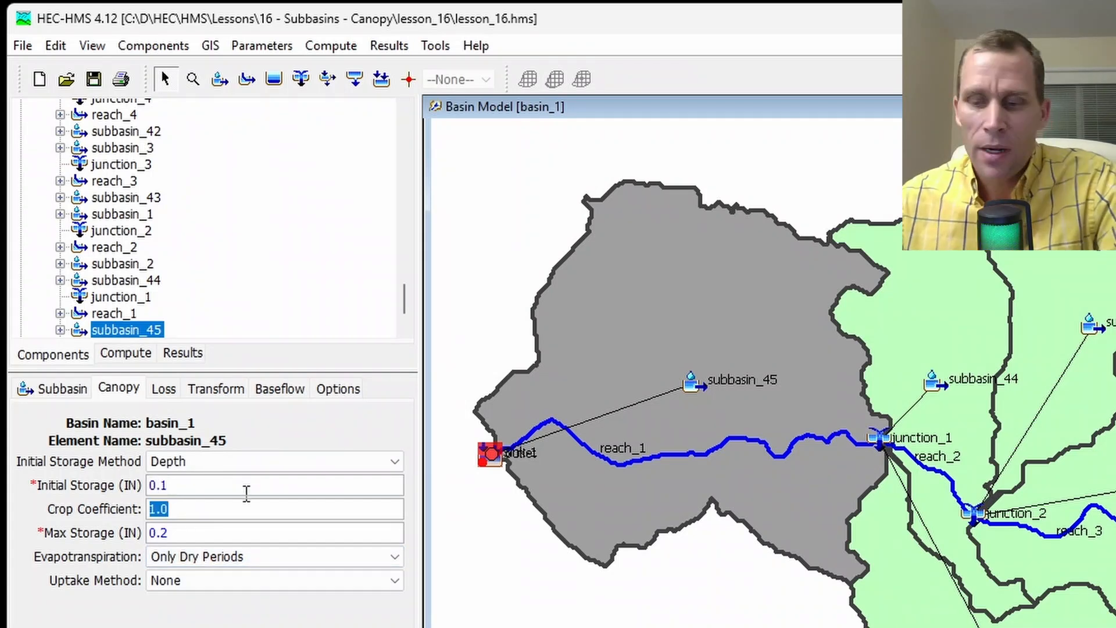
Adjust the crop coefficient, ending at a value of .5.
{"action": "type", "text": "0"}
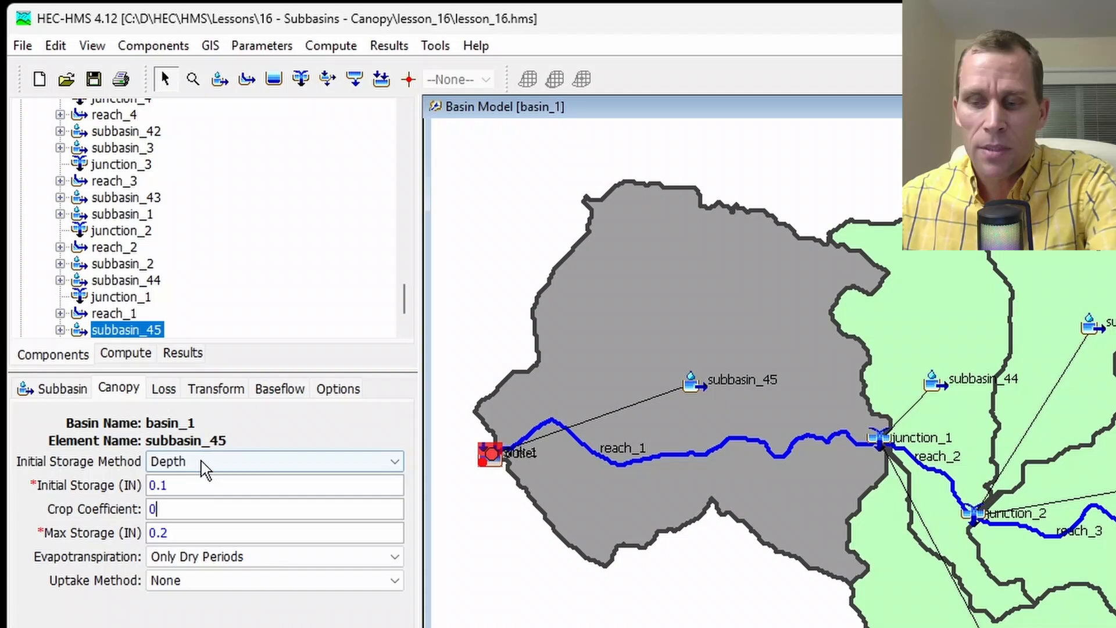
{"action": "type", "text": ".4"}
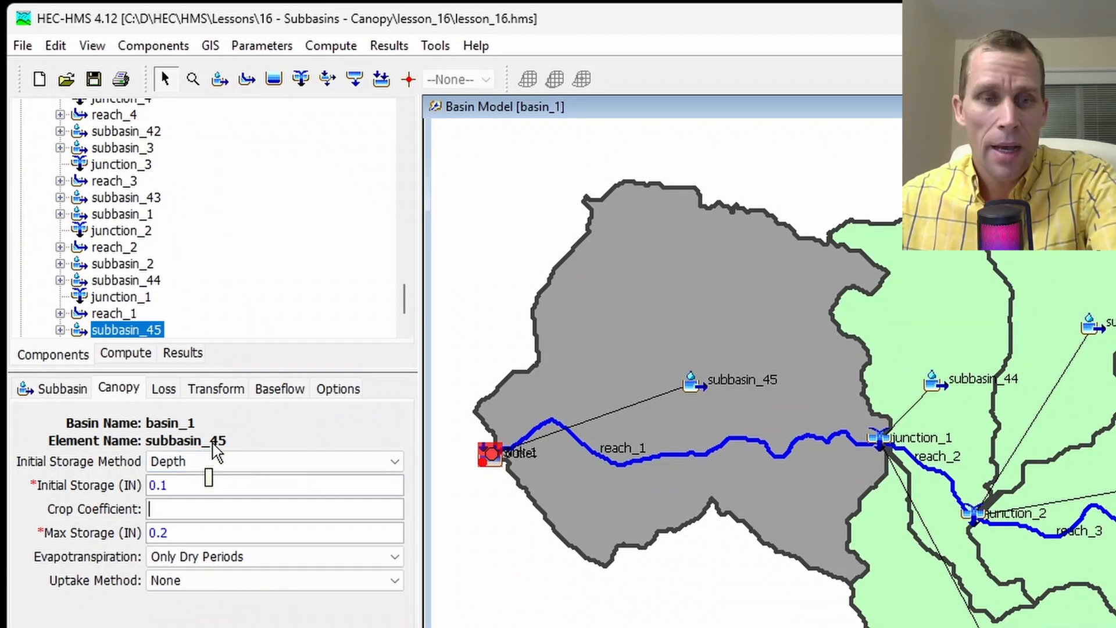
{"action": "type", "text": "1"}
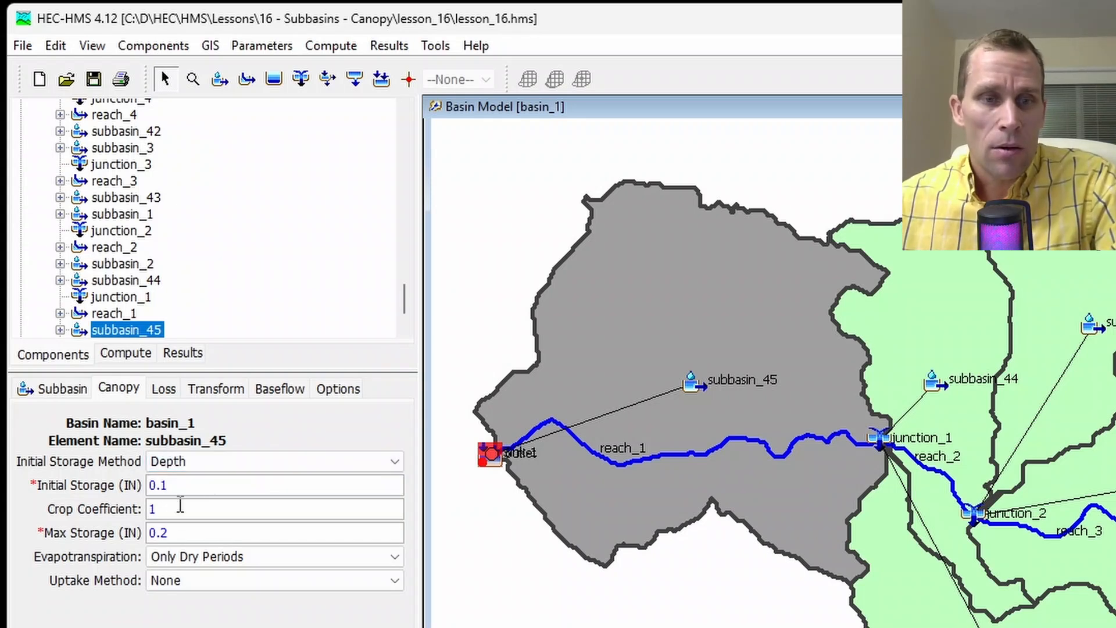
{"action": "type", "text": ".5"}
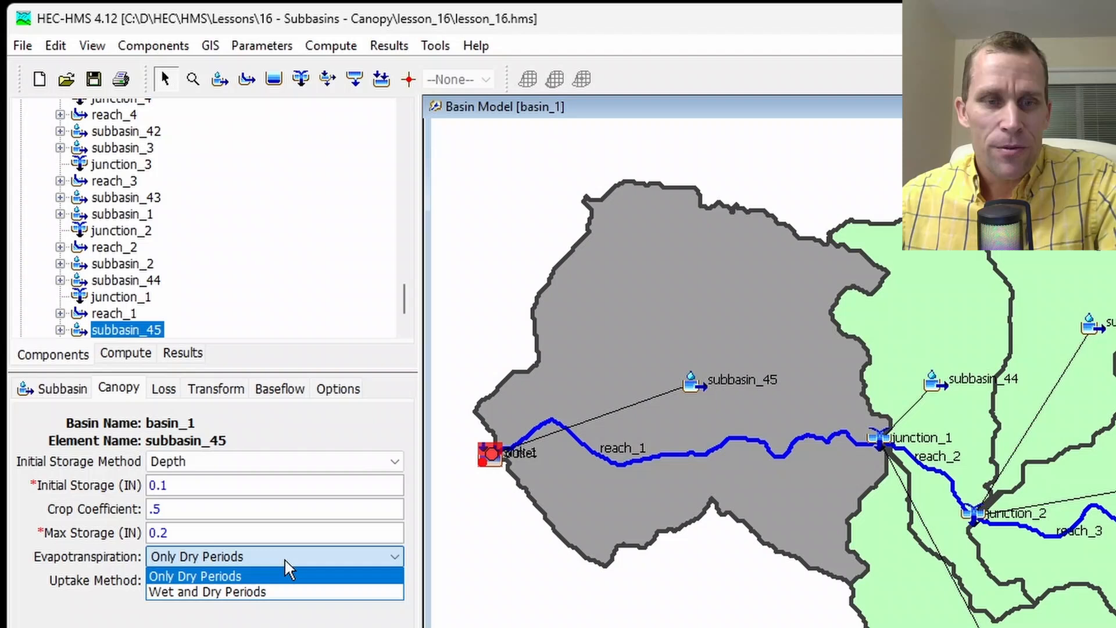
Set canopy evapotranspiration to Wet and Dry Periods and review the uptake method choices.
{"action": "left_click", "coordinate": [207, 592]}
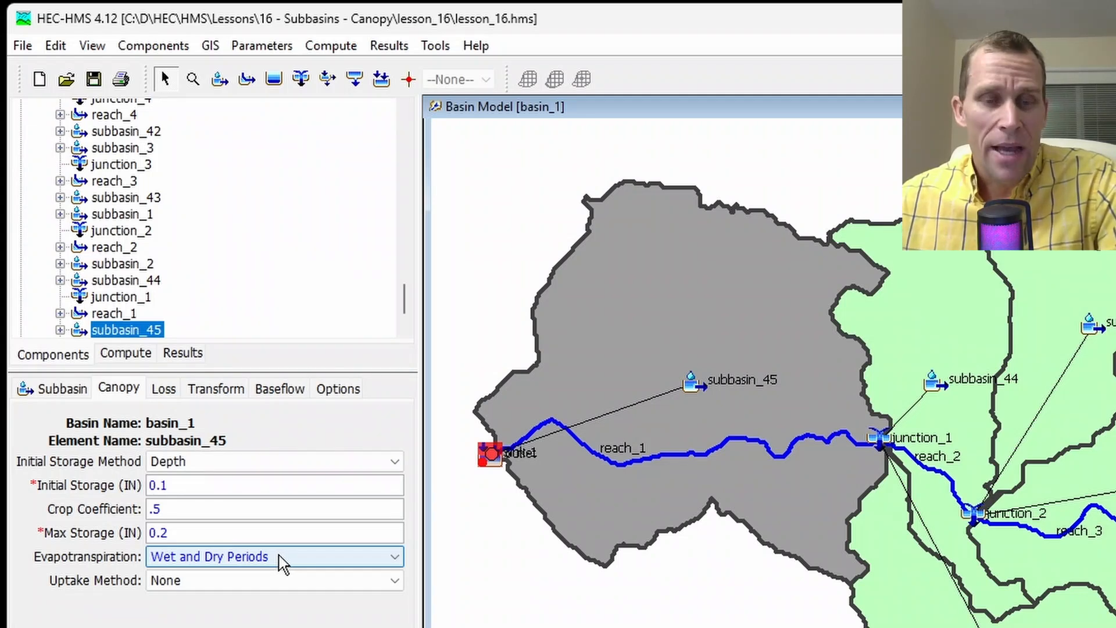
{"action": "mouse_move", "coordinate": [272, 583]}
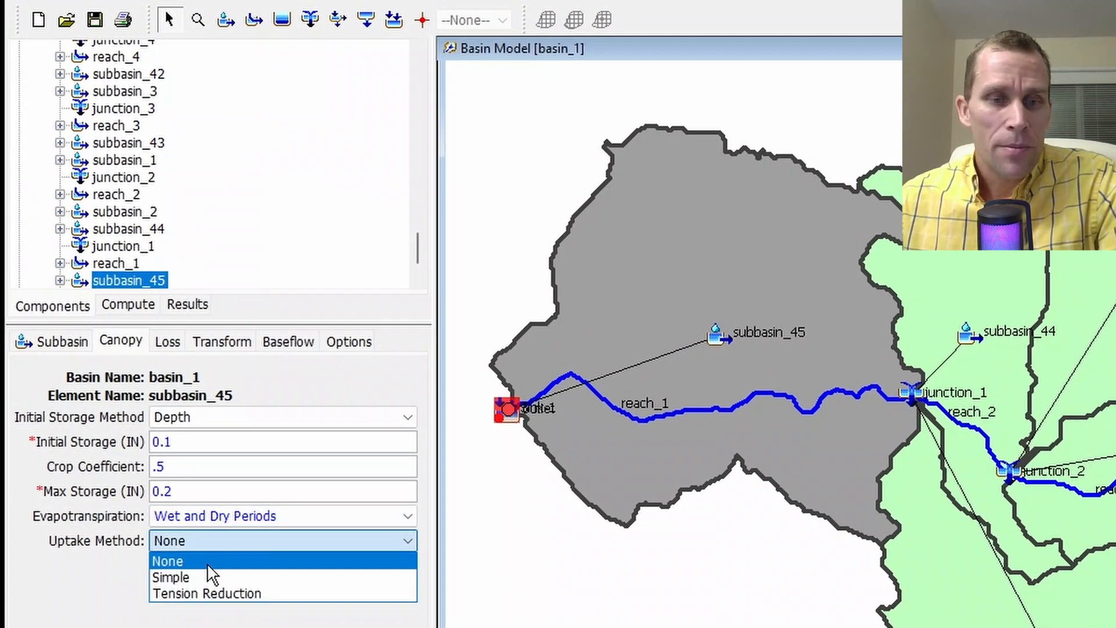
{"action": "left_click", "coordinate": [170, 576]}
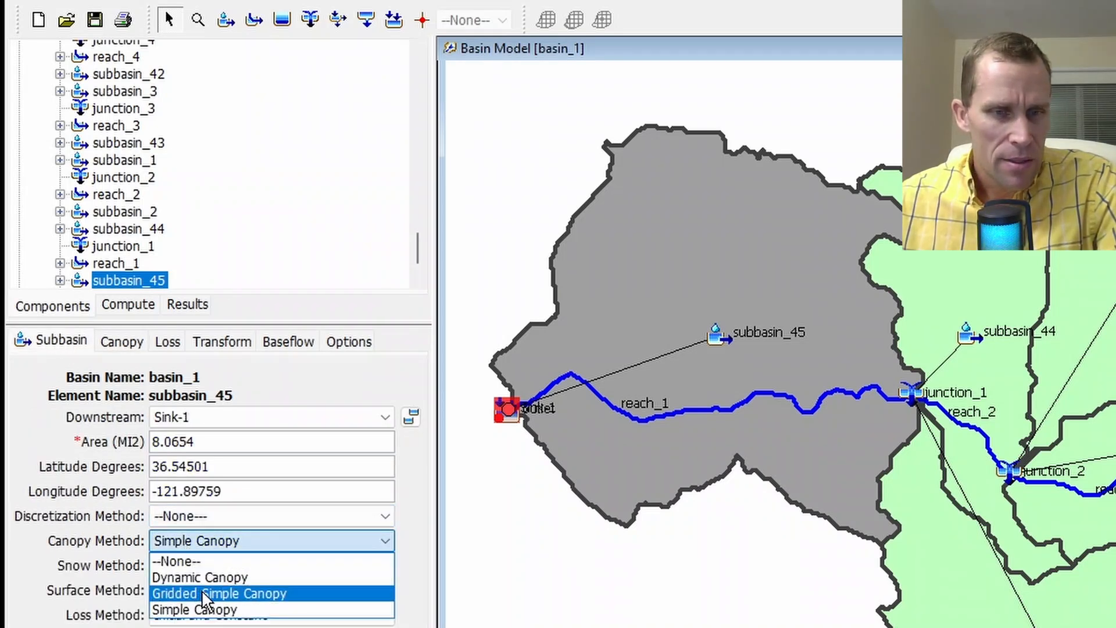
Switch the canopy method to Gridded Simple Canopy and enter 50% initial storage.
{"action": "left_click", "coordinate": [216, 593]}
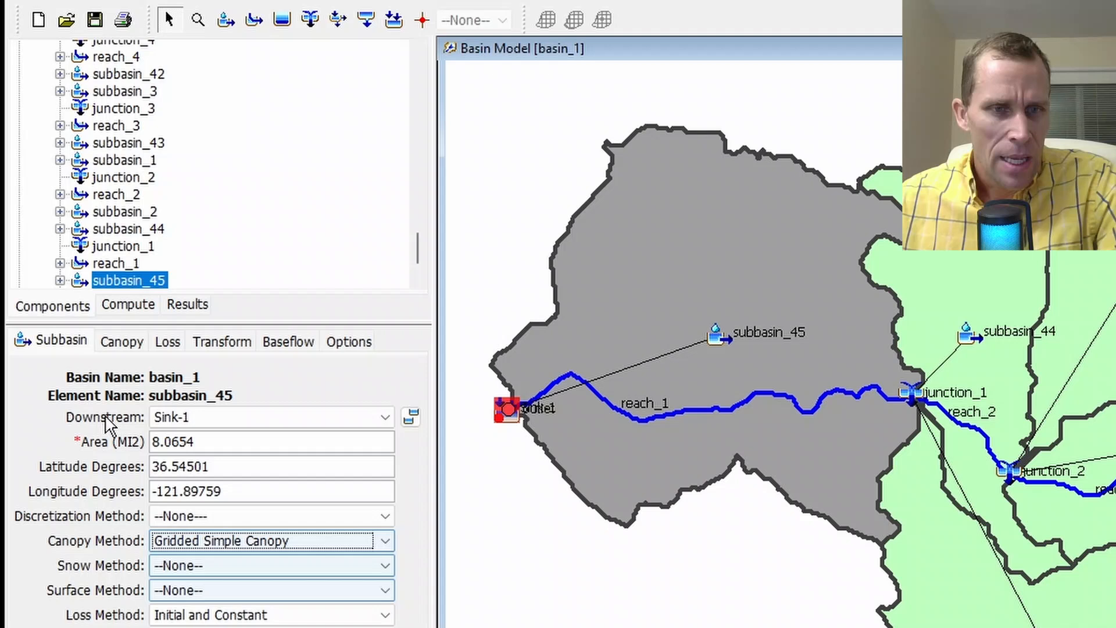
{"action": "left_click", "coordinate": [121, 342]}
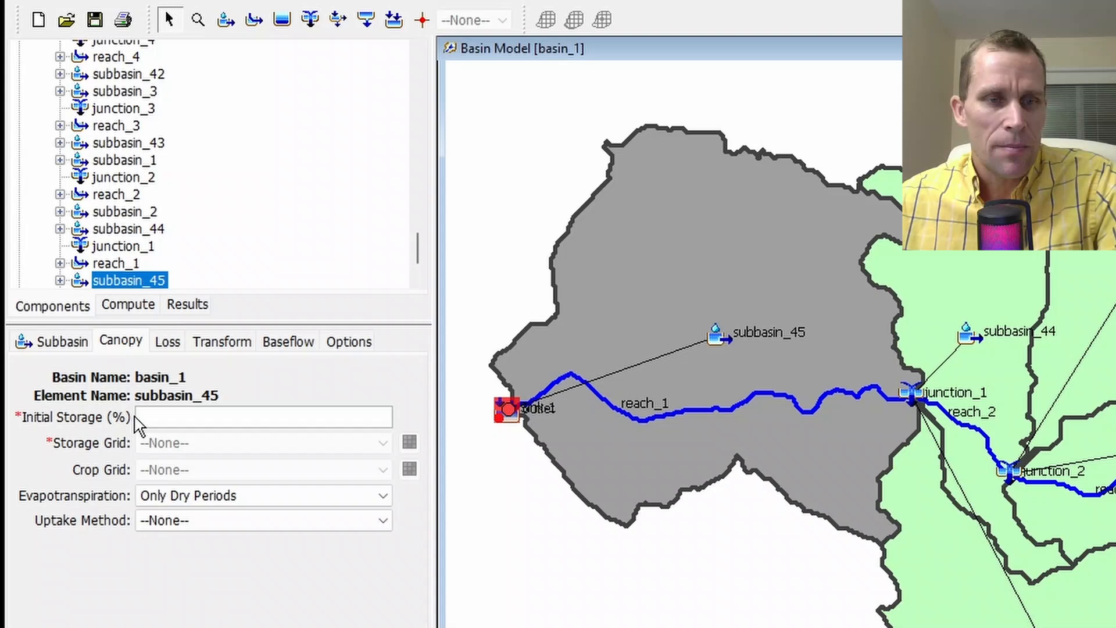
{"action": "mouse_move", "coordinate": [282, 393]}
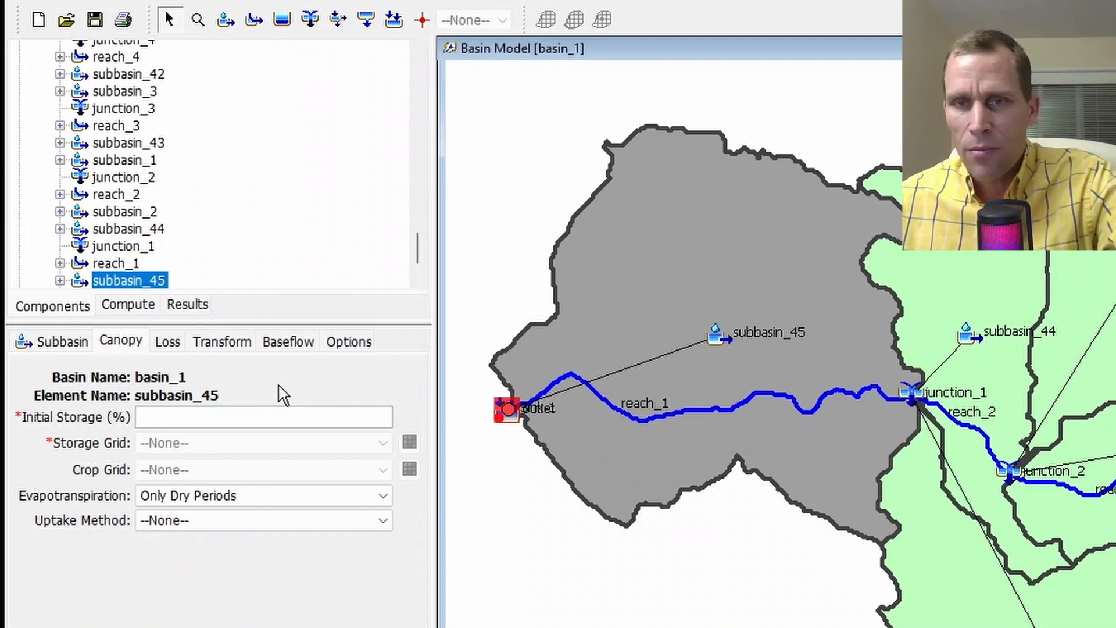
{"action": "type", "text": "50"}
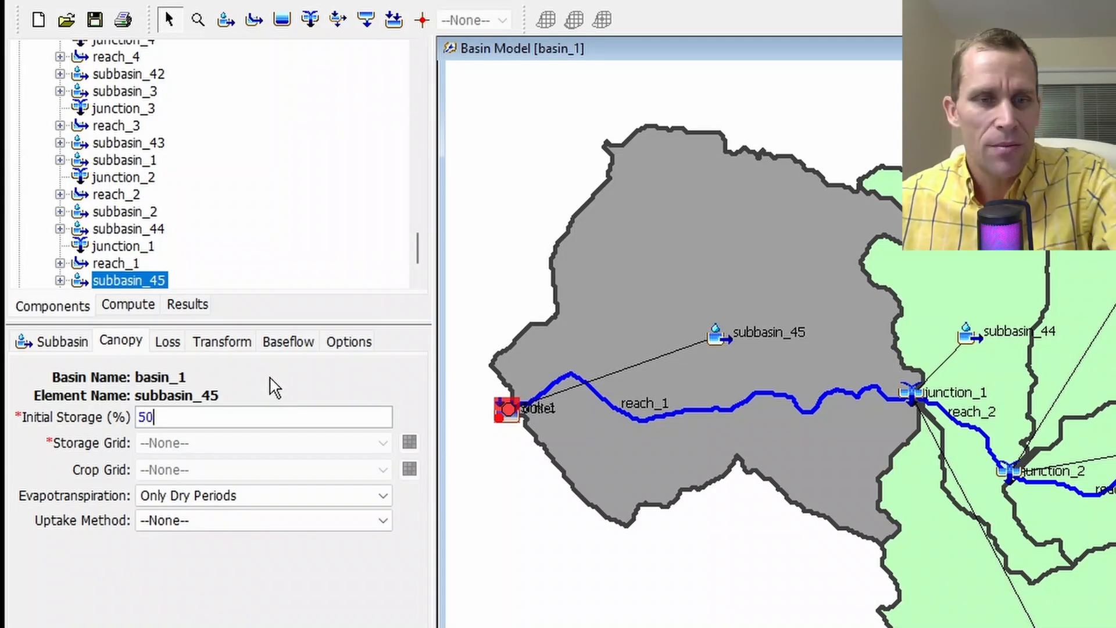
{"action": "mouse_move", "coordinate": [90, 474]}
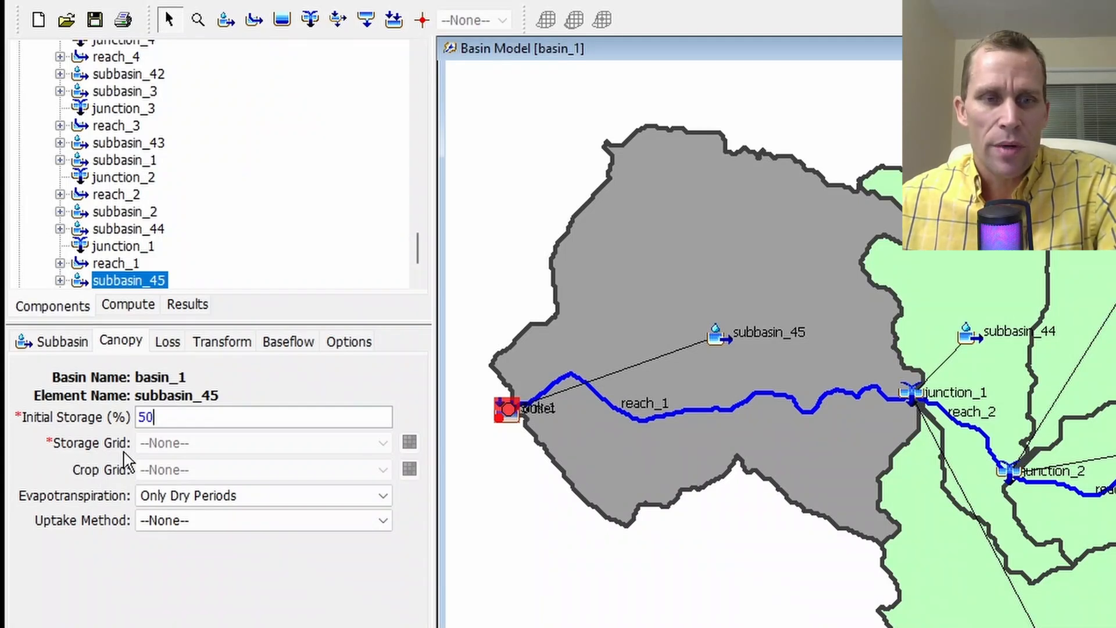
{"action": "mouse_move", "coordinate": [185, 460]}
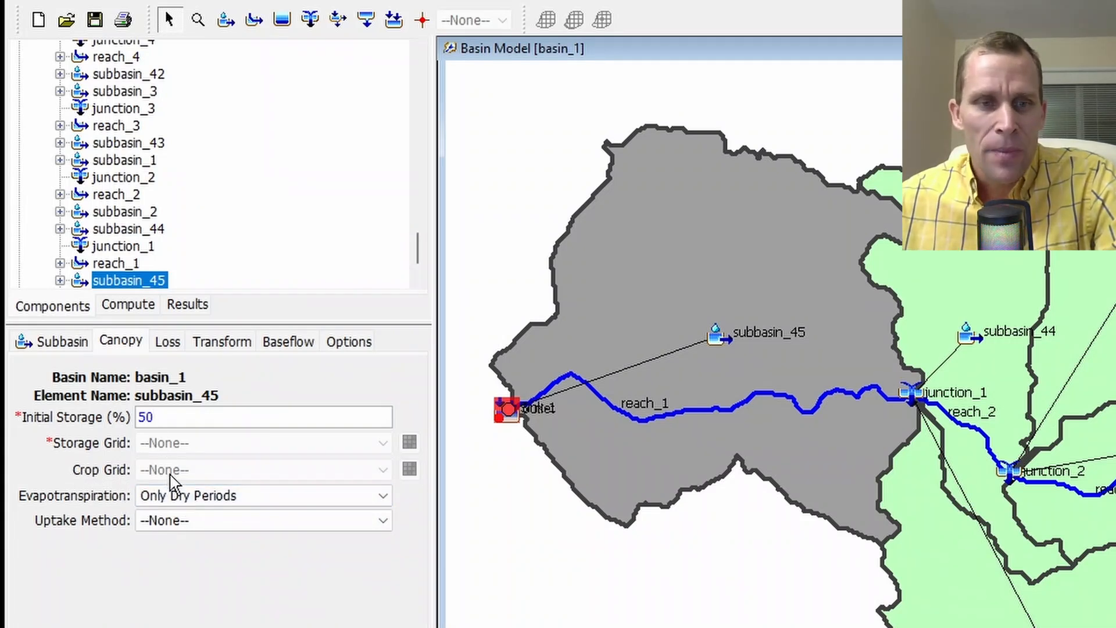
{"action": "mouse_move", "coordinate": [180, 458]}
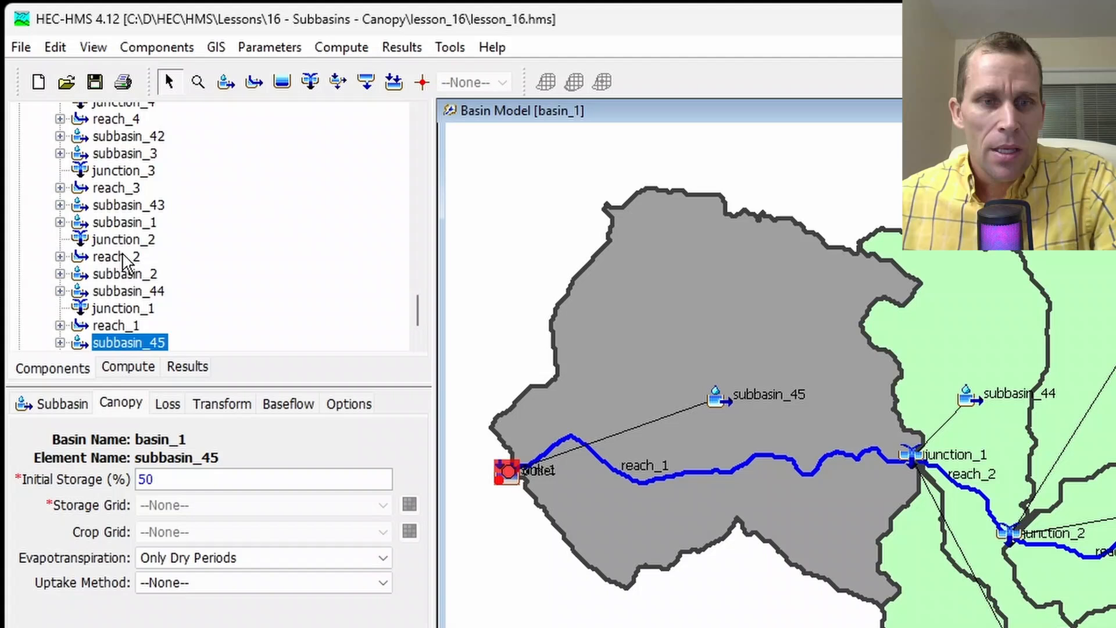
In the Grid Data Manager, create a storage capacity grid named storage_capacity_grid_1.
{"action": "left_click", "coordinate": [155, 47]}
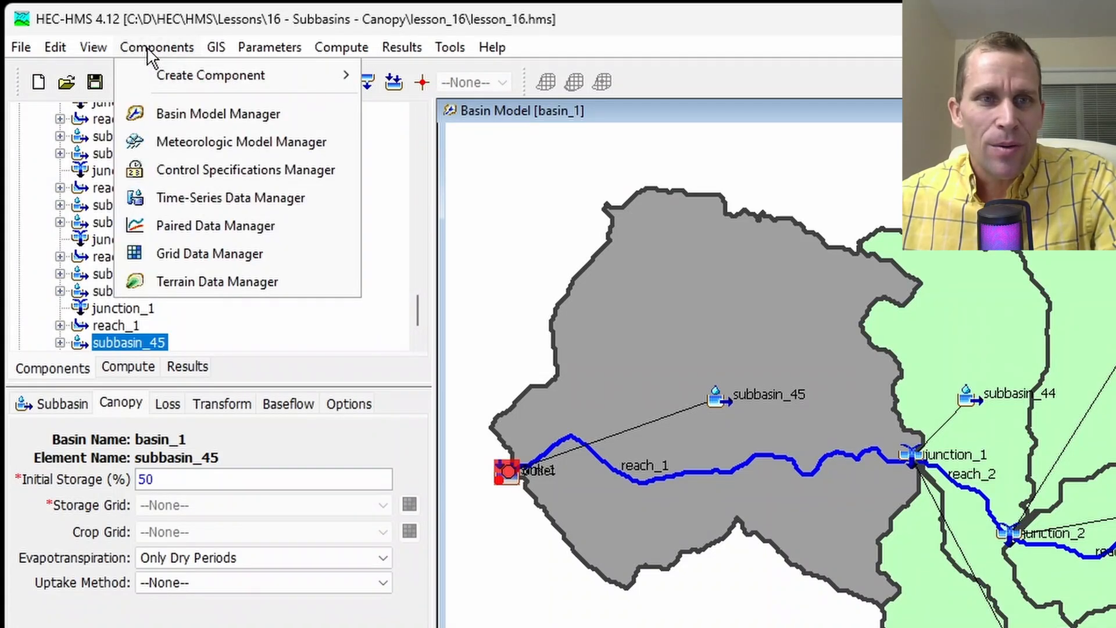
{"action": "mouse_move", "coordinate": [209, 261]}
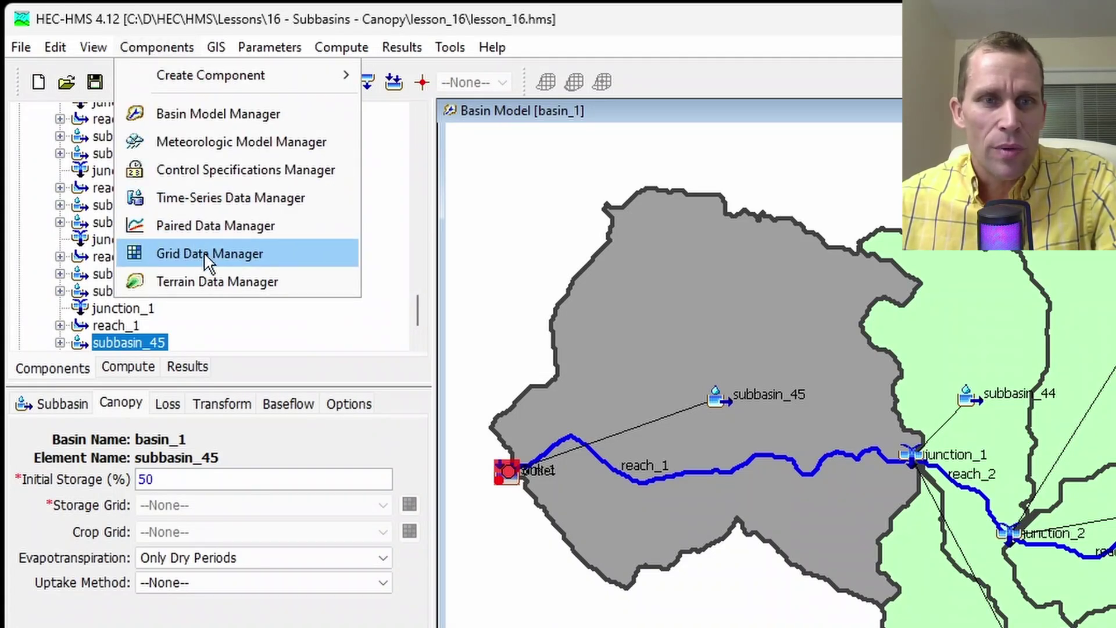
{"action": "left_click", "coordinate": [209, 254]}
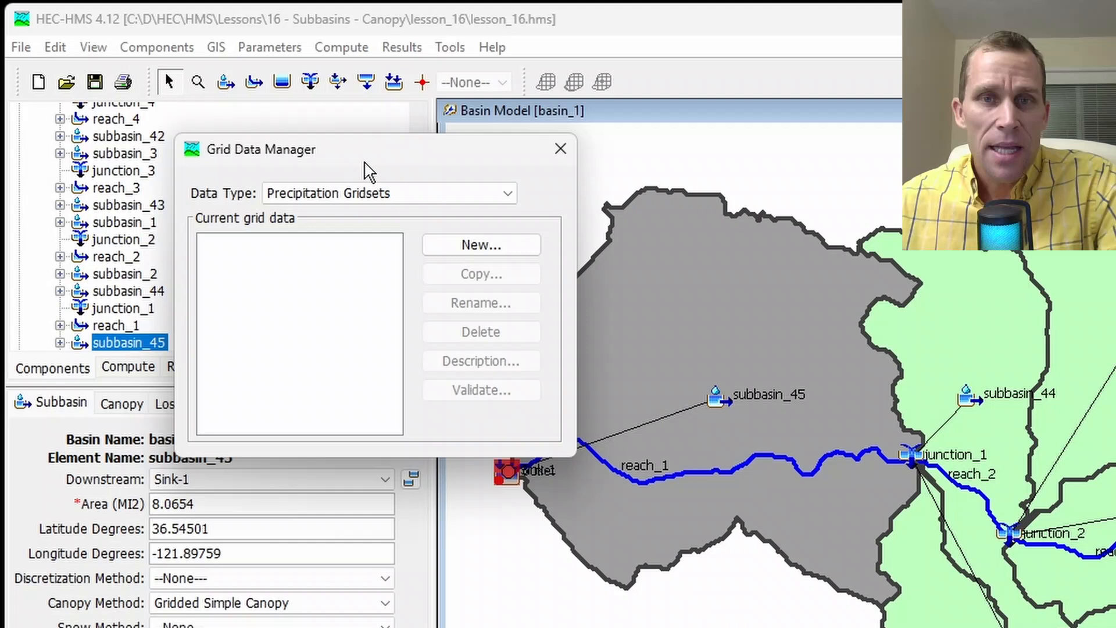
{"action": "mouse_move", "coordinate": [270, 213]}
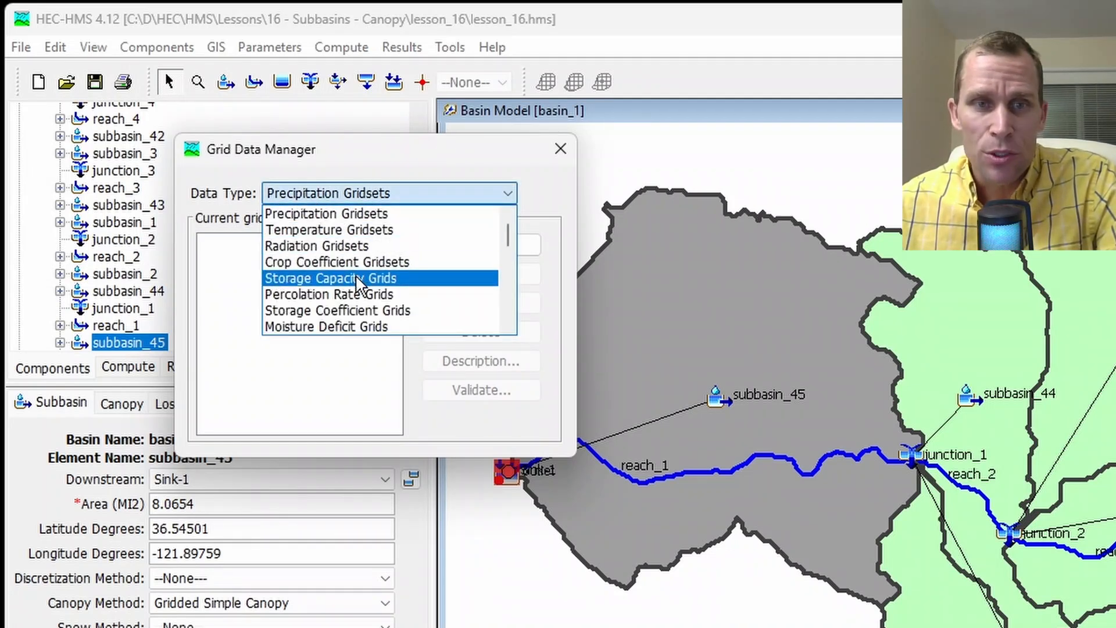
{"action": "left_click", "coordinate": [334, 278]}
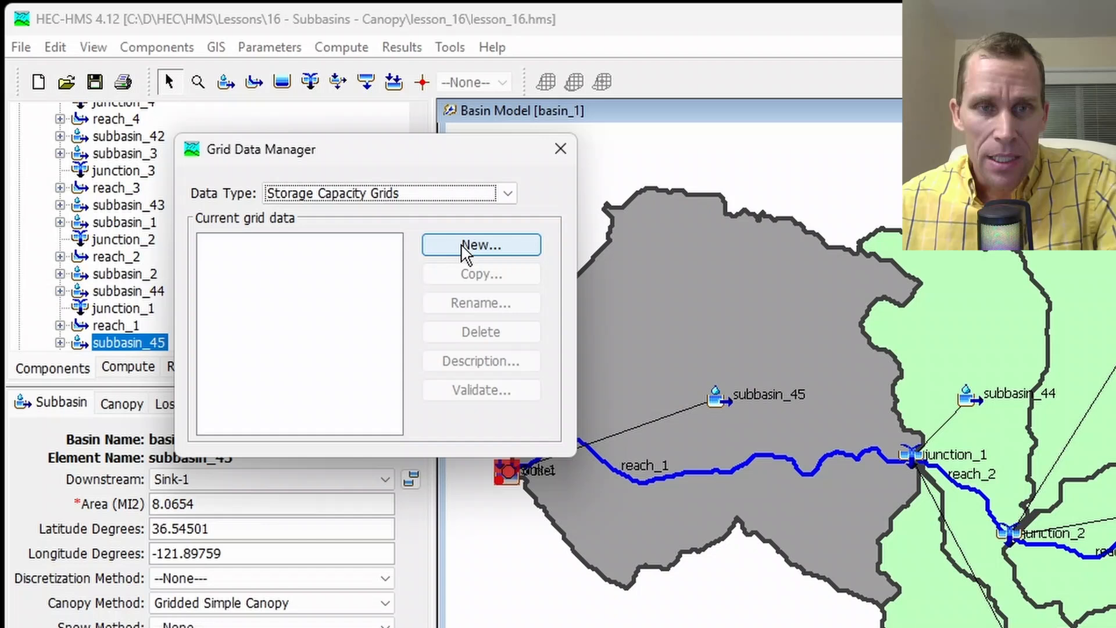
{"action": "left_click", "coordinate": [482, 244]}
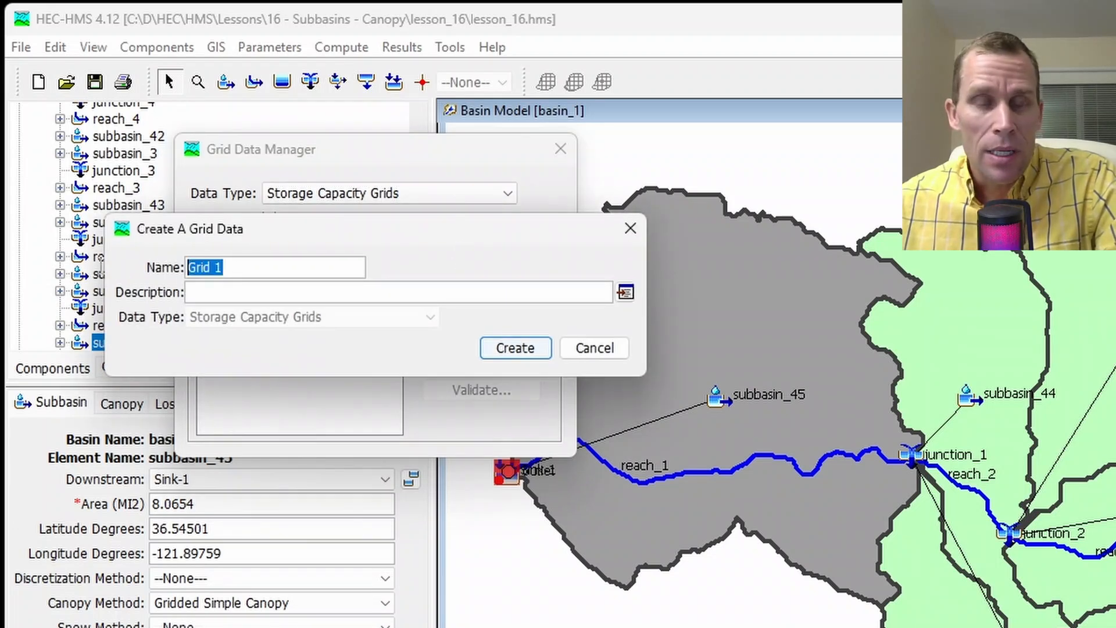
{"action": "type", "text": "storage_capacity_grid_1"}
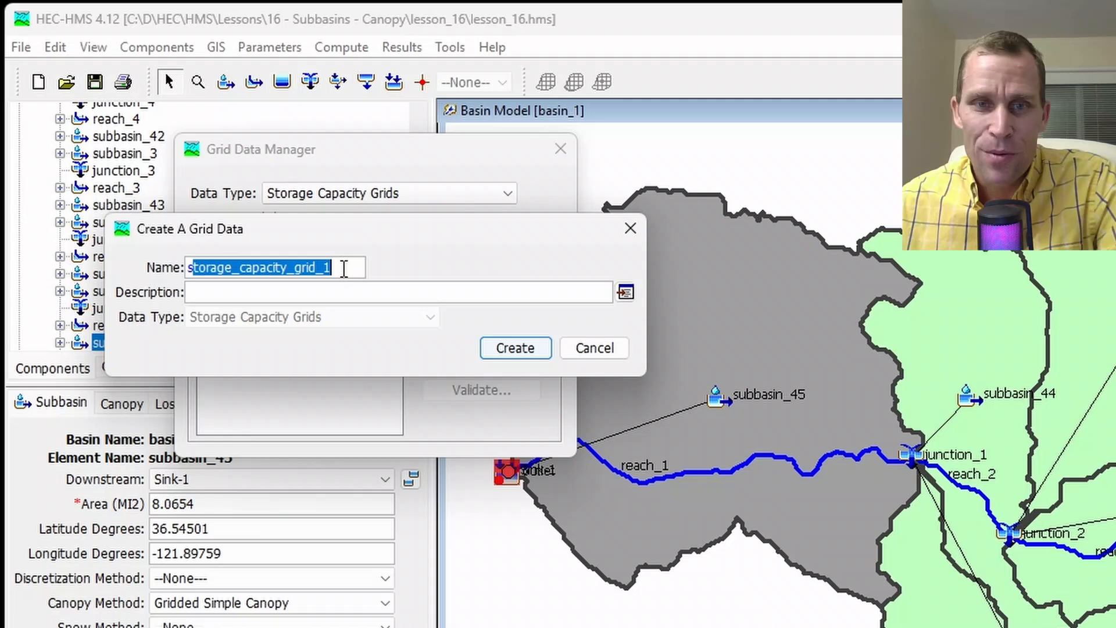
{"action": "left_click", "coordinate": [516, 348]}
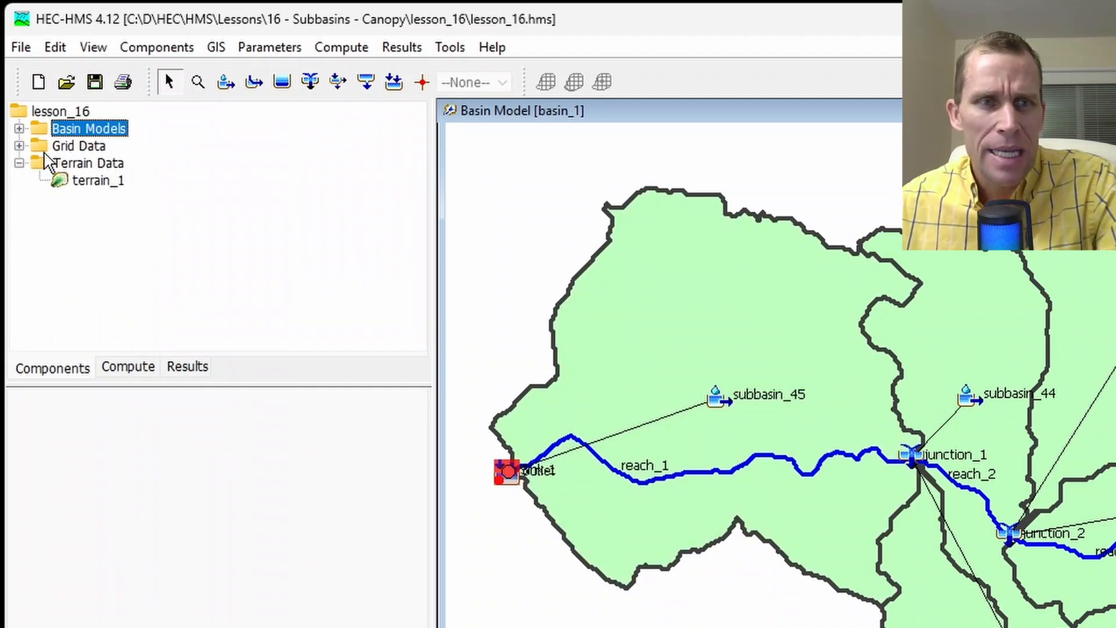
Select storage_capacity_grid_1 under Grid Data and set its data source to ASCII with inch units.
{"action": "left_click", "coordinate": [74, 144]}
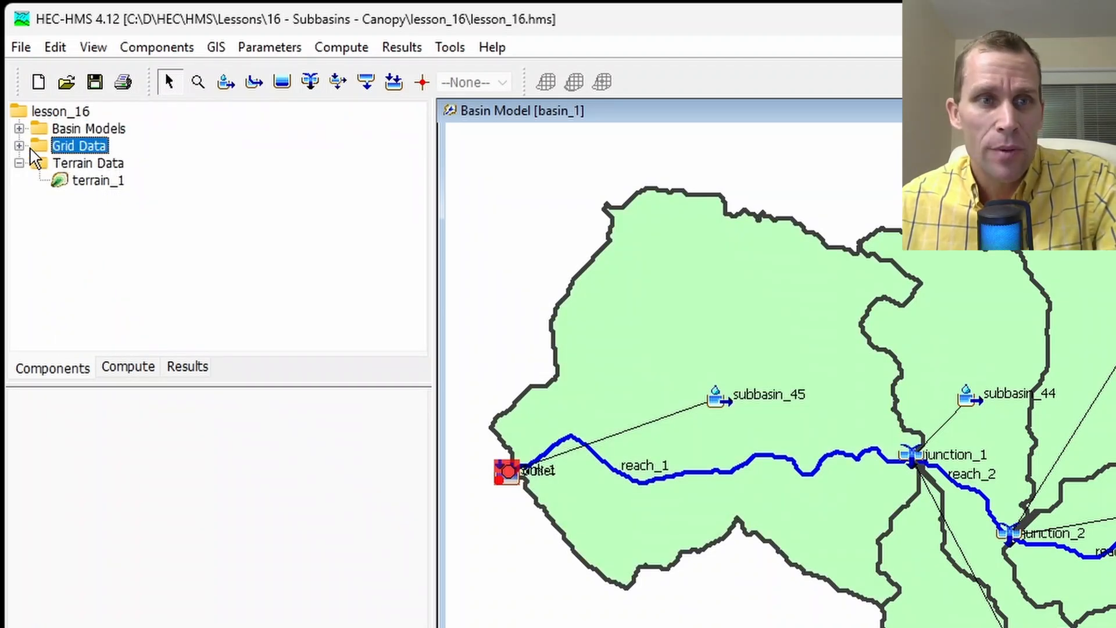
{"action": "left_click", "coordinate": [21, 144]}
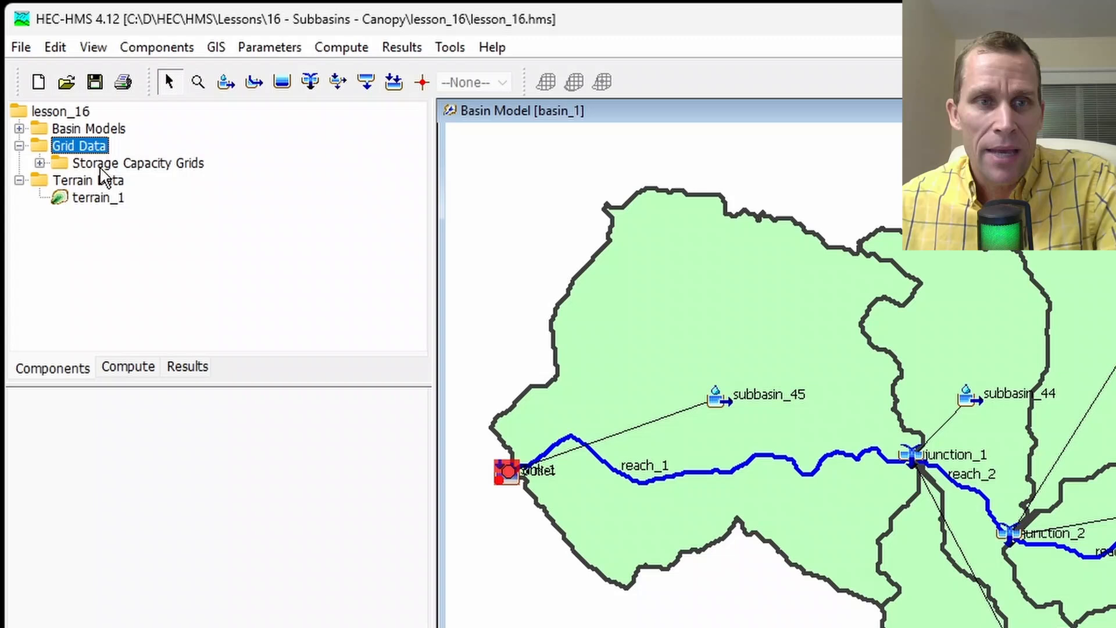
{"action": "left_click", "coordinate": [139, 163]}
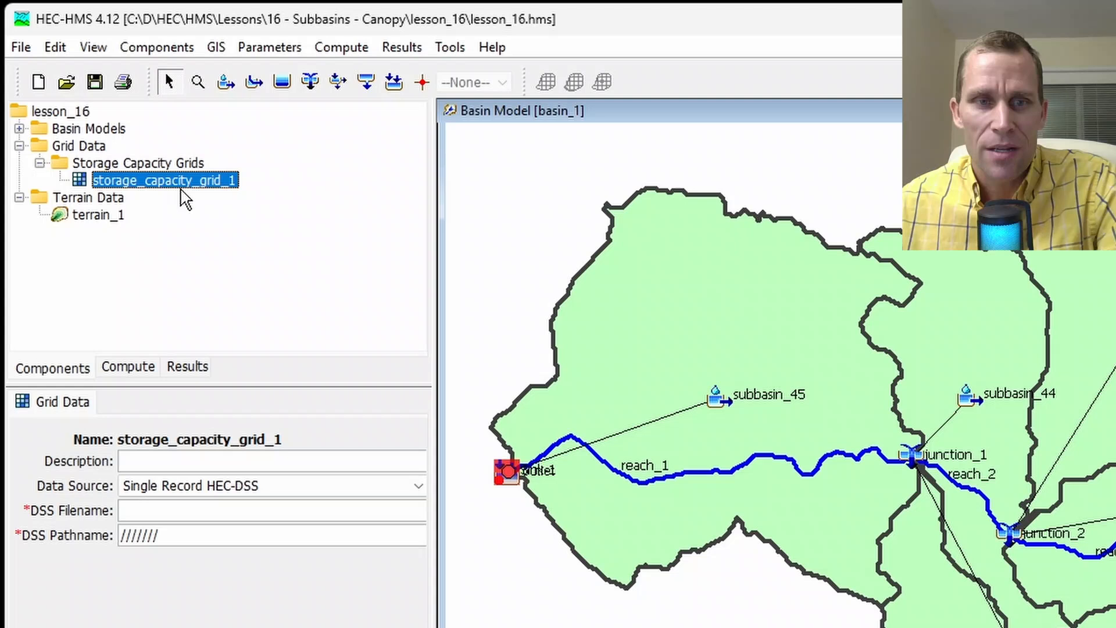
{"action": "mouse_move", "coordinate": [216, 397]}
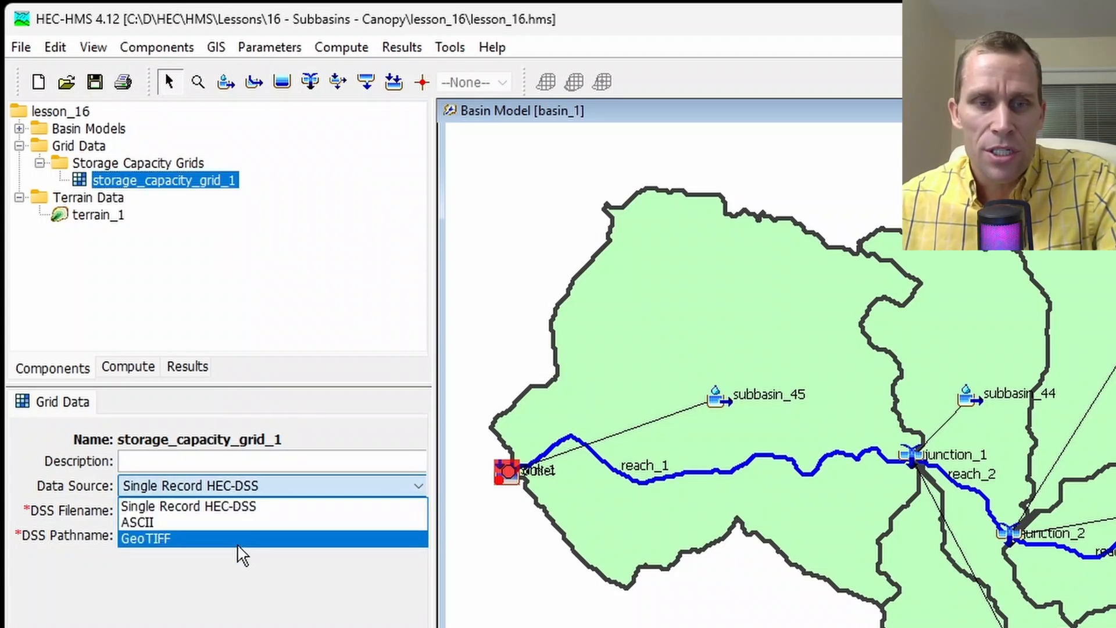
{"action": "mouse_move", "coordinate": [262, 519]}
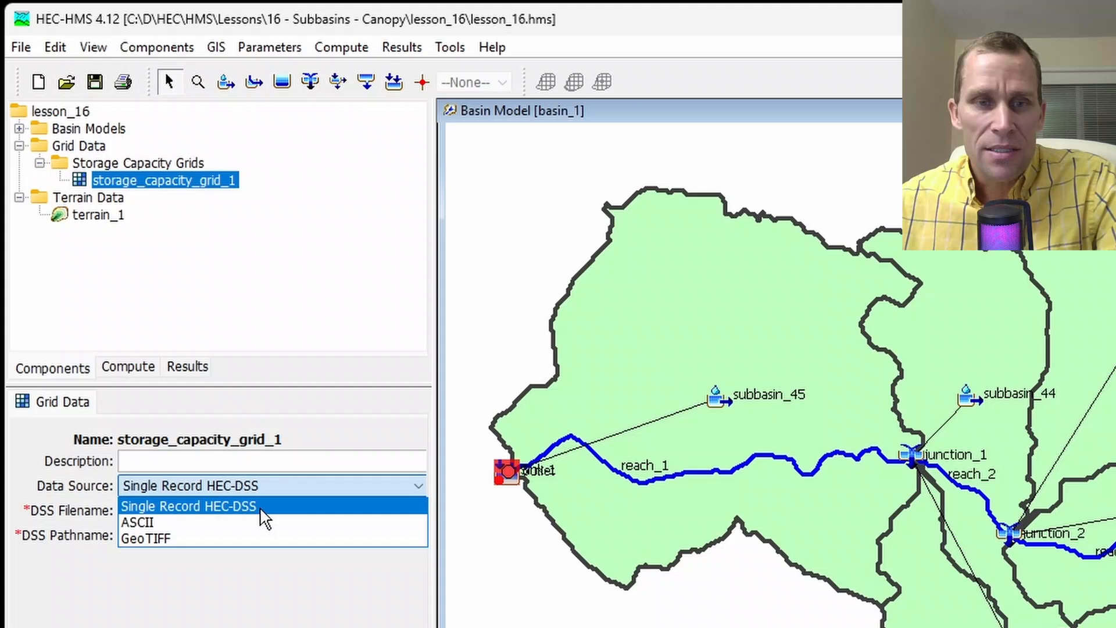
{"action": "left_click", "coordinate": [188, 506]}
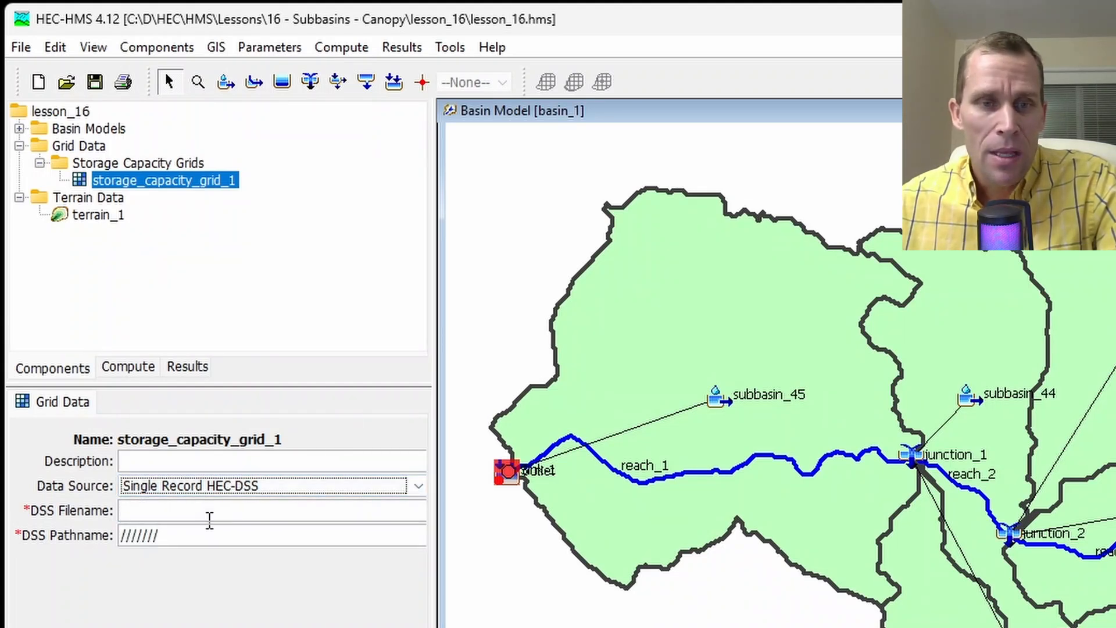
{"action": "left_click", "coordinate": [416, 486]}
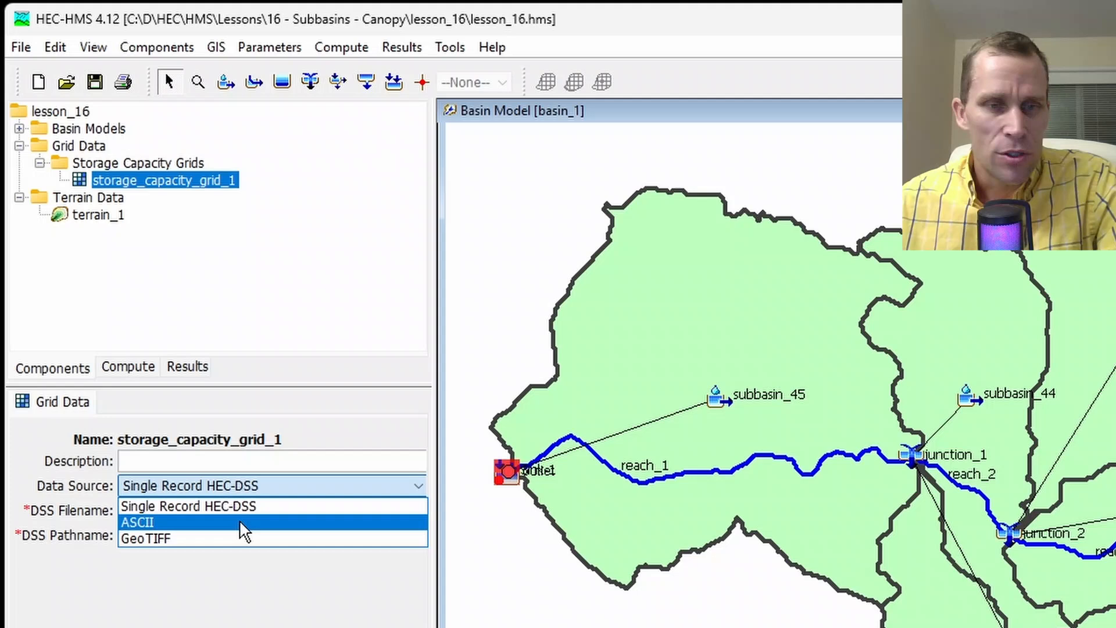
{"action": "left_click", "coordinate": [145, 523]}
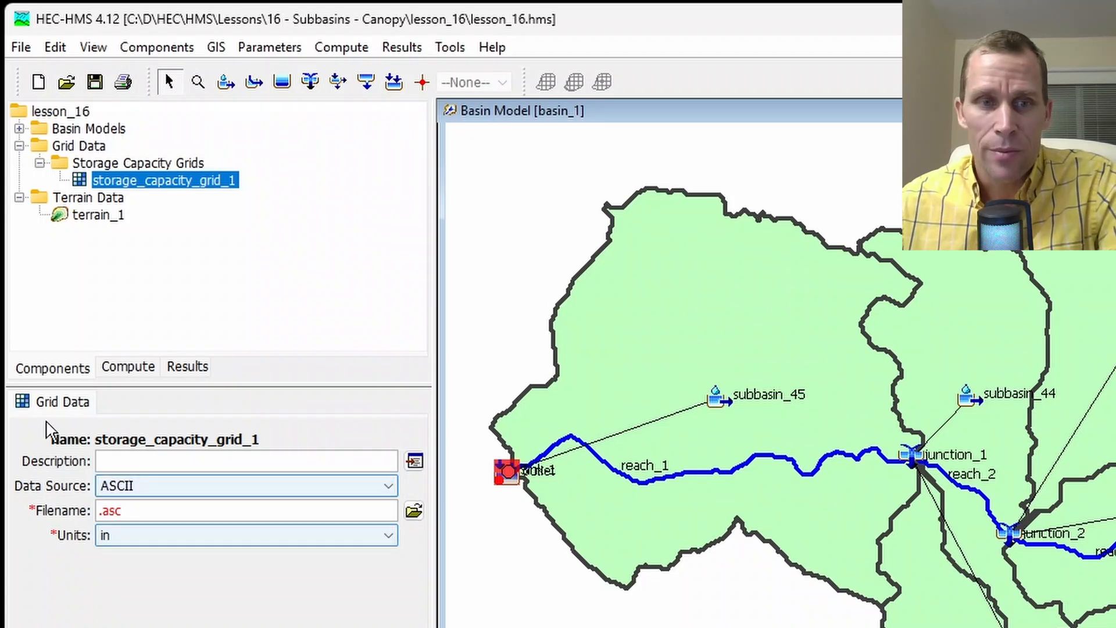
{"action": "mouse_move", "coordinate": [185, 411]}
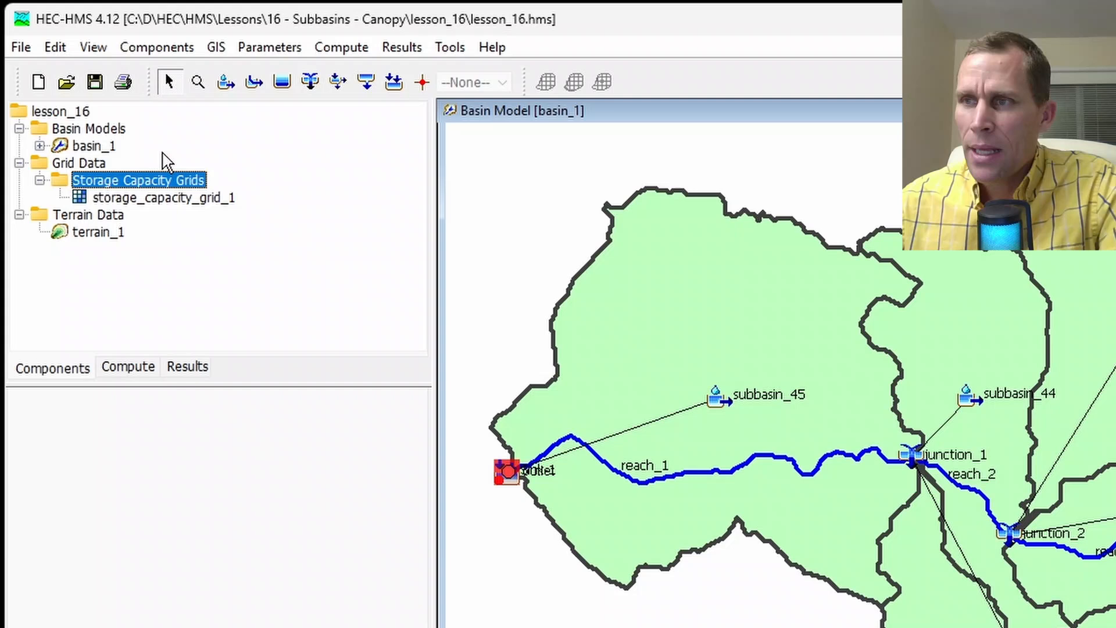
{"action": "mouse_move", "coordinate": [161, 112]}
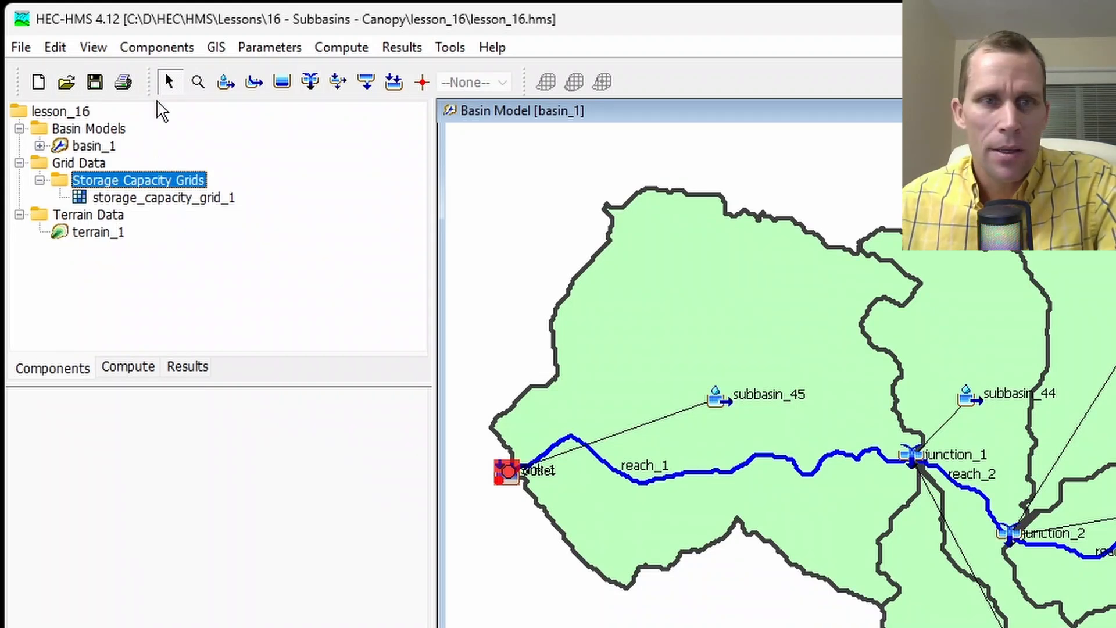
Create a crop coefficient gridset named crop_coefficient_grid_1 in the Grid Data Manager.
{"action": "left_click", "coordinate": [156, 46]}
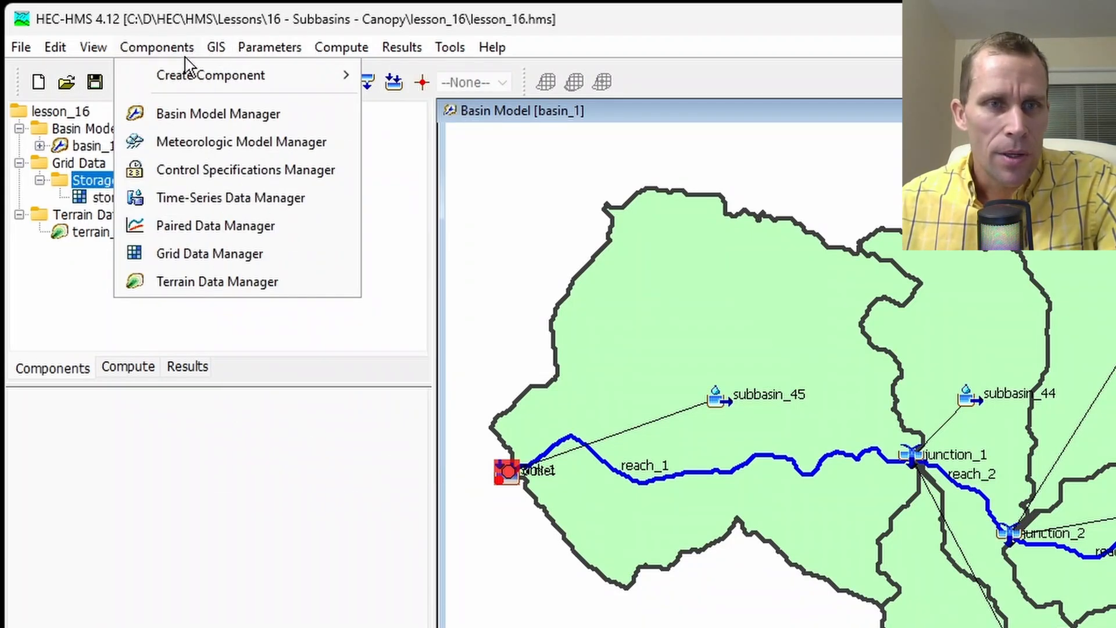
{"action": "left_click", "coordinate": [209, 254]}
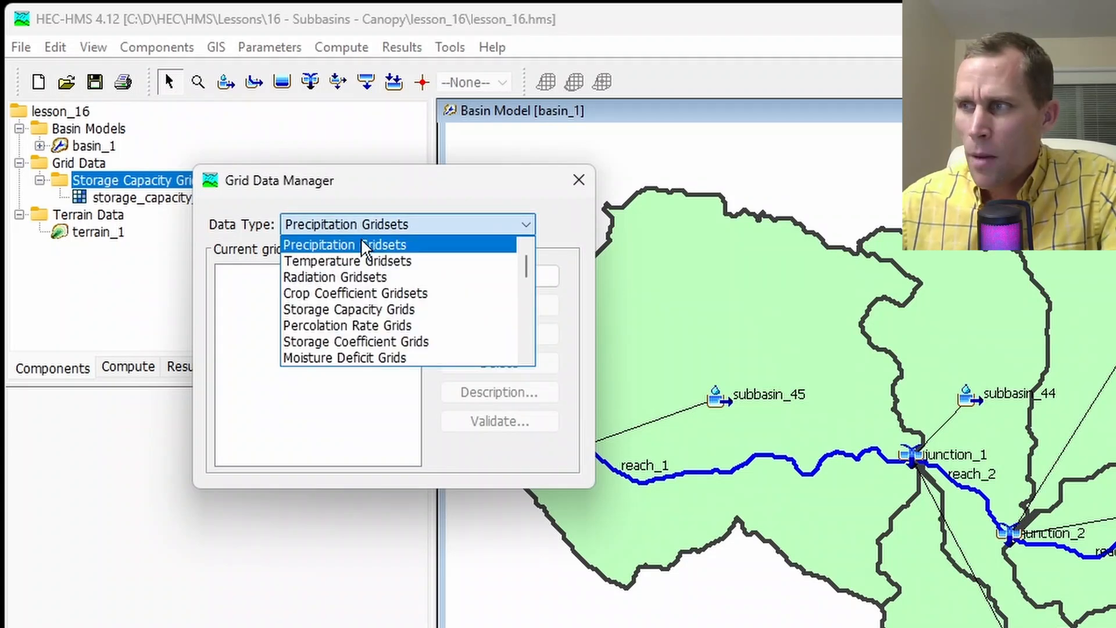
{"action": "left_click", "coordinate": [355, 293]}
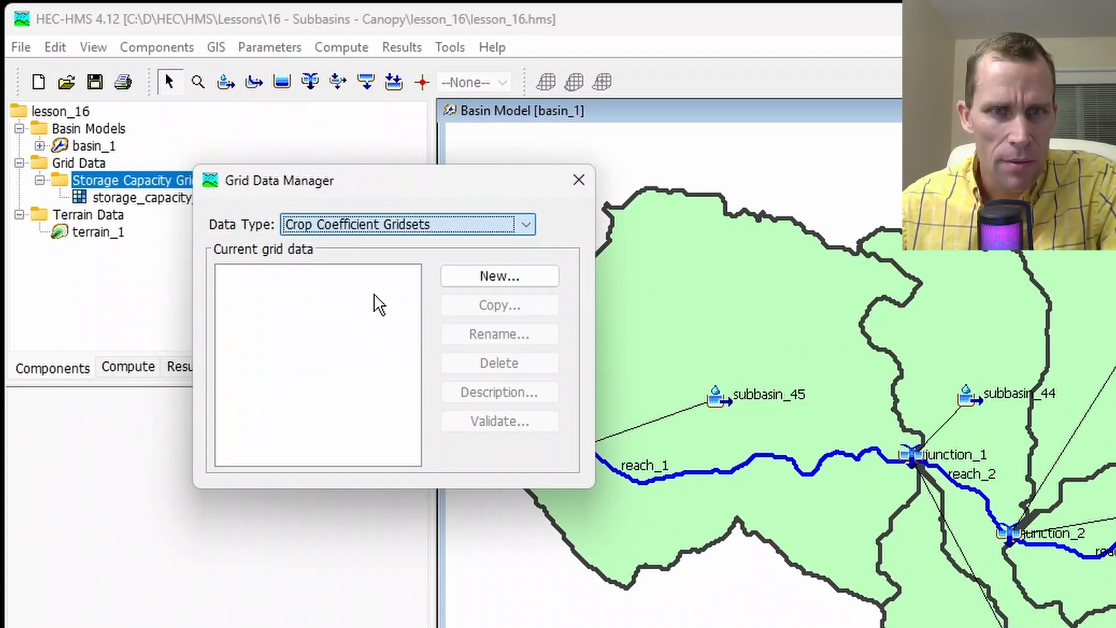
{"action": "left_click", "coordinate": [500, 276]}
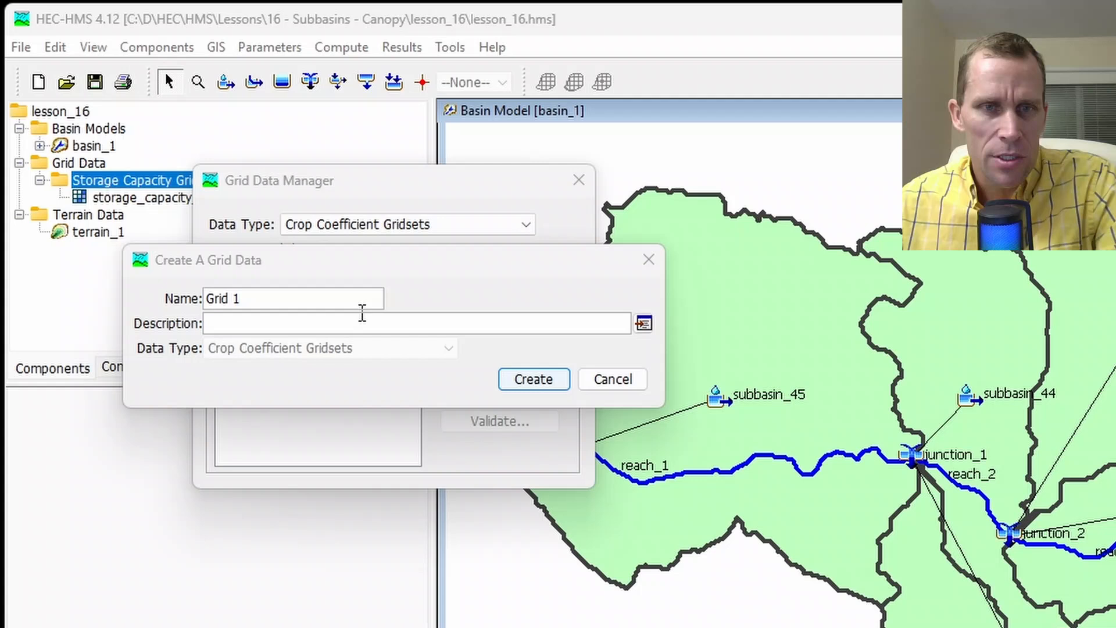
{"action": "type", "text": "crop_coefficient_grid_1"}
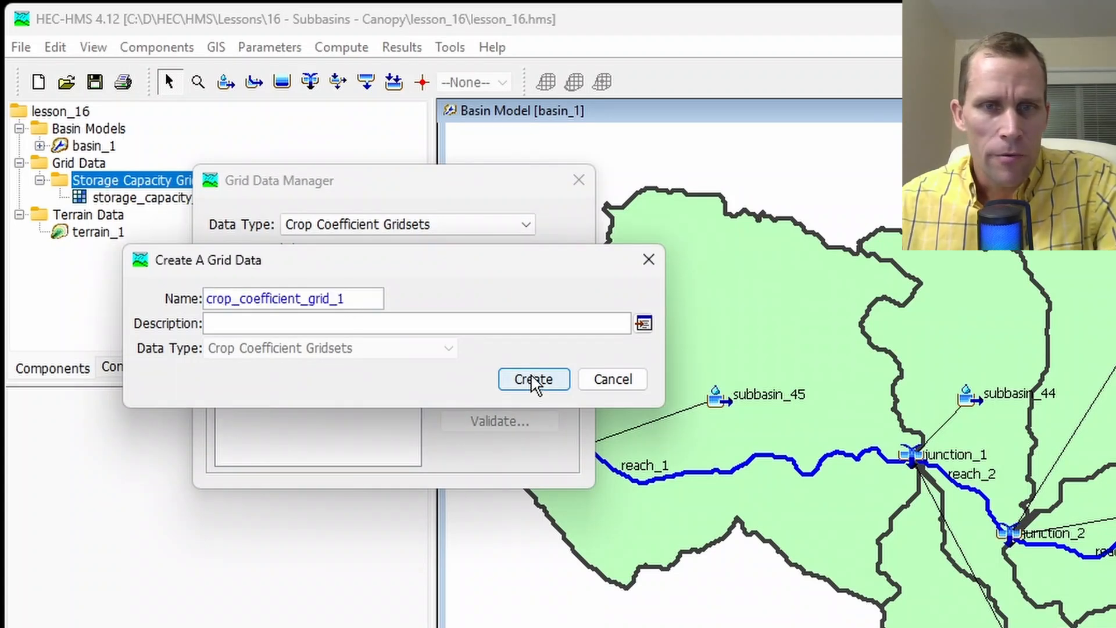
{"action": "left_click", "coordinate": [534, 379]}
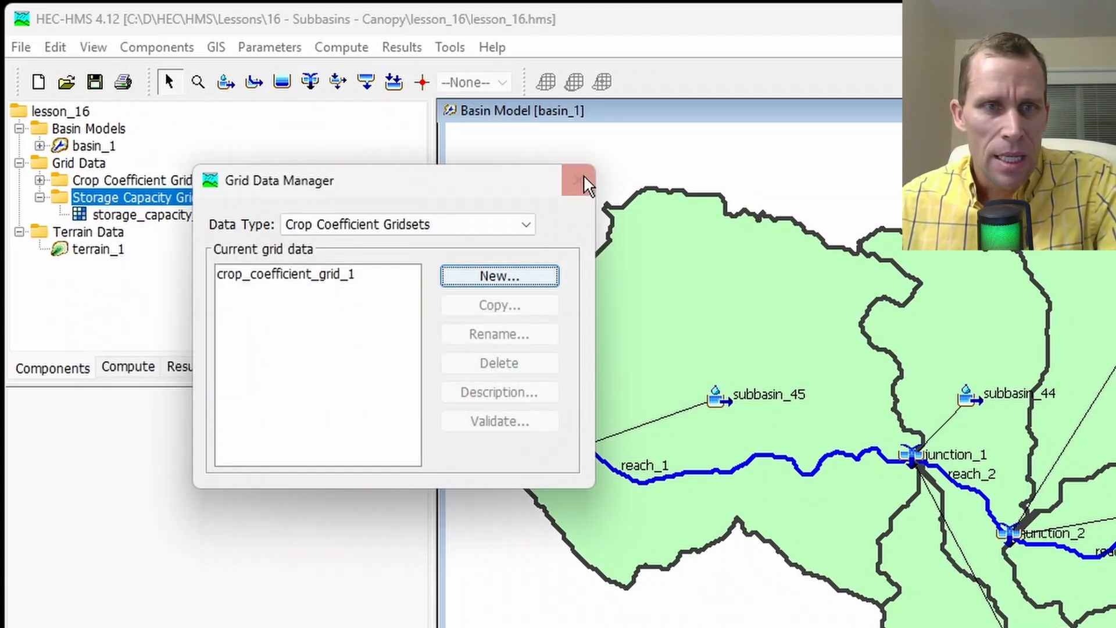
{"action": "left_click", "coordinate": [574, 179]}
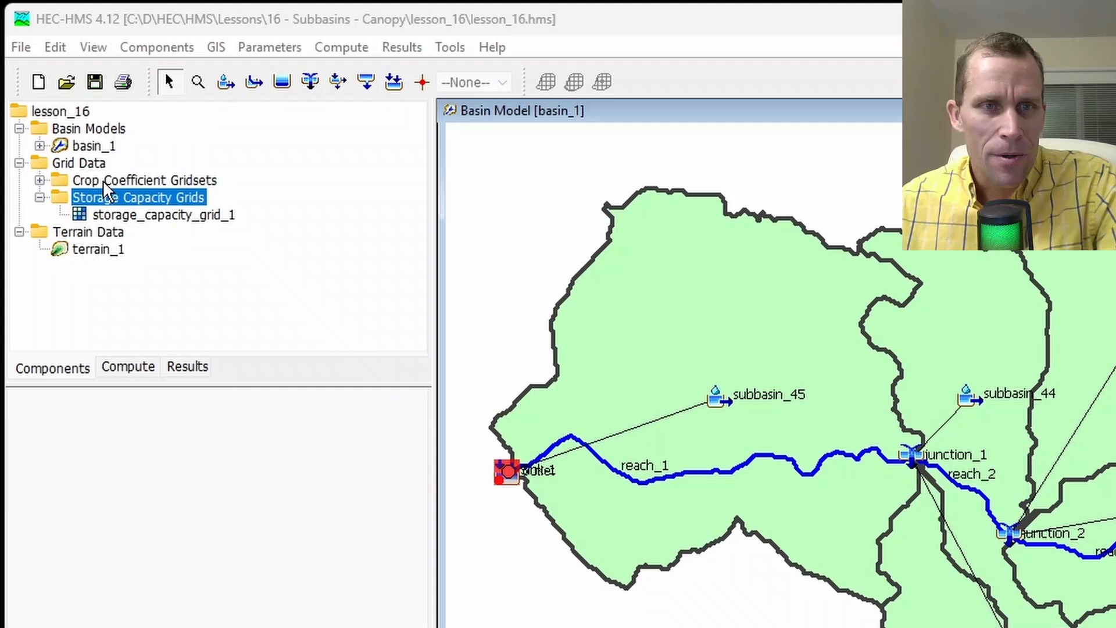
Reveal the new gridset under Crop Coefficient Gridsets and return to subbasin_45's properties.
{"action": "left_click", "coordinate": [144, 180]}
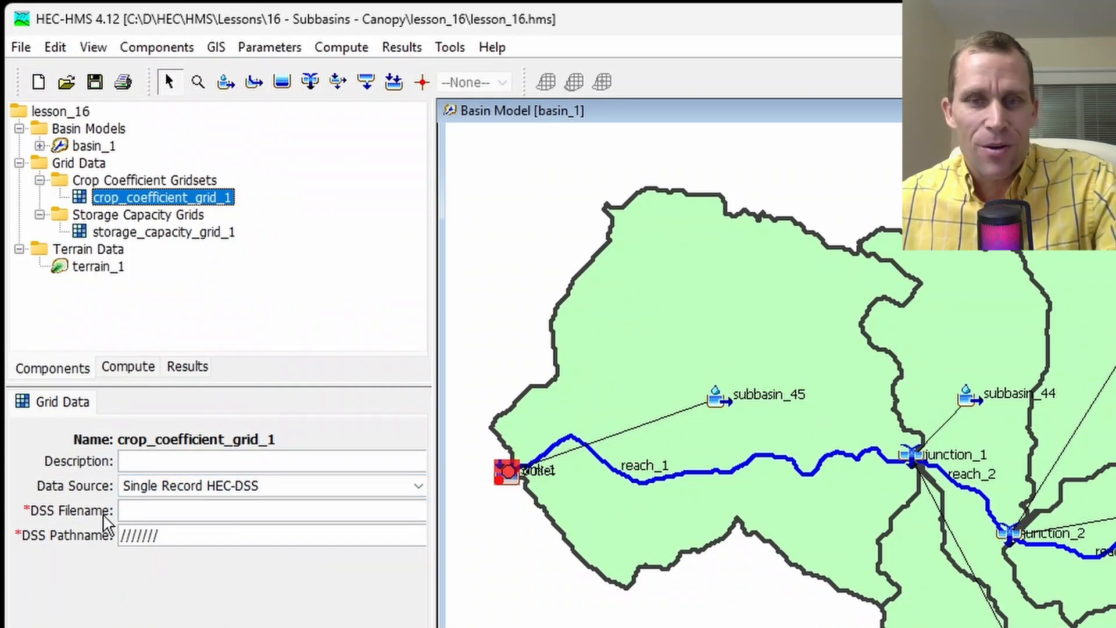
{"action": "left_click", "coordinate": [89, 128]}
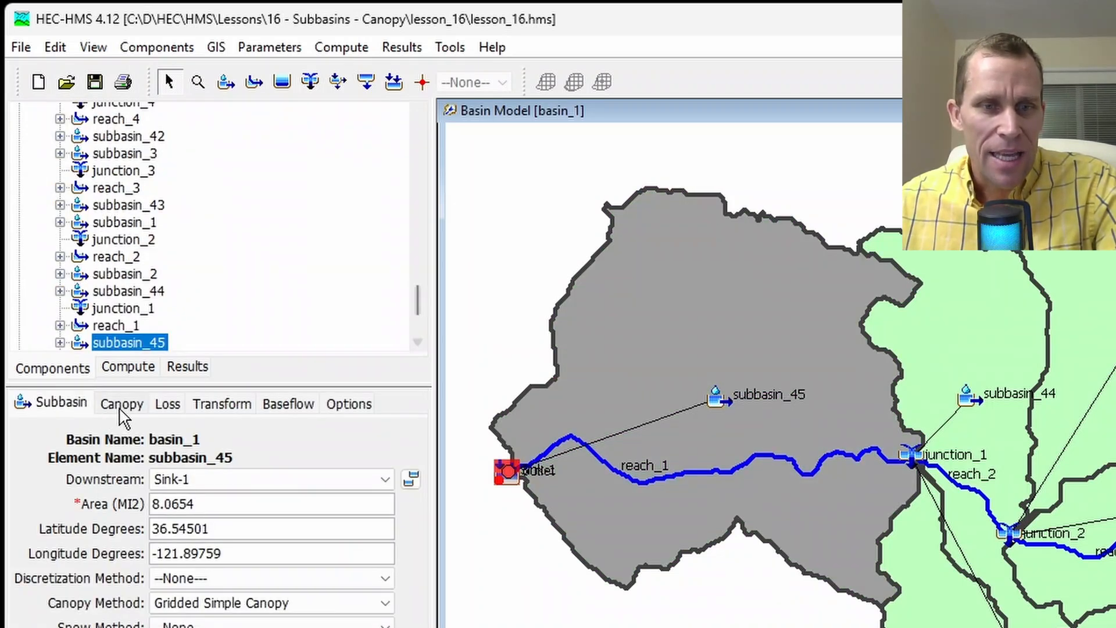
Assign storage_capacity_grid_1 as subbasin_45's canopy storage grid and crop_coefficient_grid_1 as its crop grid.
{"action": "left_click", "coordinate": [122, 404]}
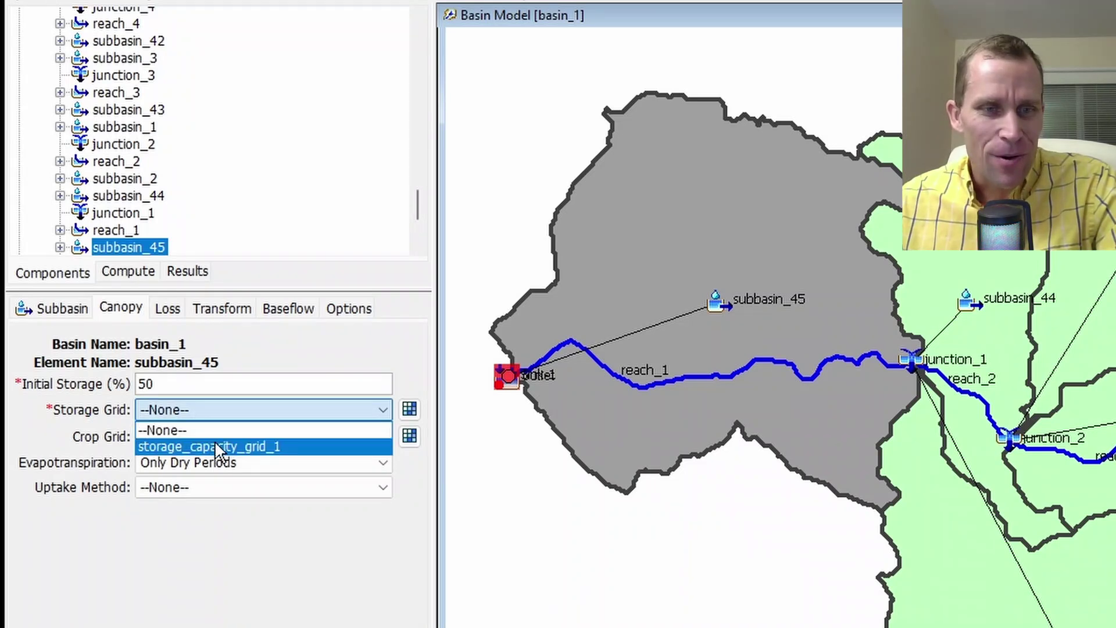
{"action": "mouse_move", "coordinate": [217, 471]}
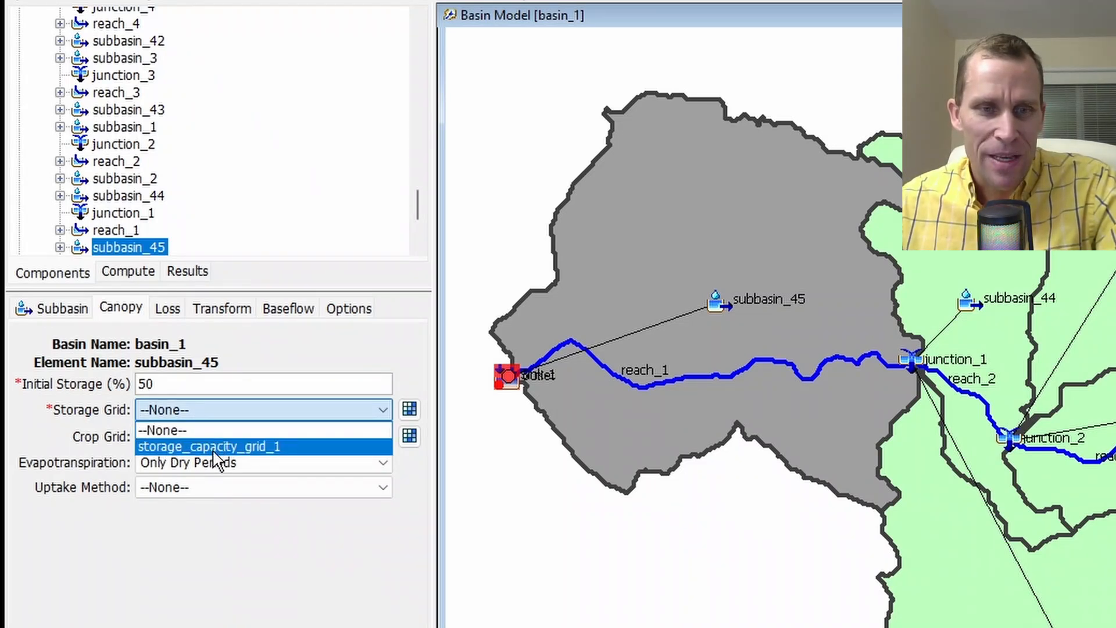
{"action": "left_click", "coordinate": [209, 447]}
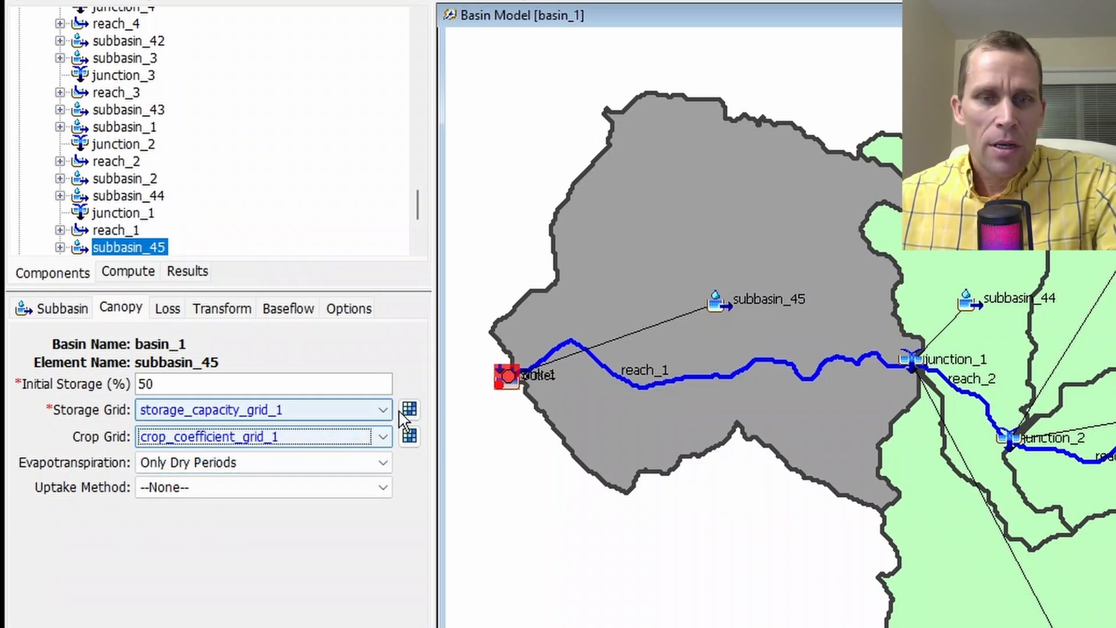
{"action": "left_click", "coordinate": [409, 409]}
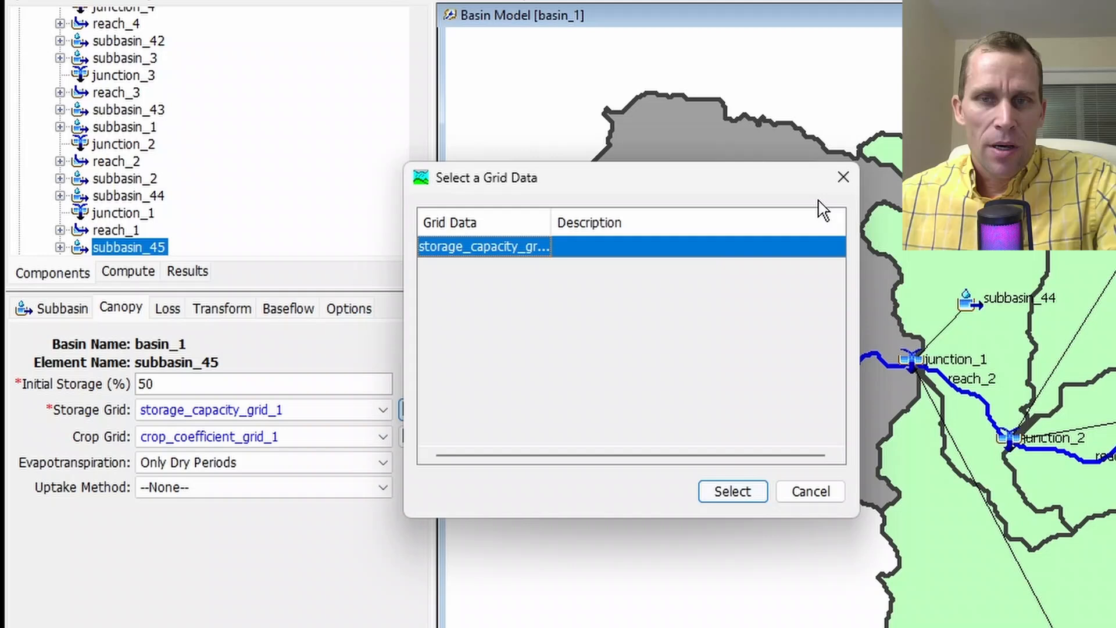
{"action": "left_click", "coordinate": [732, 491]}
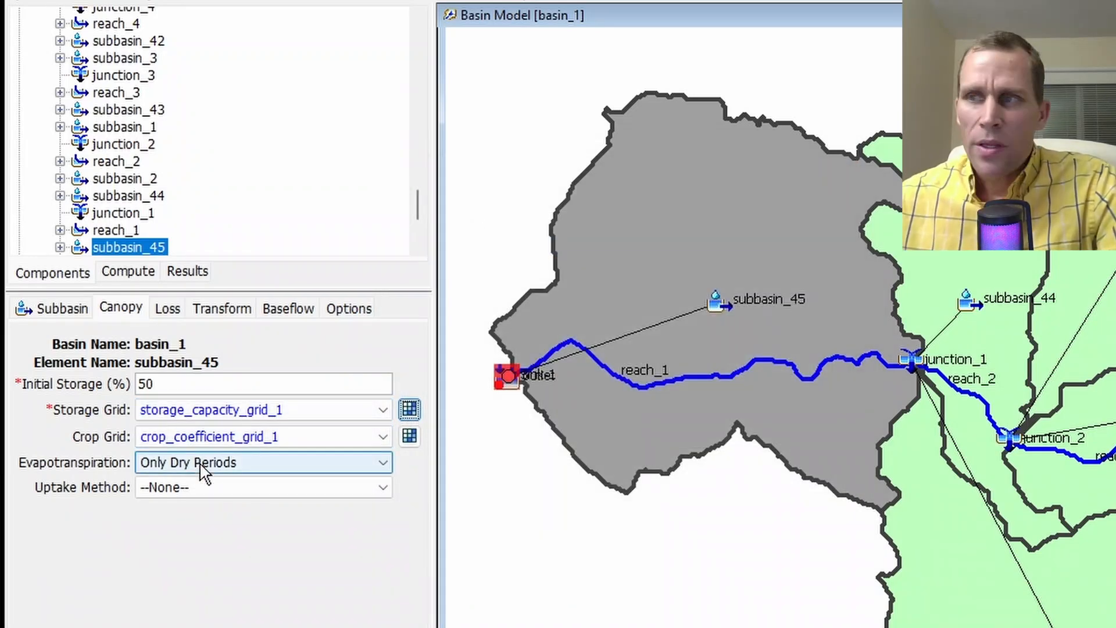
{"action": "mouse_move", "coordinate": [228, 478]}
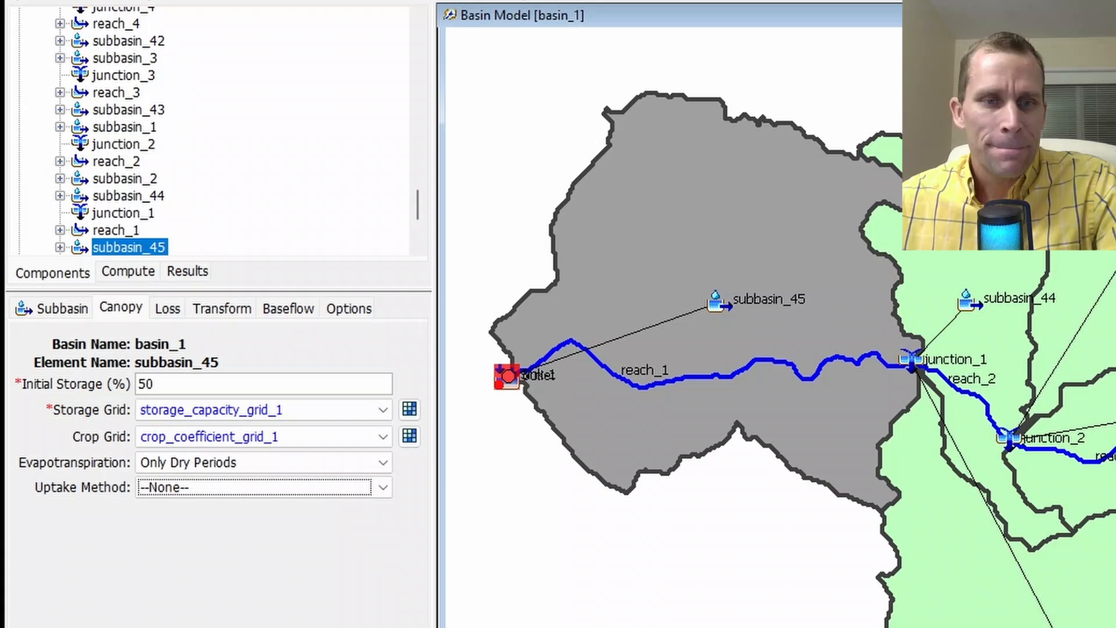
{"action": "left_click", "coordinate": [59, 307]}
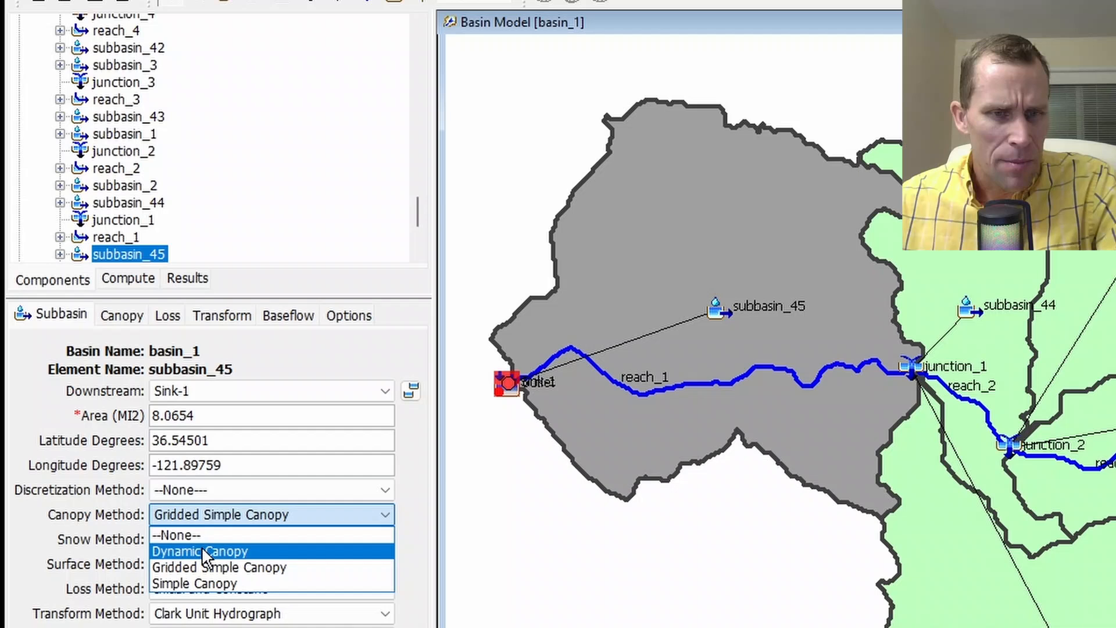
Switch subbasin_45 to Dynamic Canopy with 50% initial storage, 0.2 in max storage and Time-Series Gage crop method.
{"action": "left_click", "coordinate": [204, 551]}
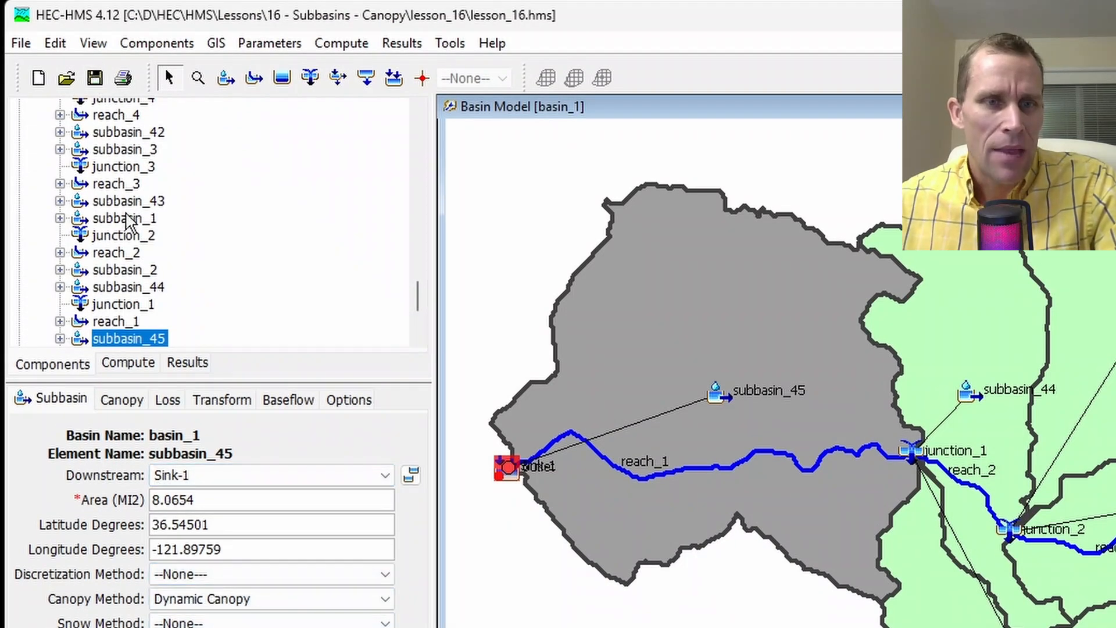
{"action": "left_click", "coordinate": [120, 304]}
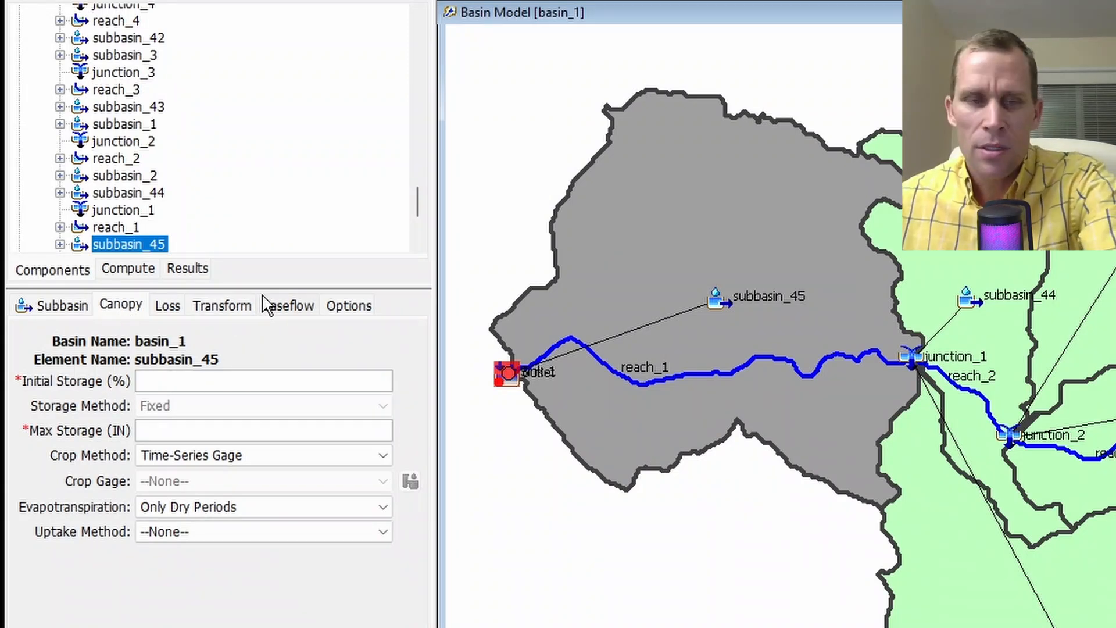
{"action": "type", "text": "50"}
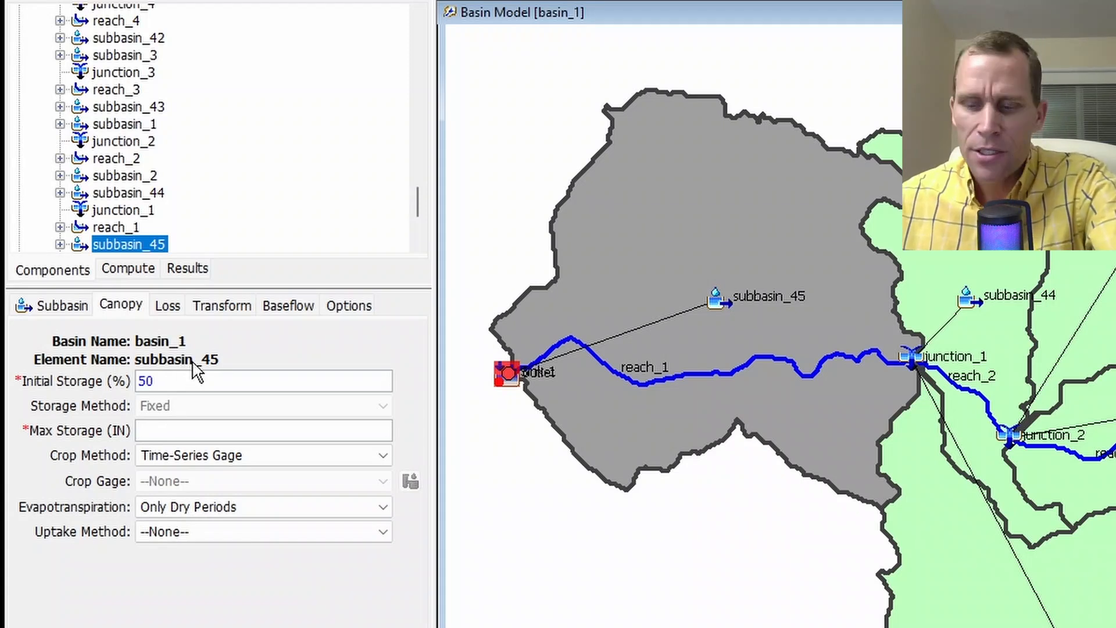
{"action": "type", "text": "0.2"}
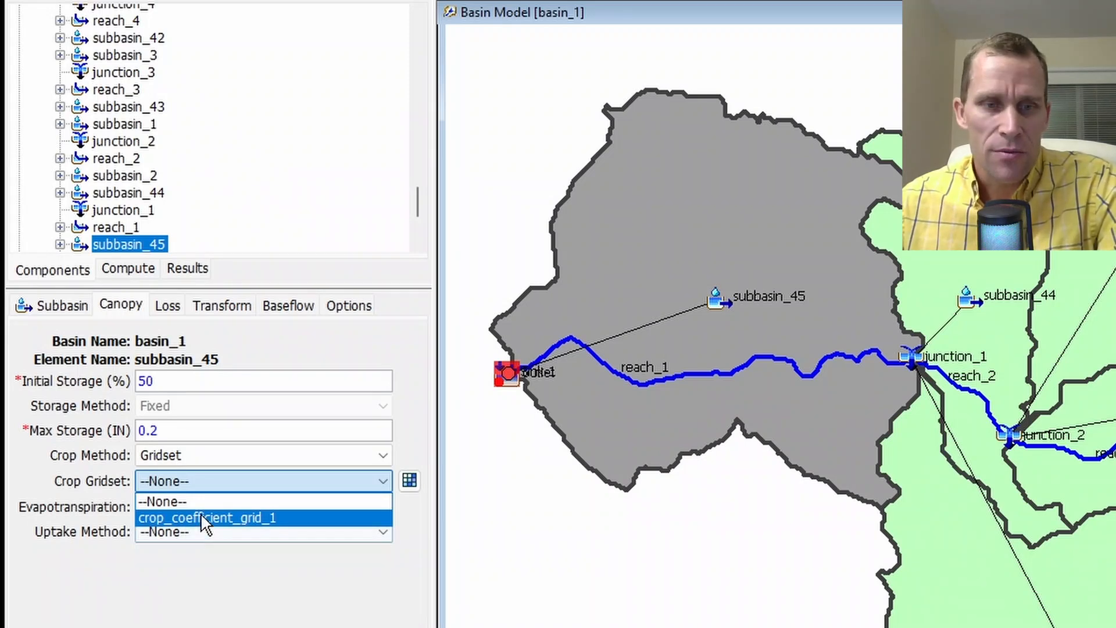
{"action": "left_click", "coordinate": [205, 518]}
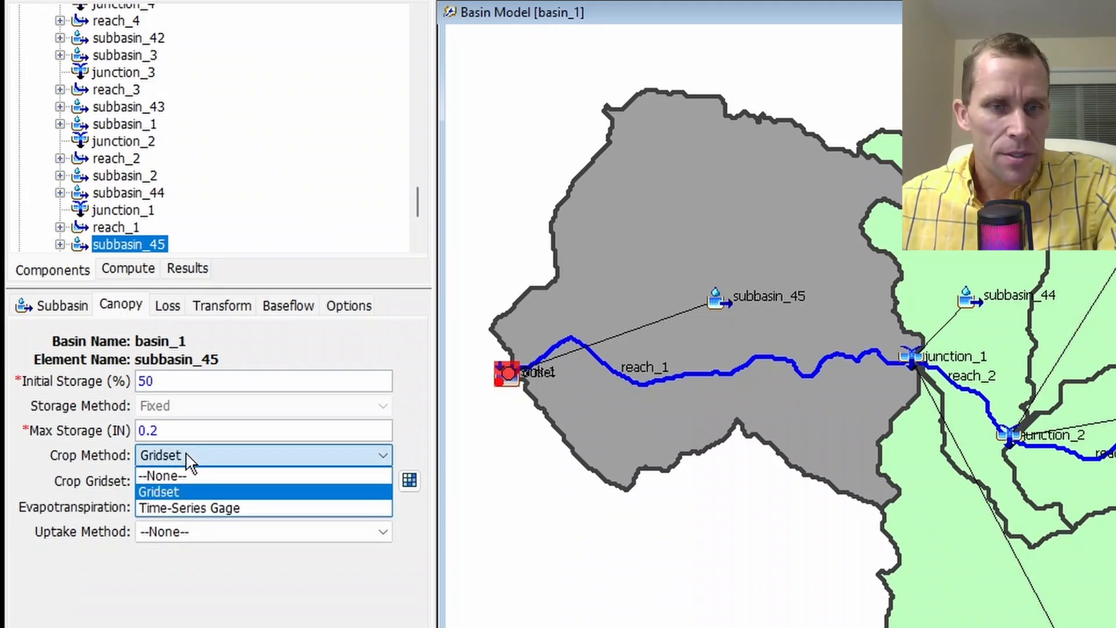
{"action": "left_click", "coordinate": [189, 507]}
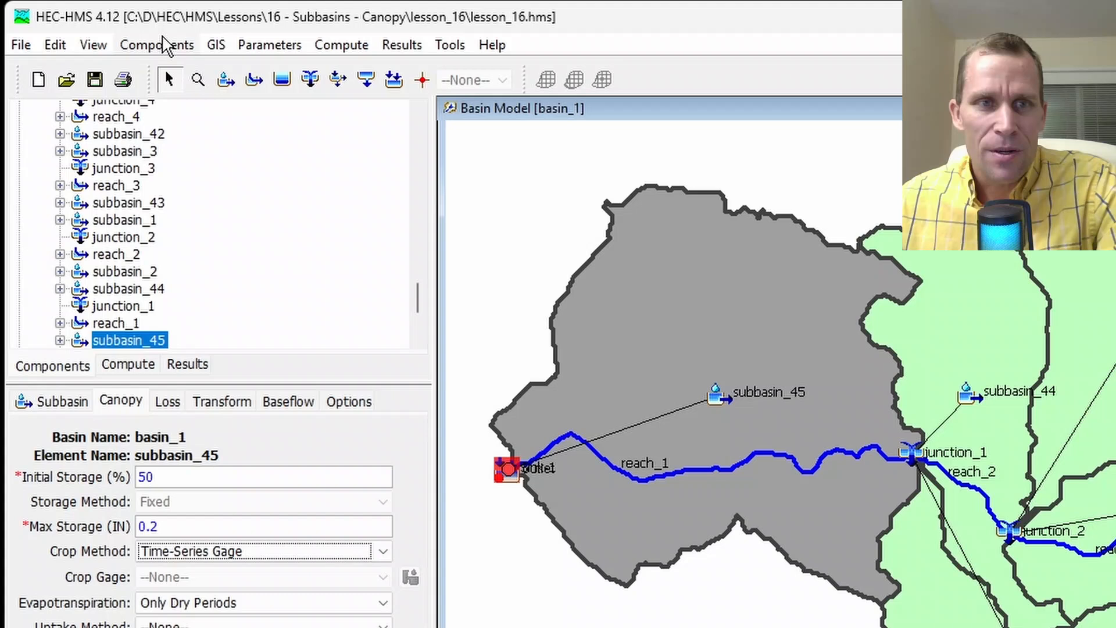
Create a crop coefficient gage named crop_coefficient_gage_1 in the Time-Series Data Manager.
{"action": "left_click", "coordinate": [156, 45]}
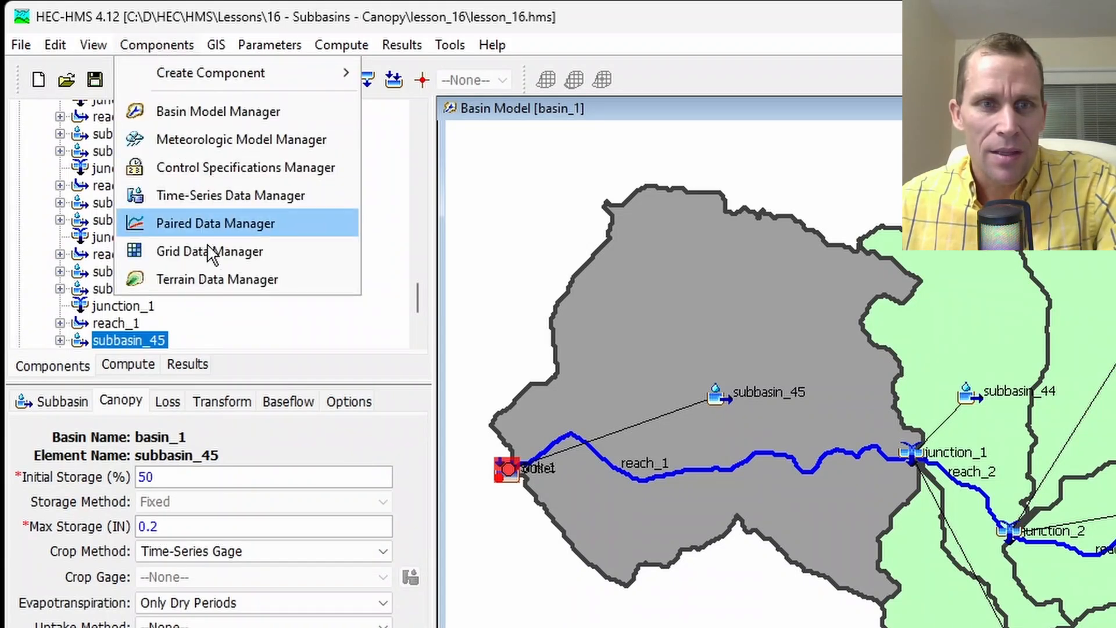
{"action": "mouse_move", "coordinate": [207, 207]}
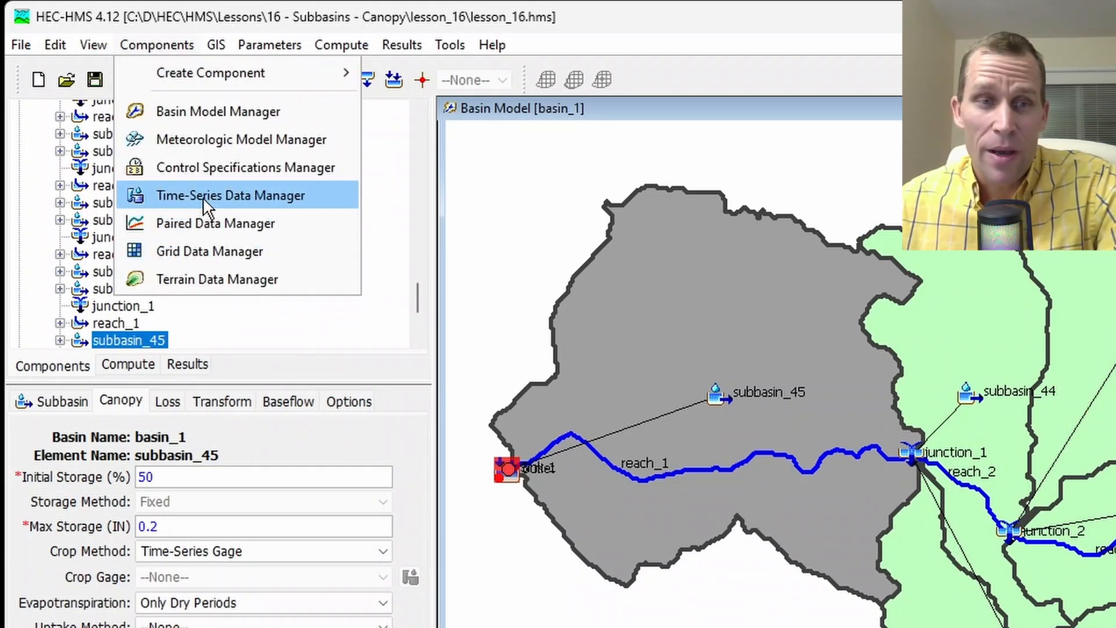
{"action": "mouse_move", "coordinate": [221, 203]}
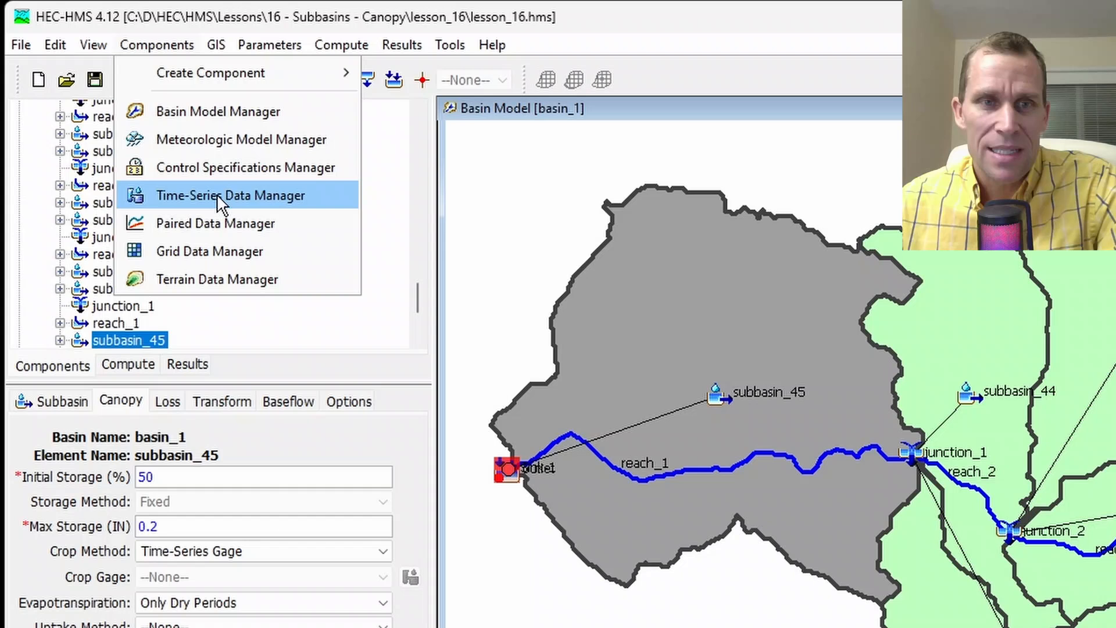
{"action": "left_click", "coordinate": [230, 195]}
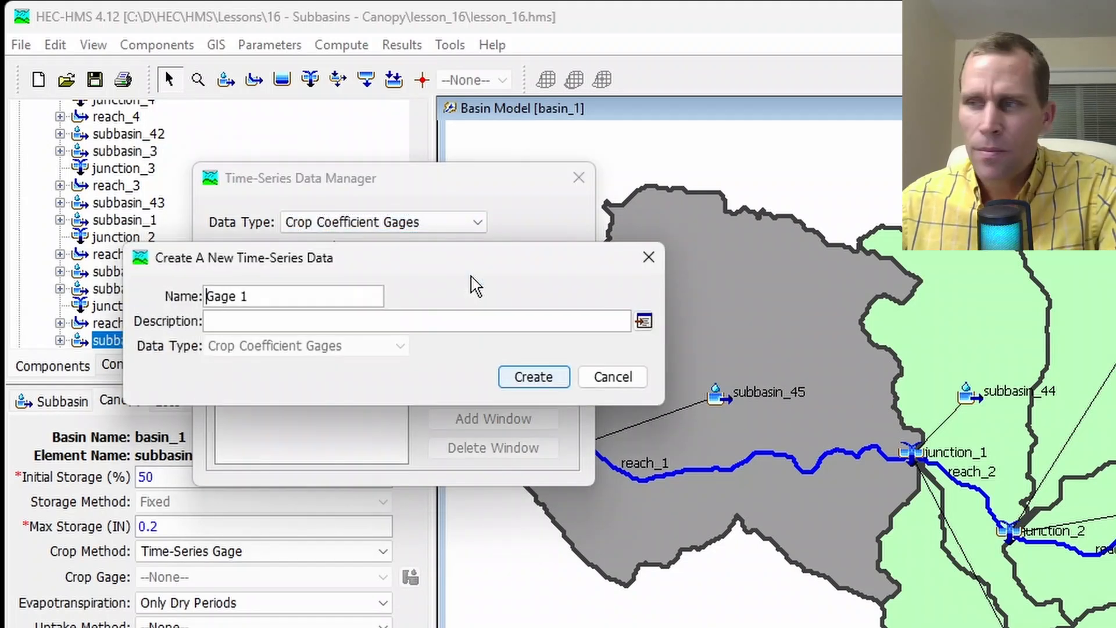
{"action": "type", "text": "crop_coefficient_gage_1"}
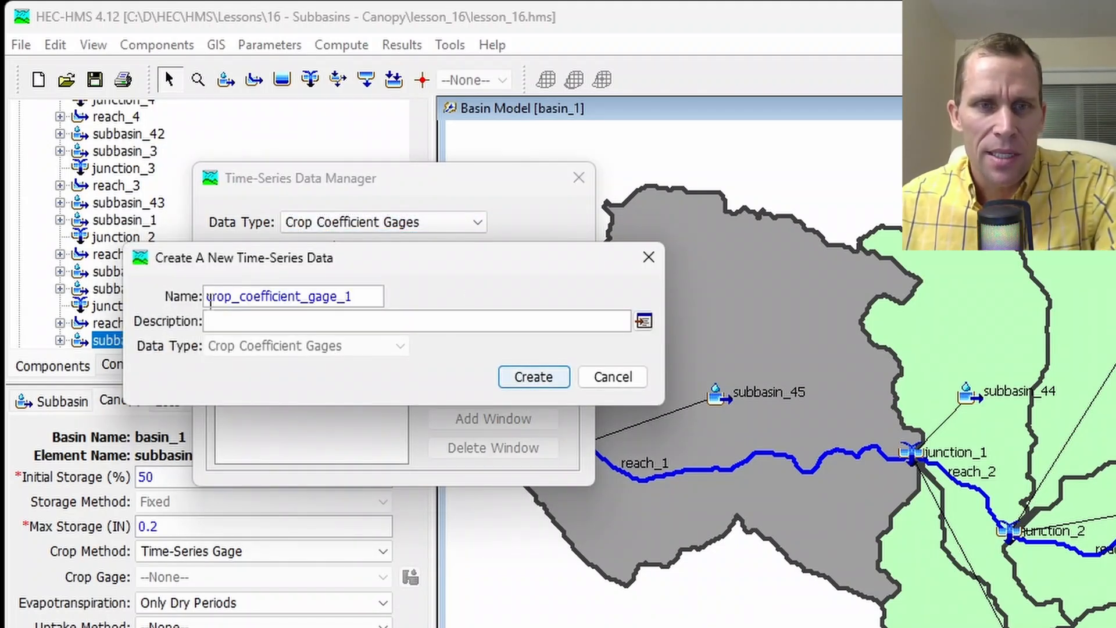
{"action": "left_click", "coordinate": [533, 377]}
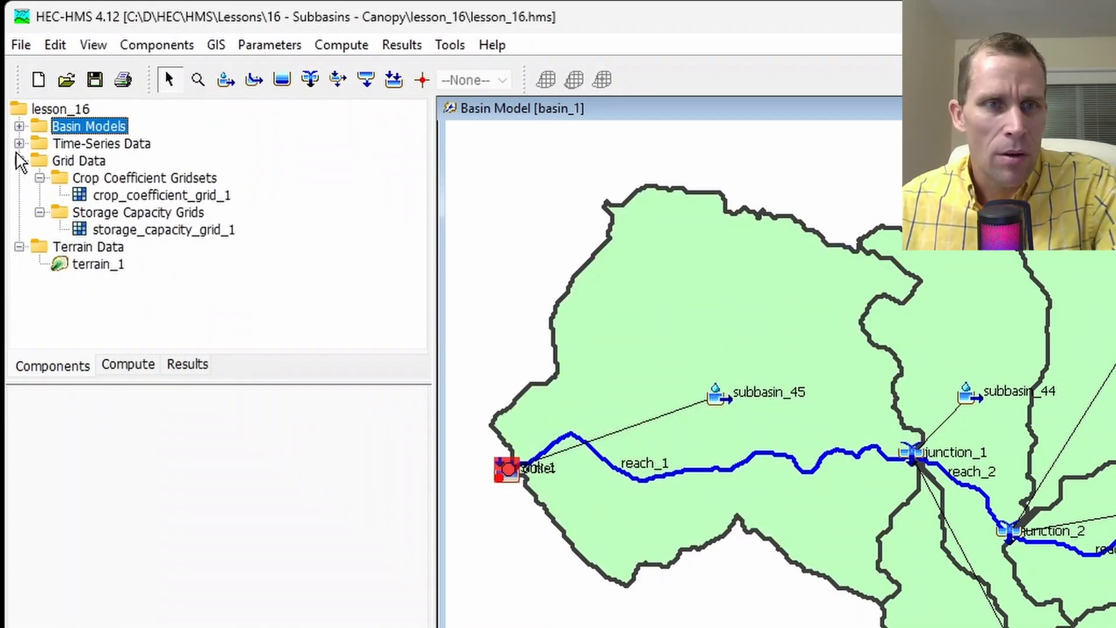
Expand Time-Series Data > Crop Coefficient Gages to show crop_coefficient_gage_1, left as Manual Entry.
{"action": "left_click", "coordinate": [99, 143]}
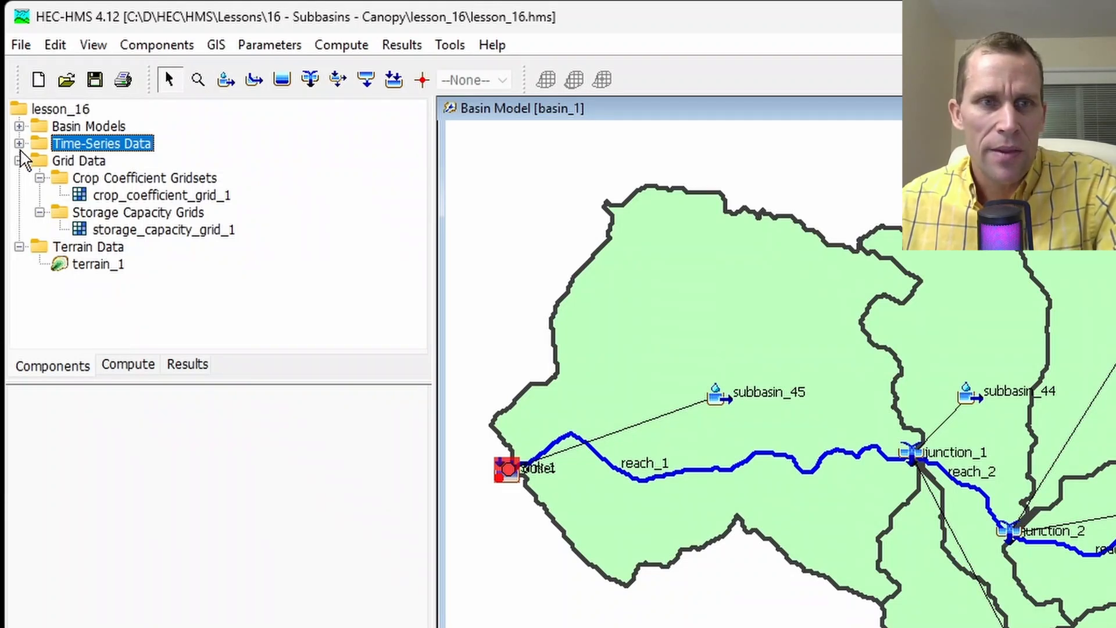
{"action": "left_click", "coordinate": [20, 143]}
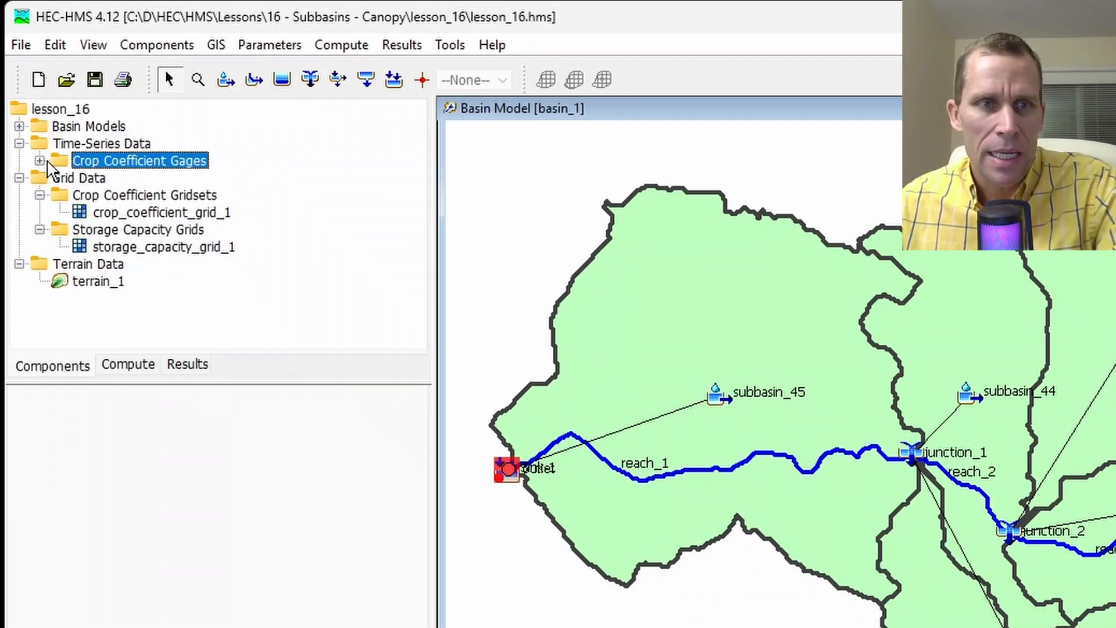
{"action": "left_click", "coordinate": [40, 160]}
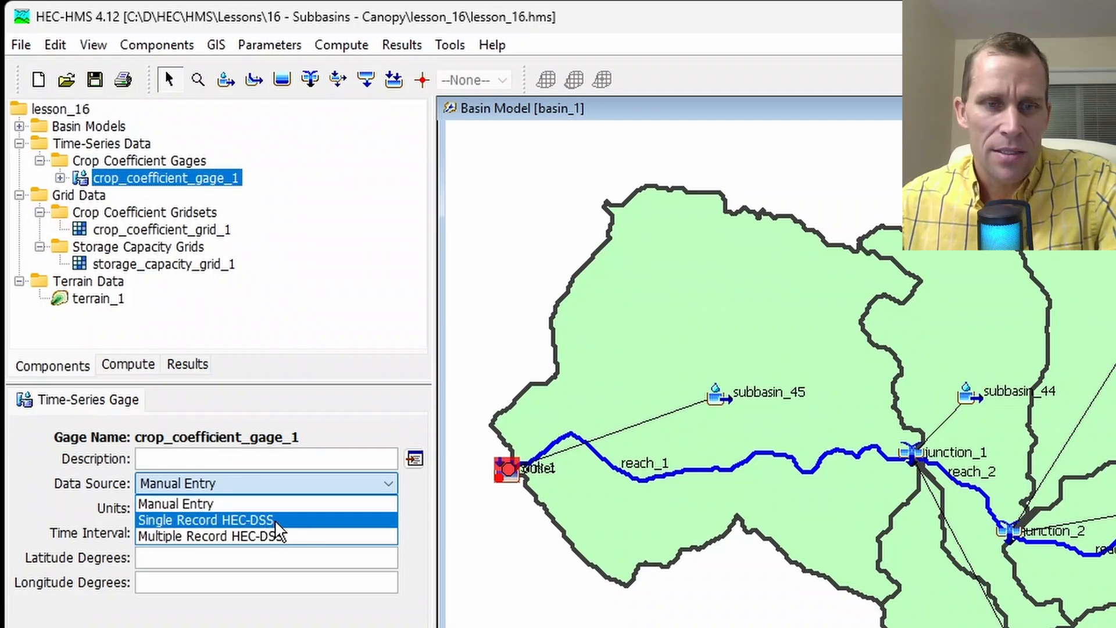
{"action": "mouse_move", "coordinate": [305, 555]}
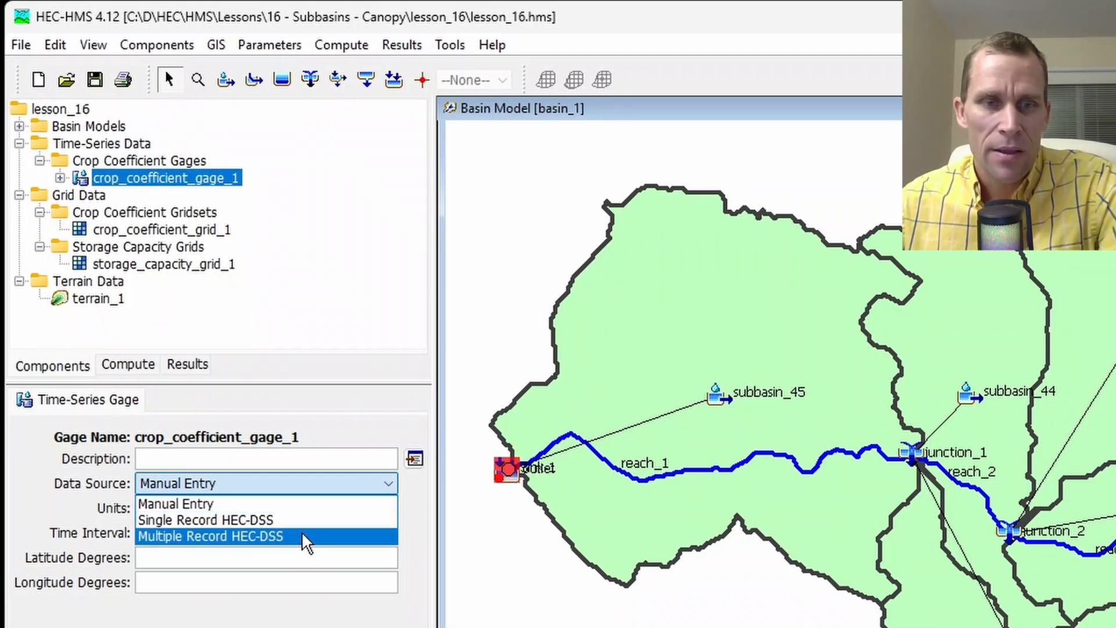
{"action": "mouse_move", "coordinate": [402, 534]}
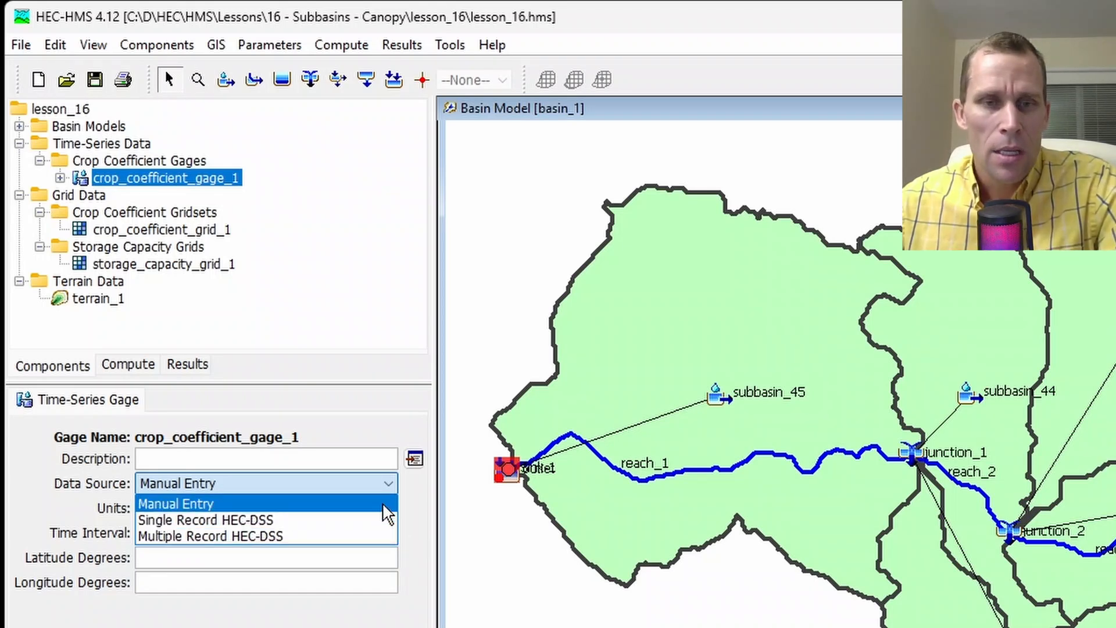
{"action": "mouse_move", "coordinate": [394, 537]}
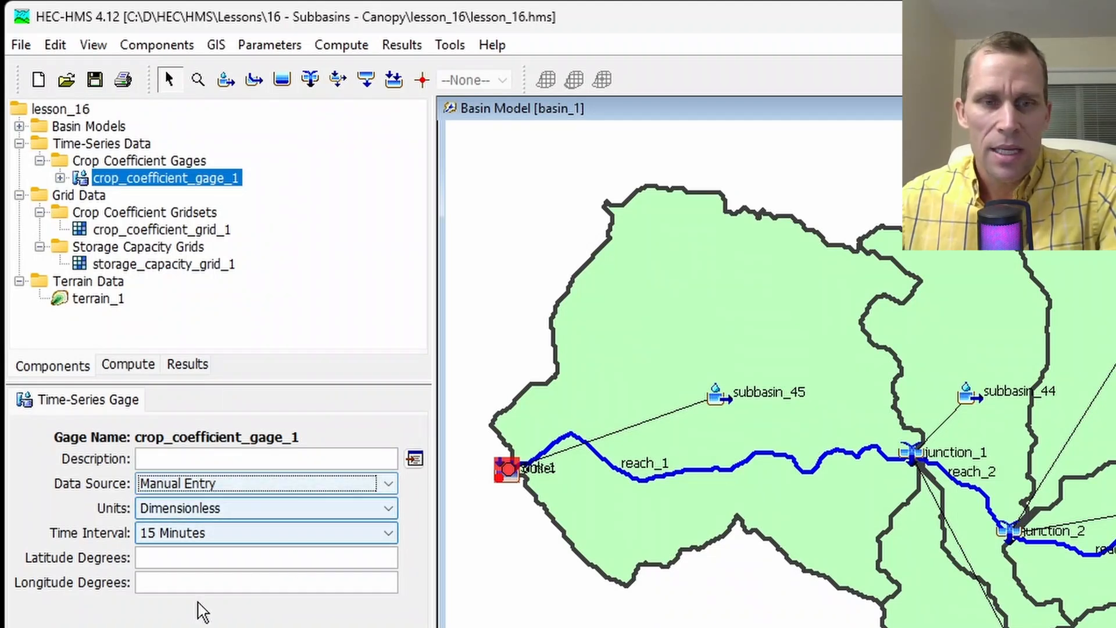
{"action": "mouse_move", "coordinate": [249, 407]}
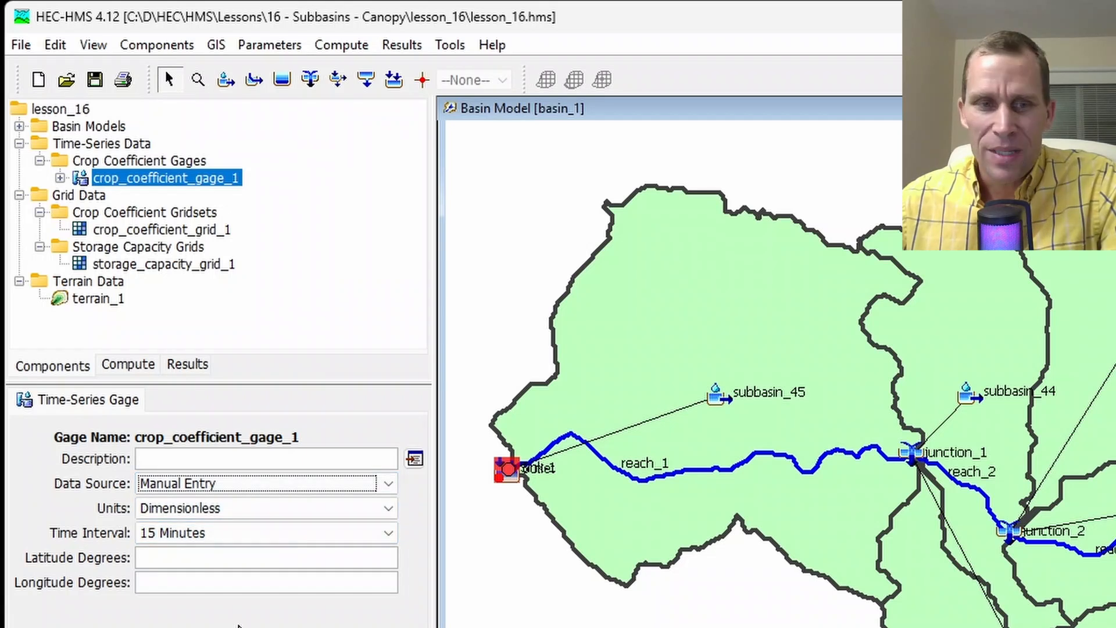
{"action": "mouse_move", "coordinate": [232, 571]}
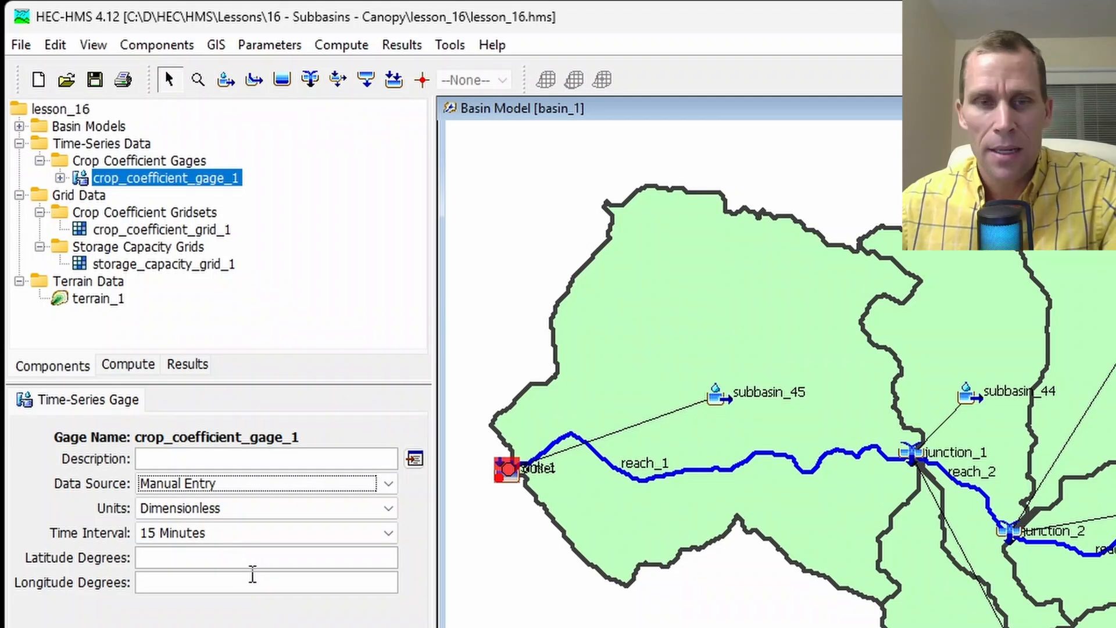
Select crop_coefficient_gage_1 as the crop gage on subbasin_45's Canopy settings.
{"action": "left_click", "coordinate": [121, 340]}
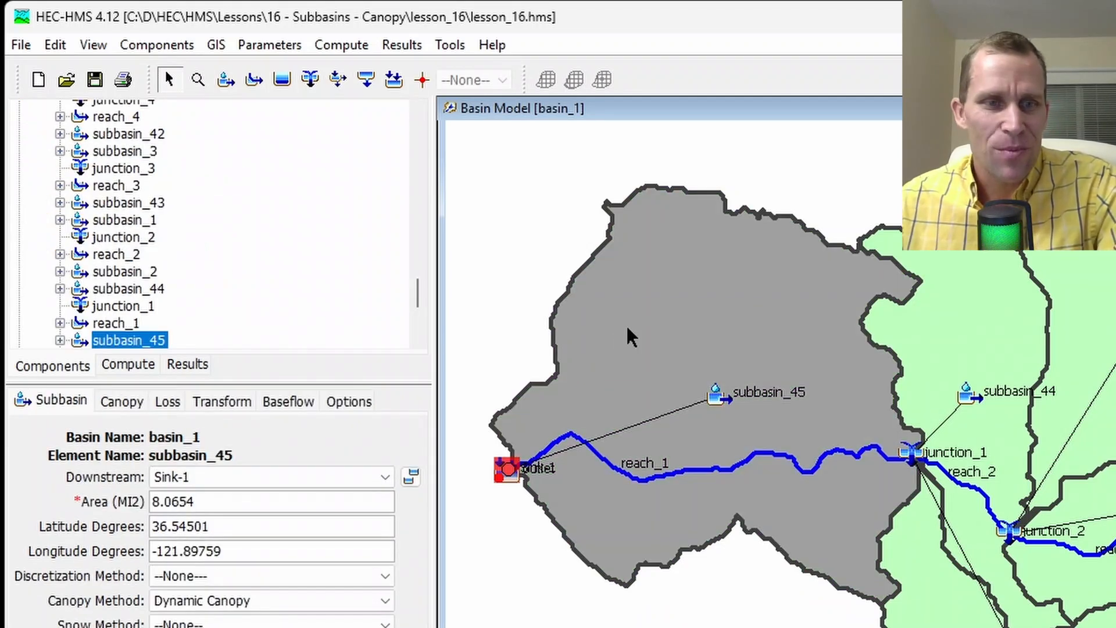
{"action": "left_click", "coordinate": [121, 400]}
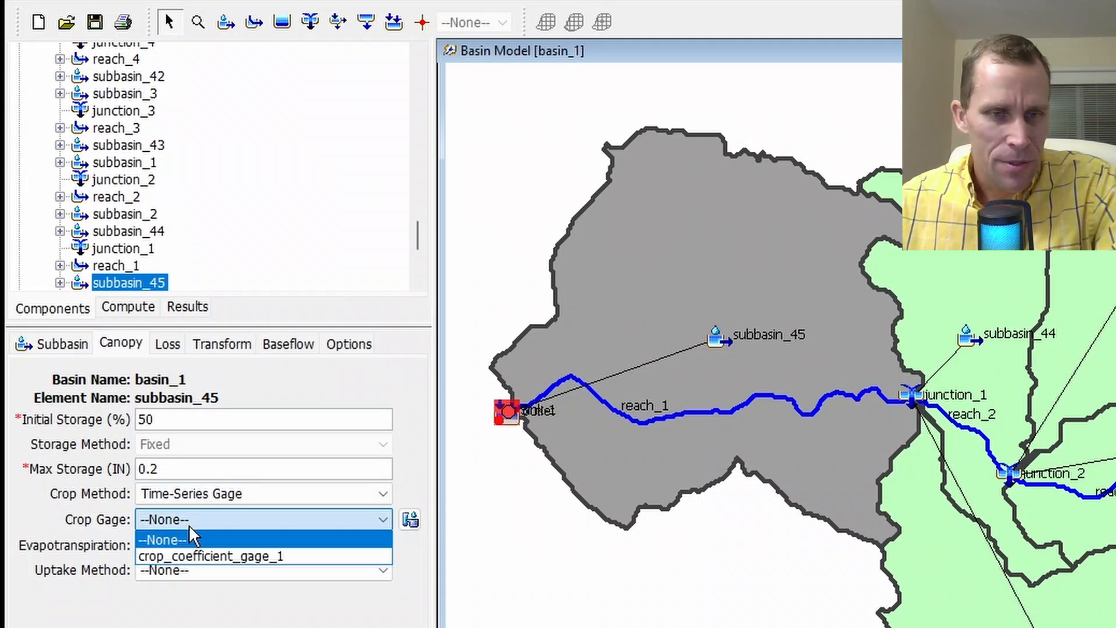
{"action": "mouse_move", "coordinate": [201, 570]}
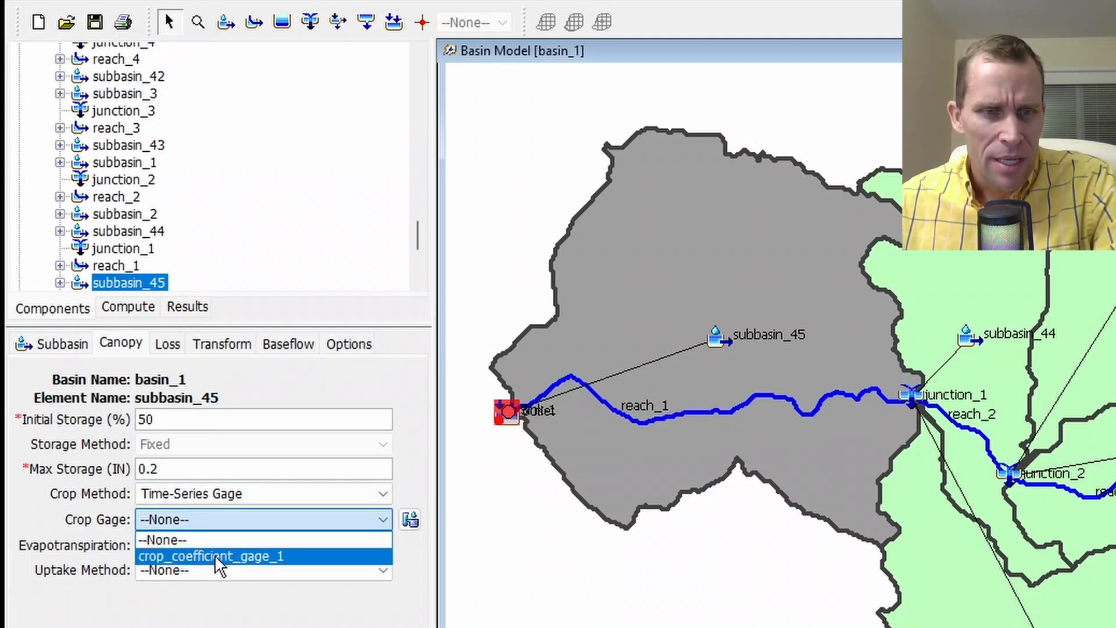
{"action": "left_click", "coordinate": [212, 556]}
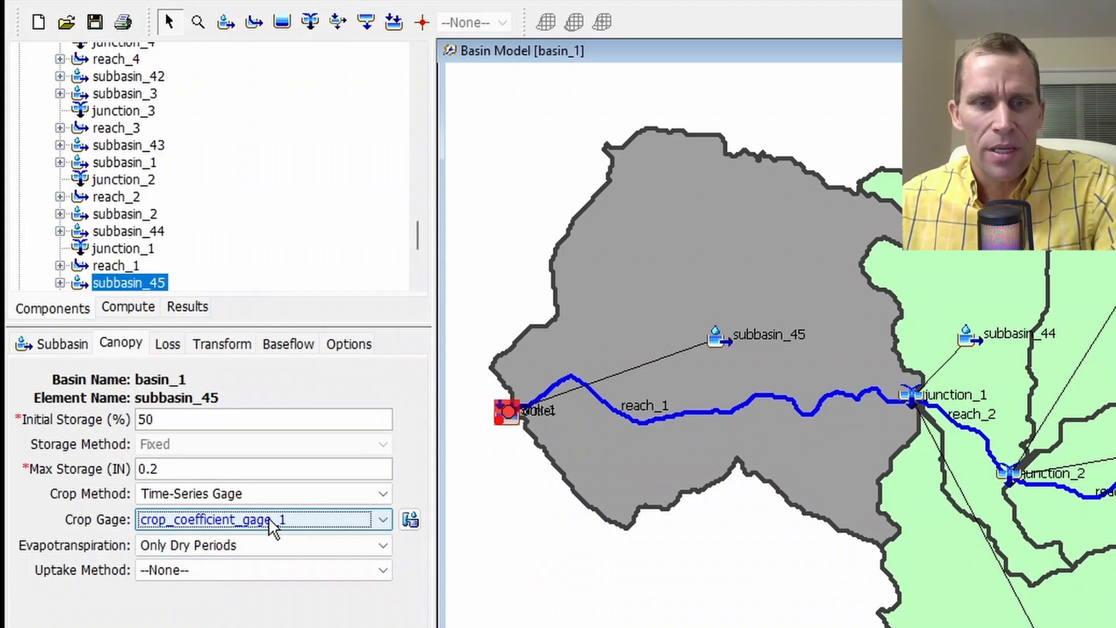
{"action": "mouse_move", "coordinate": [294, 533]}
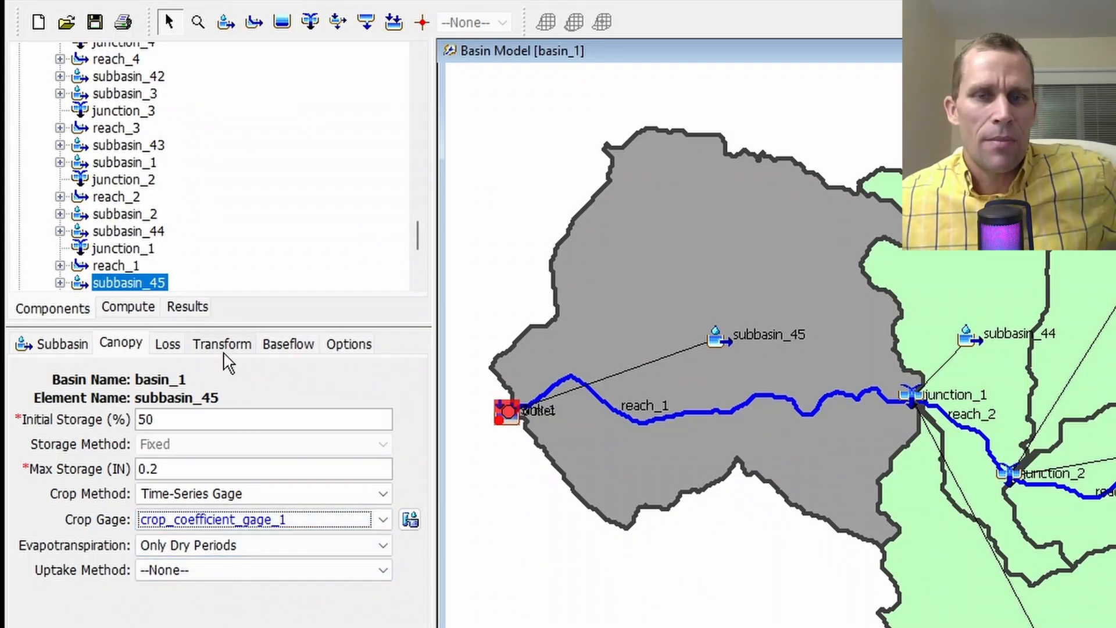
{"action": "mouse_move", "coordinate": [238, 379]}
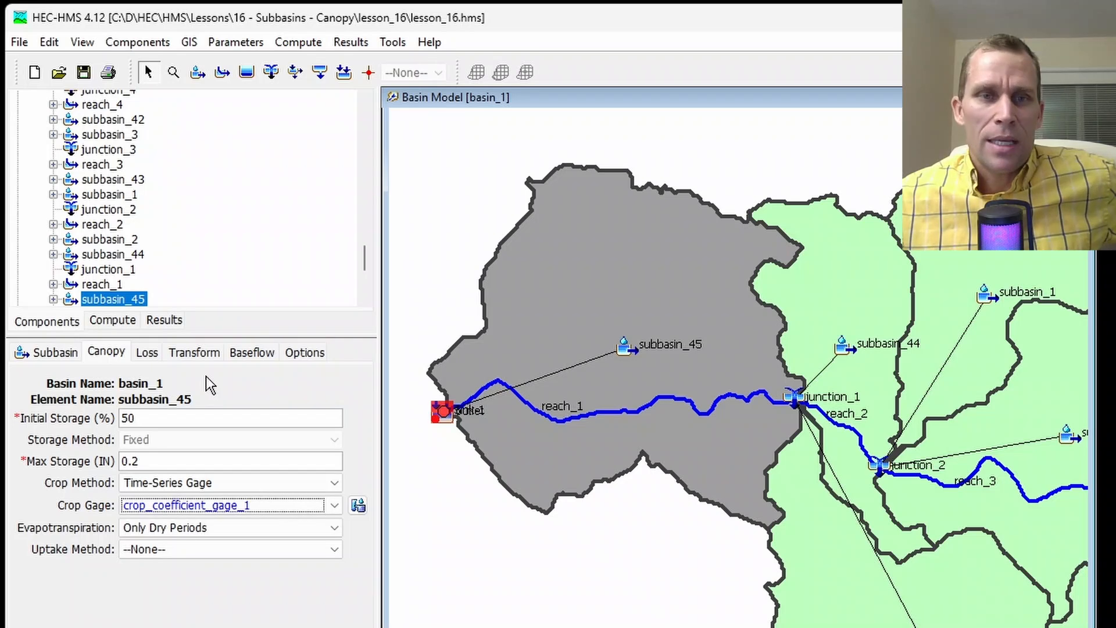
{"action": "mouse_move", "coordinate": [584, 254]}
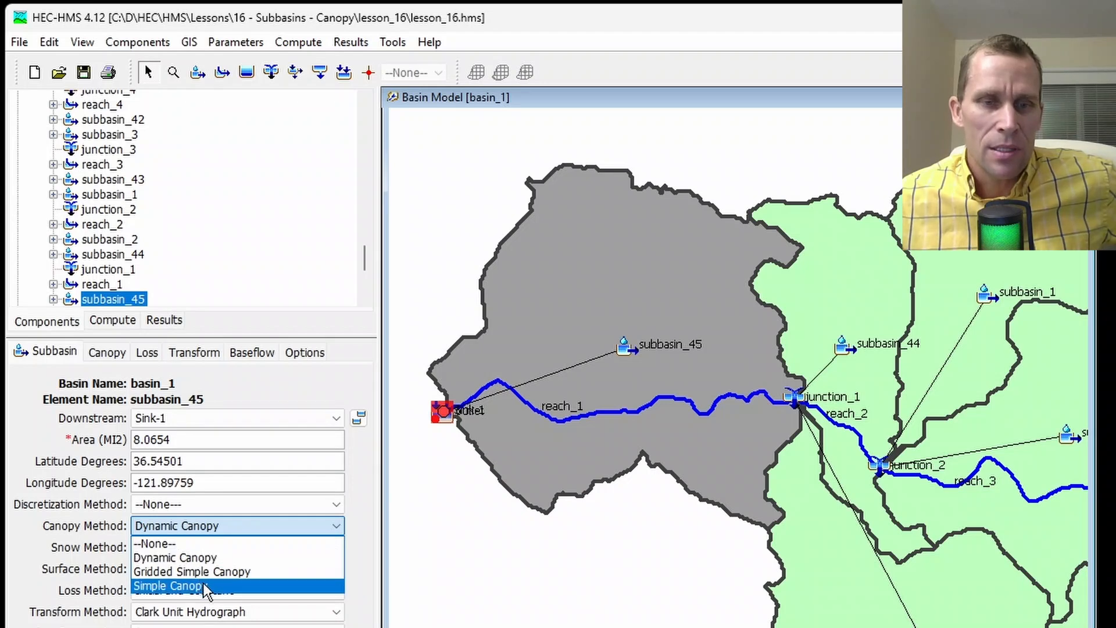
{"action": "mouse_move", "coordinate": [223, 571]}
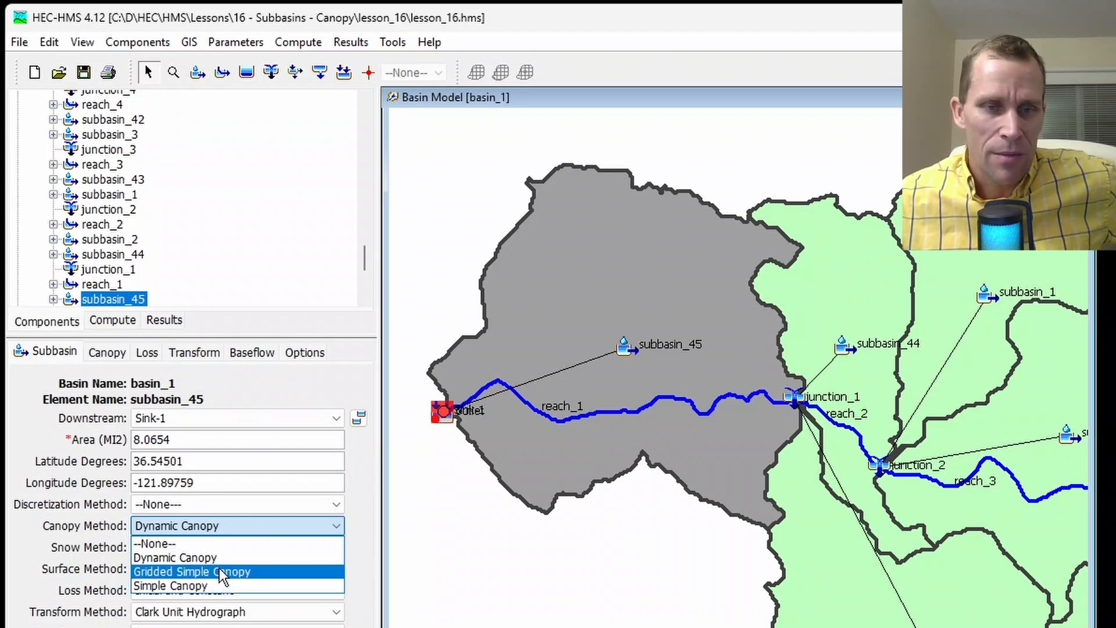
{"action": "left_click", "coordinate": [107, 352]}
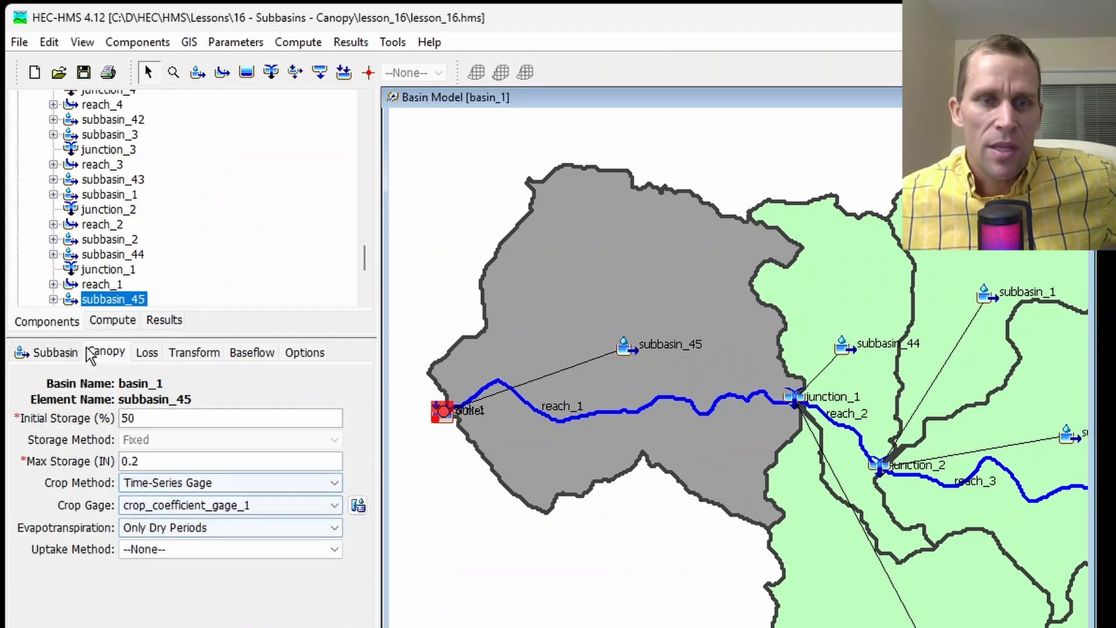